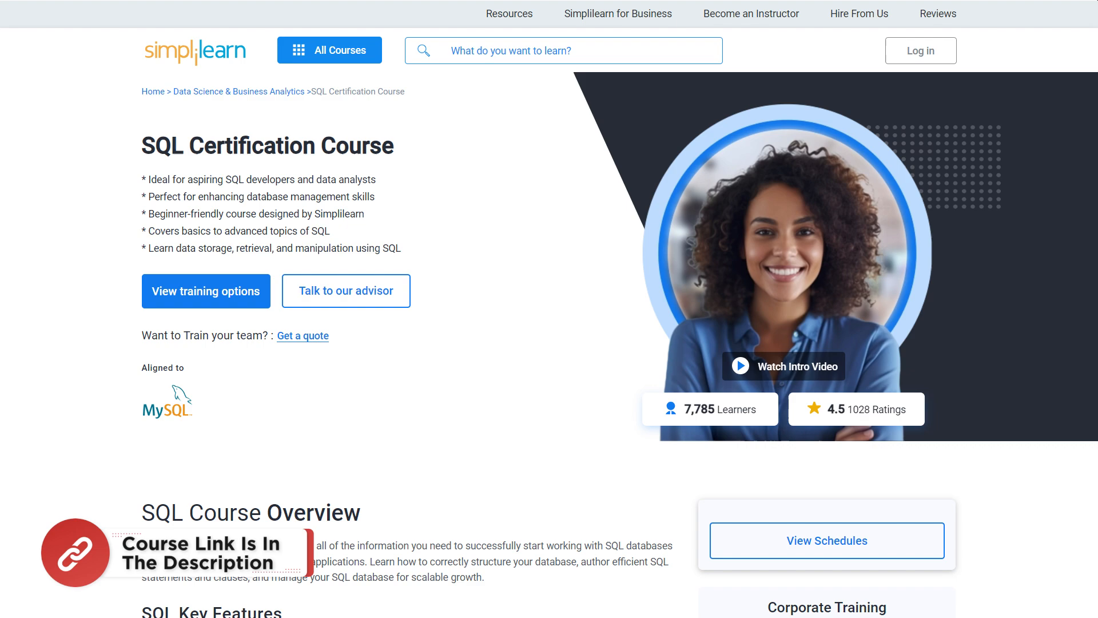
# - Scroll back to the header row and rename the Row ID header to RowID
pyautogui.scroll(3)
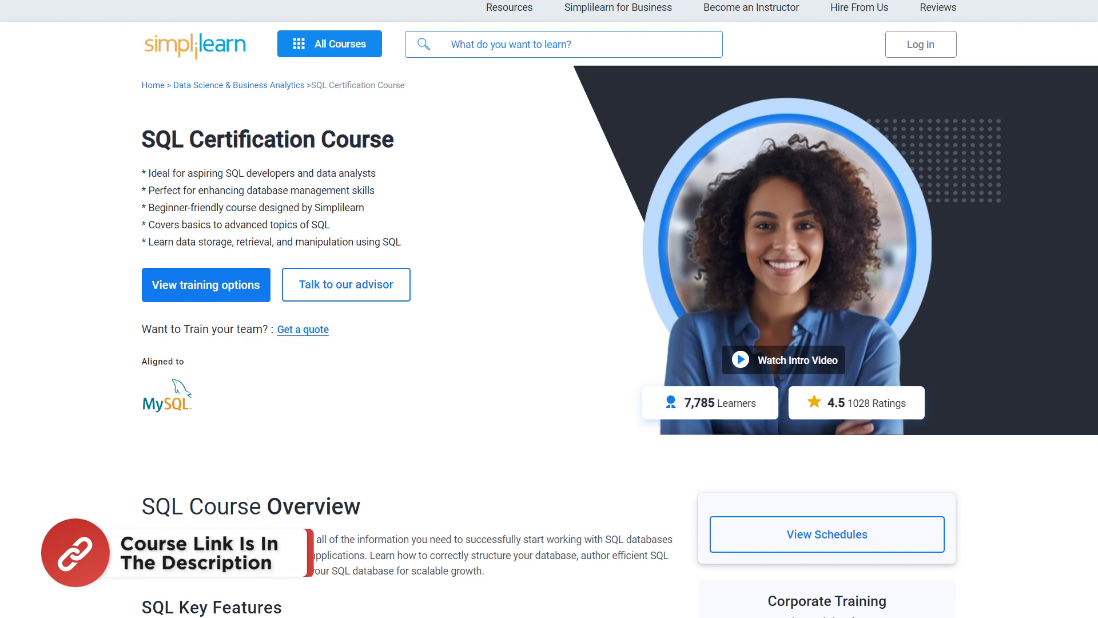
pyautogui.scroll(-3)
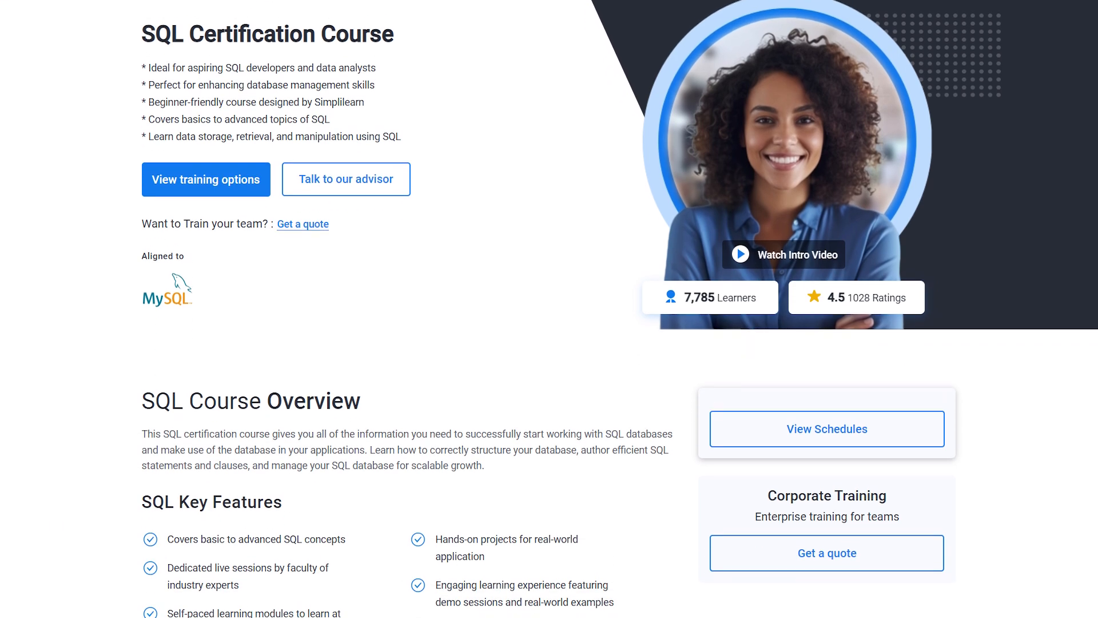
pyautogui.scroll(-3)
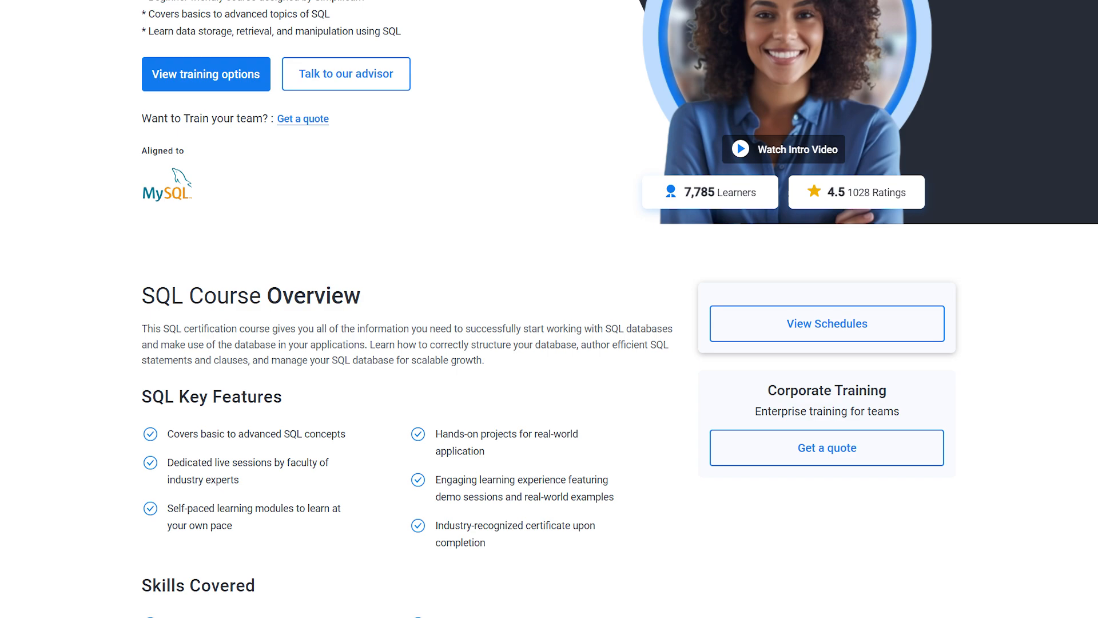
pyautogui.scroll(-3)
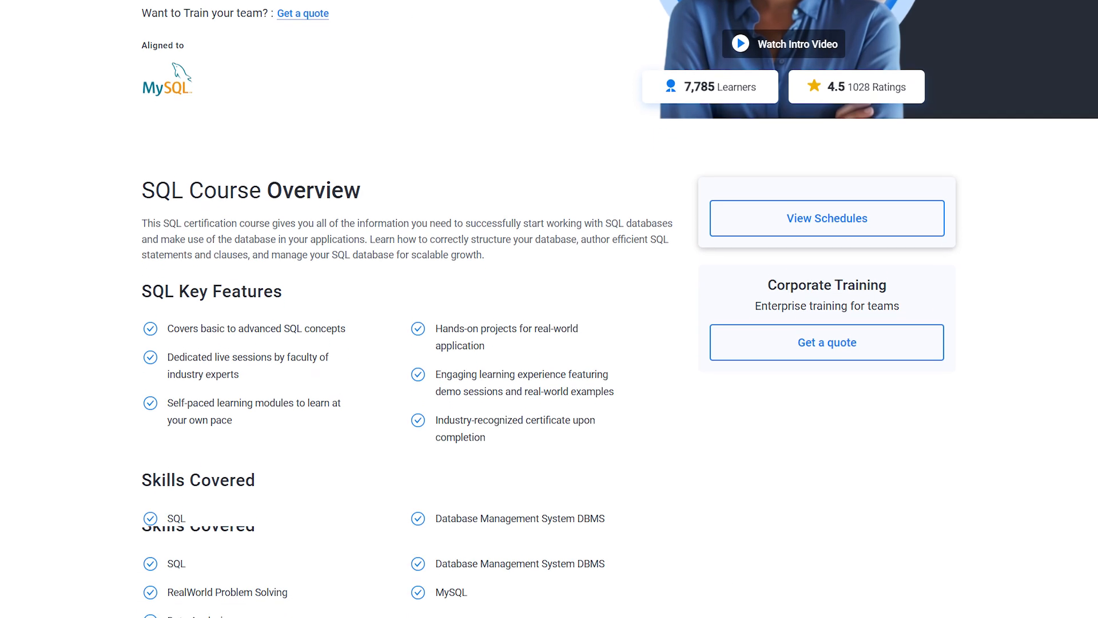
pyautogui.scroll(-3)
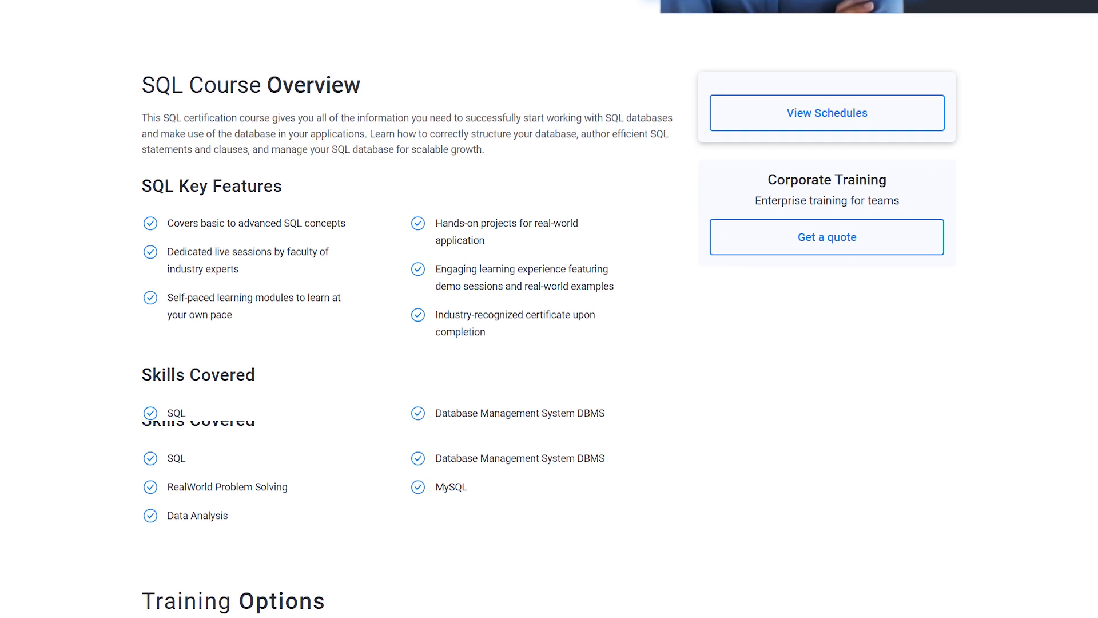
pyautogui.scroll(-3)
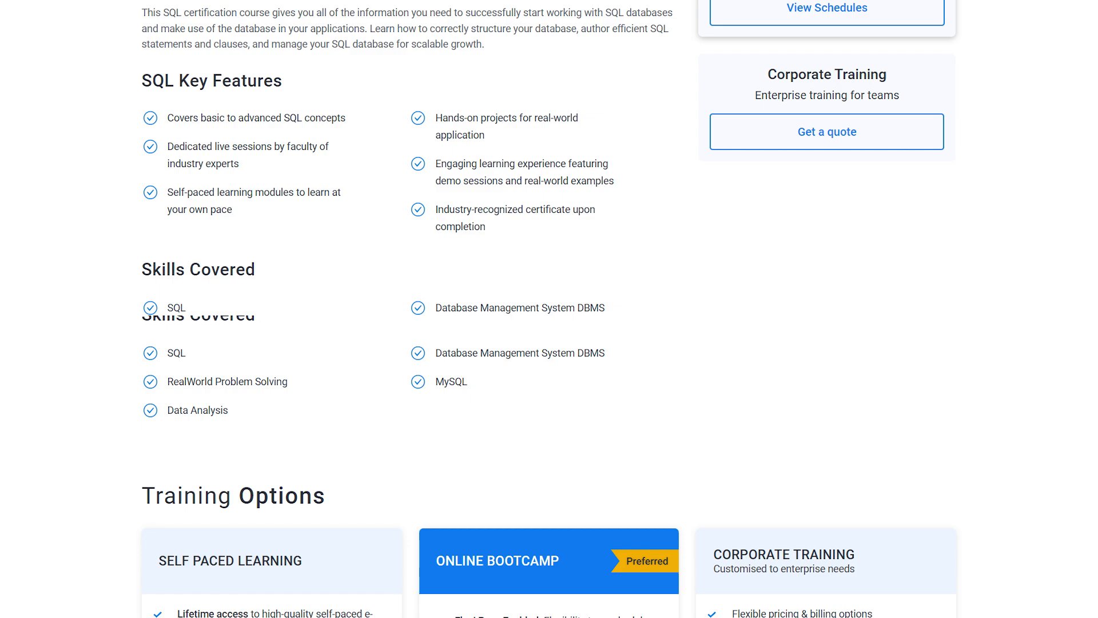
pyautogui.scroll(-3)
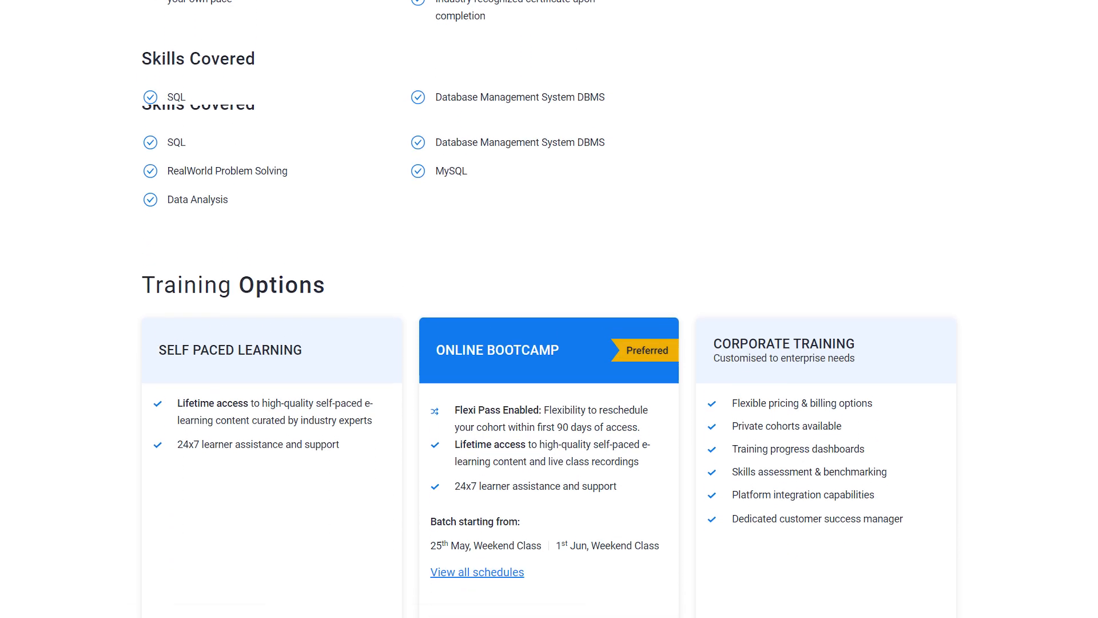
pyautogui.scroll(-3)
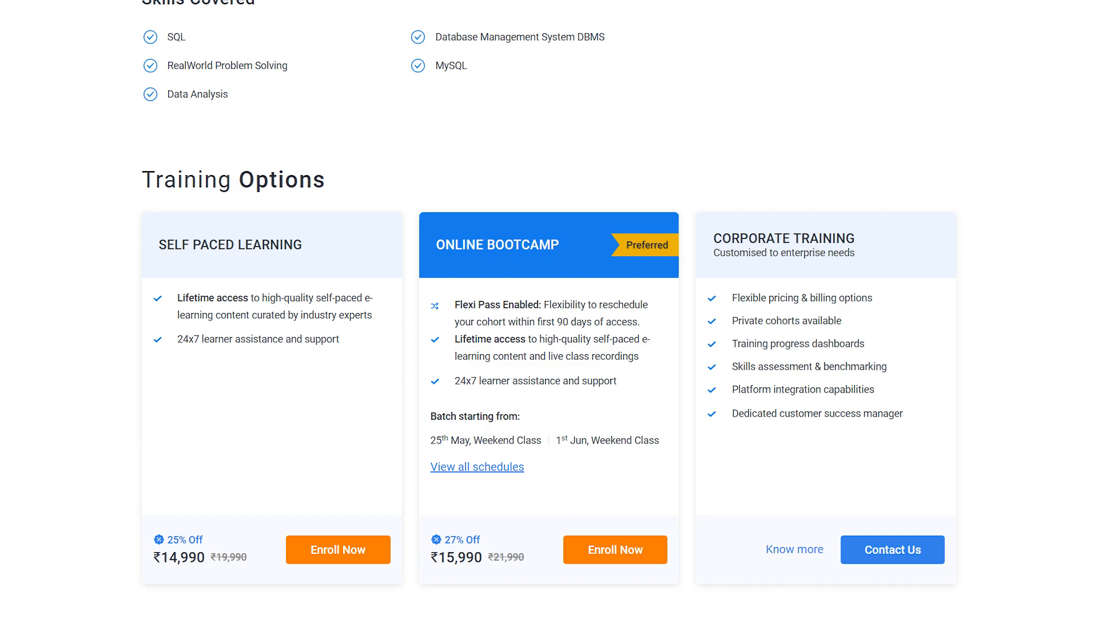
pyautogui.scroll(-3)
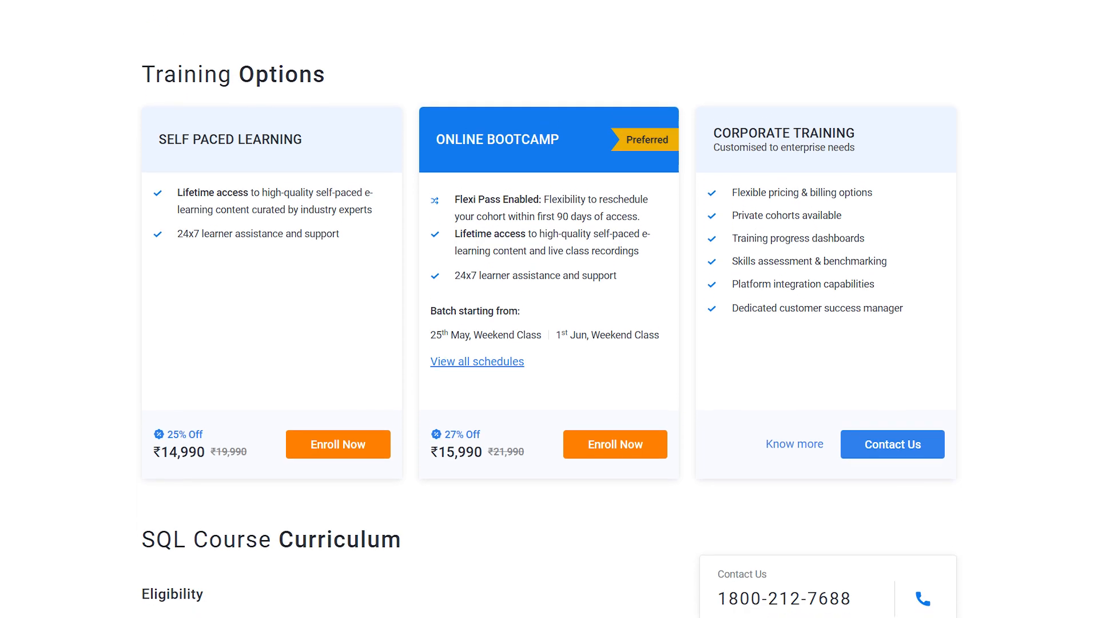
pyautogui.scroll(-3)
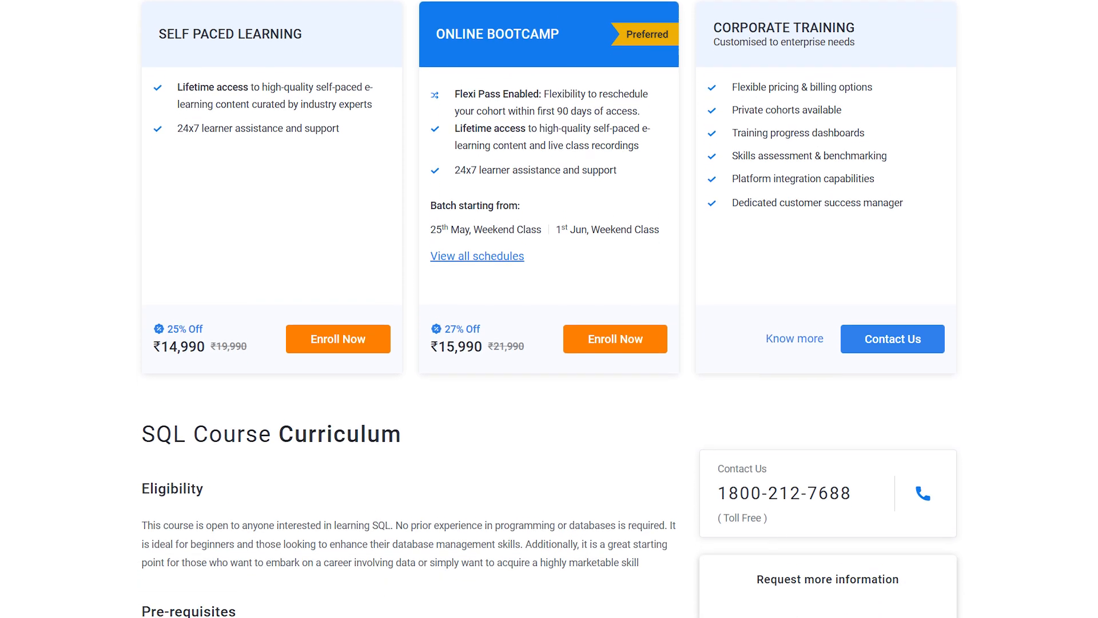
pyautogui.scroll(-3)
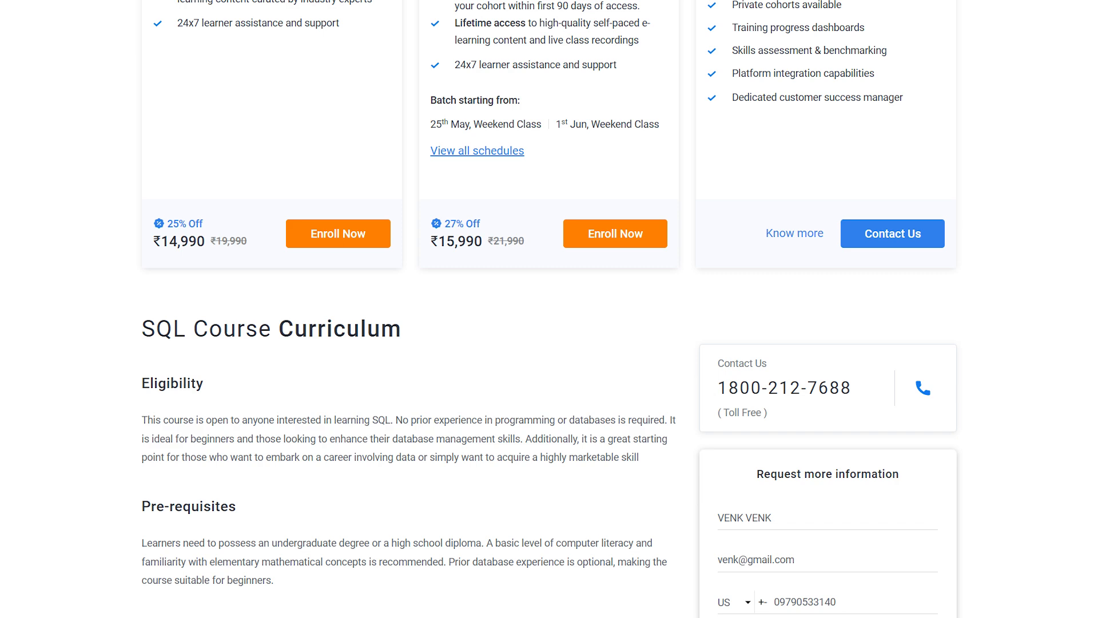
pyautogui.scroll(-3)
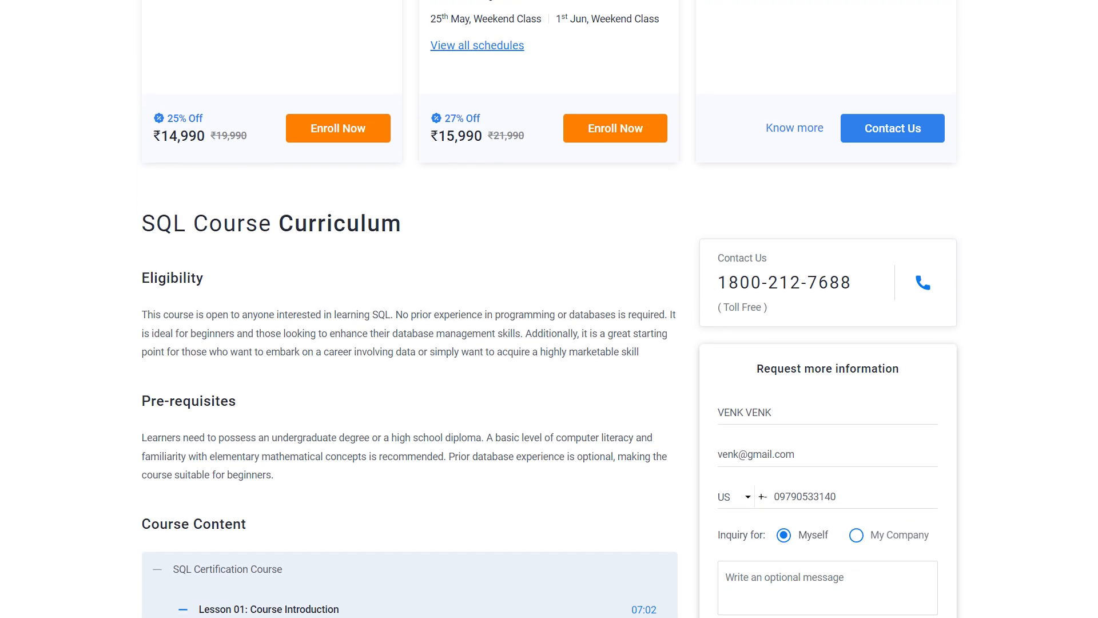
pyautogui.scroll(-3)
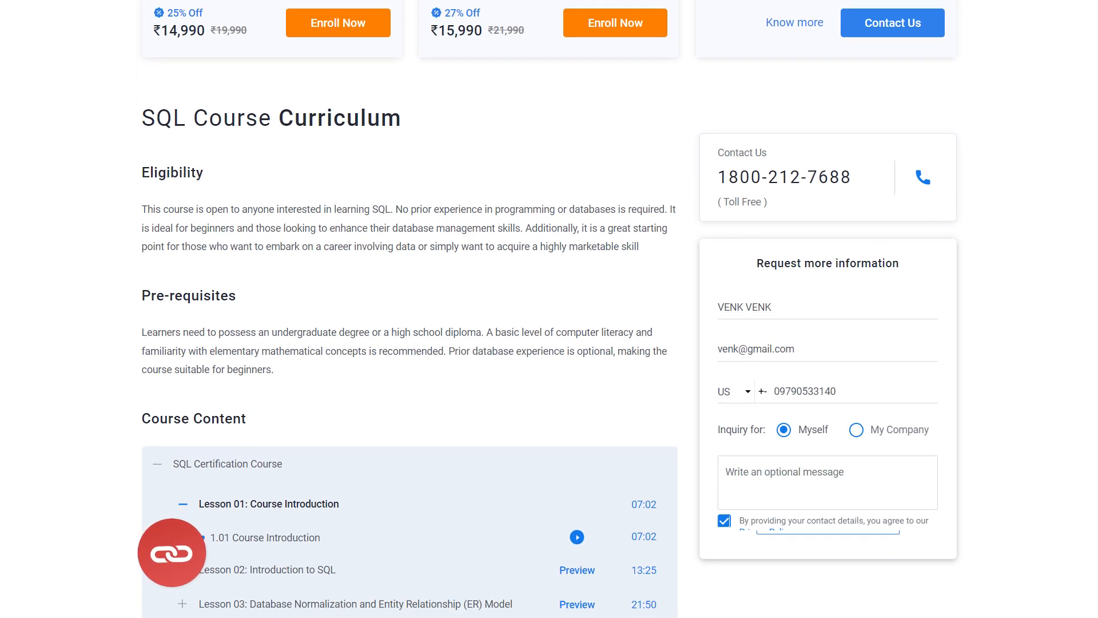
pyautogui.scroll(-3)
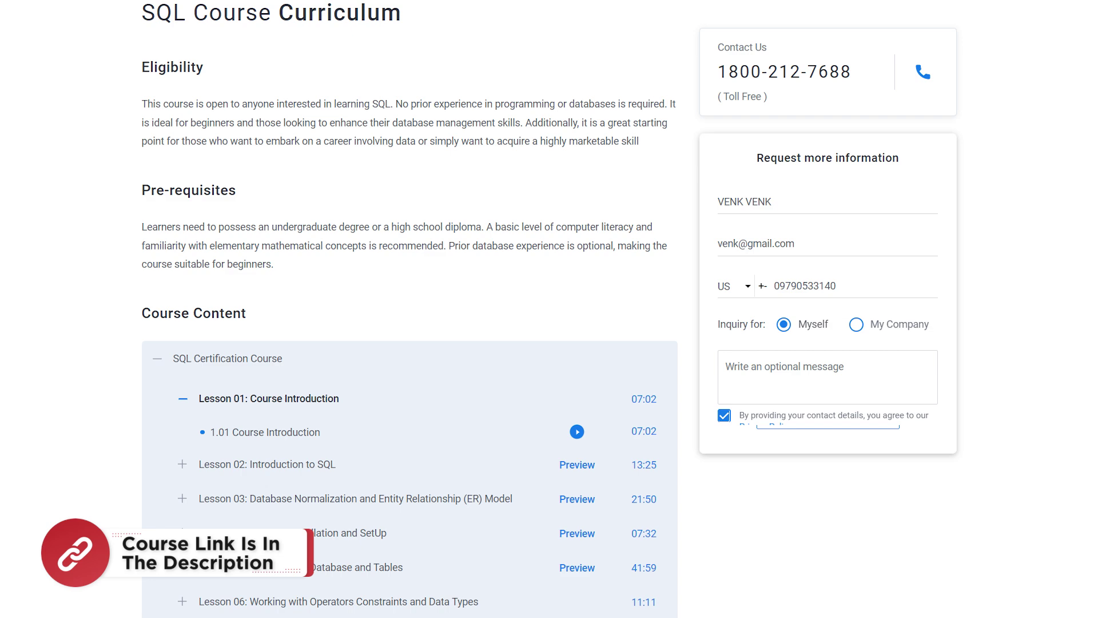
pyautogui.scroll(-3)
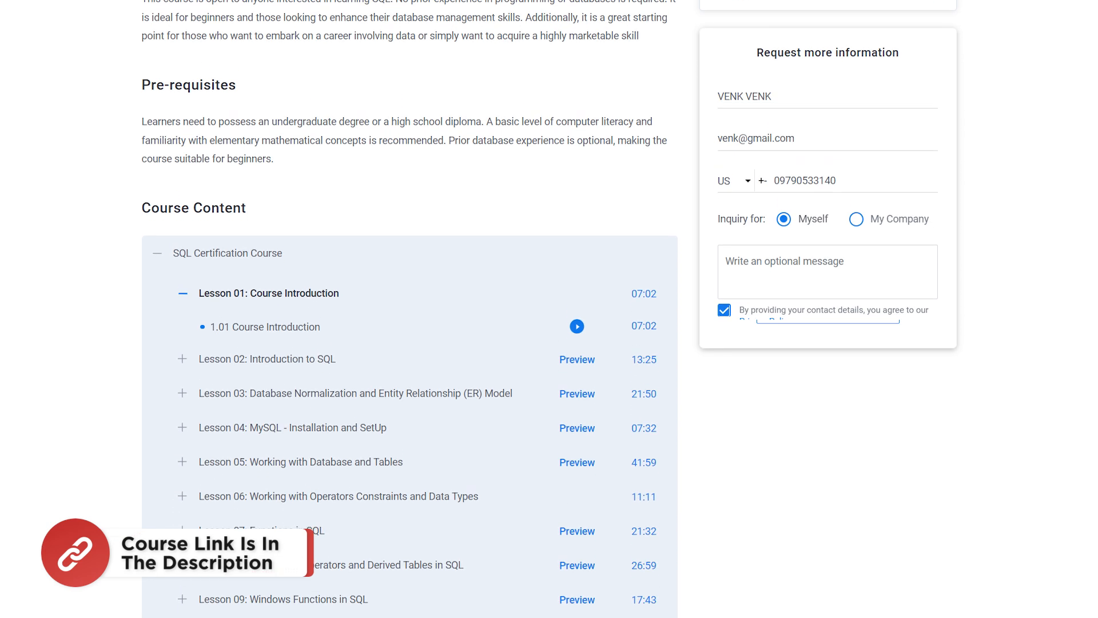
pyautogui.scroll(-3)
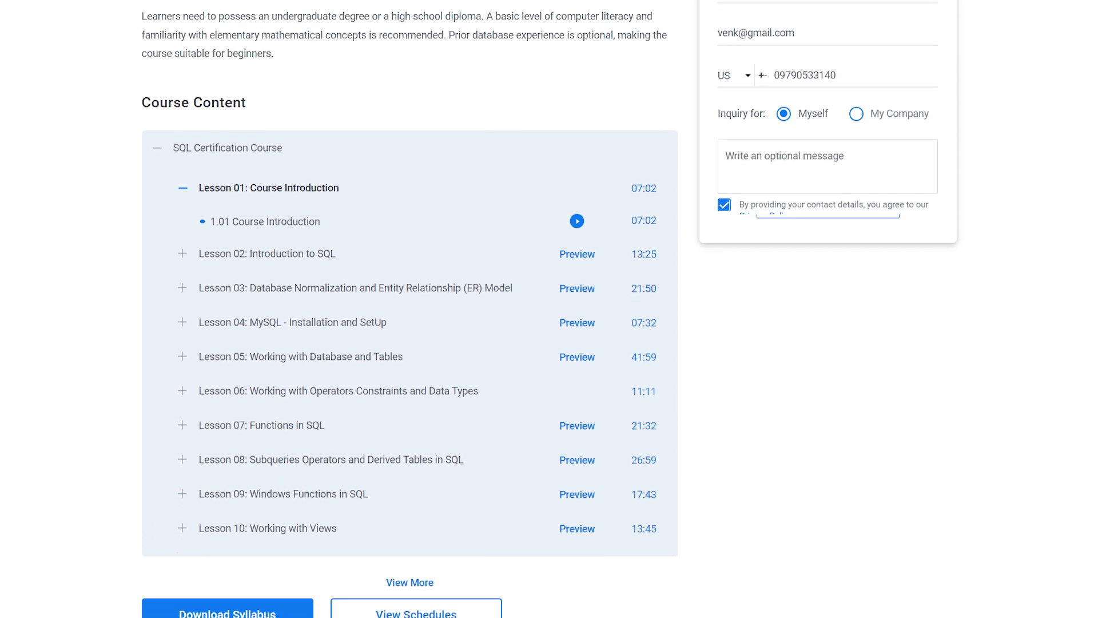
pyautogui.scroll(-3)
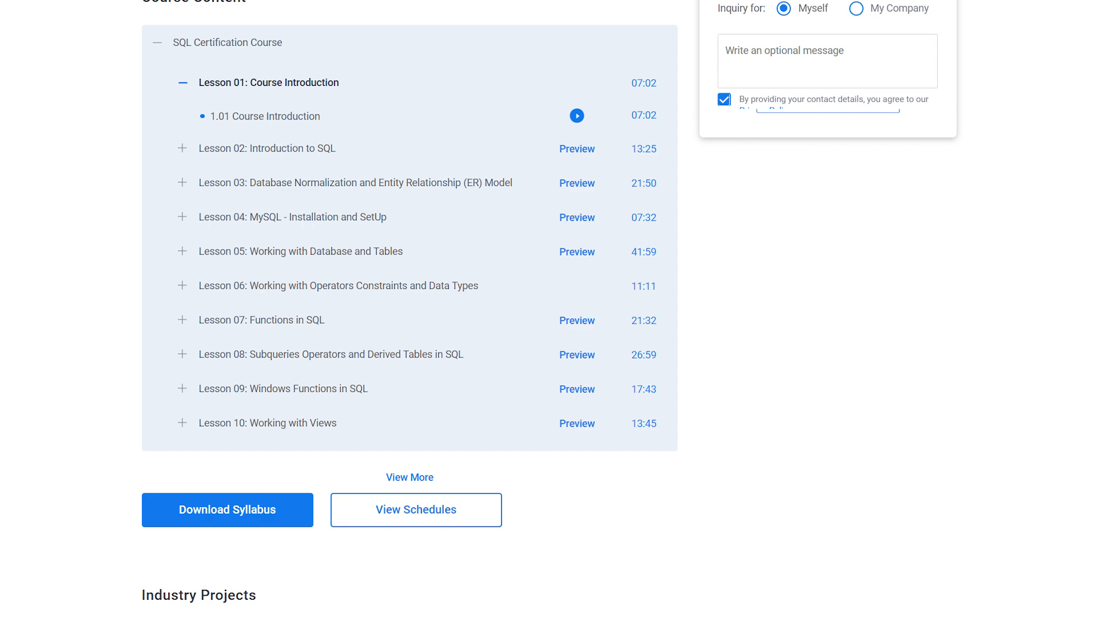
pyautogui.scroll(-3)
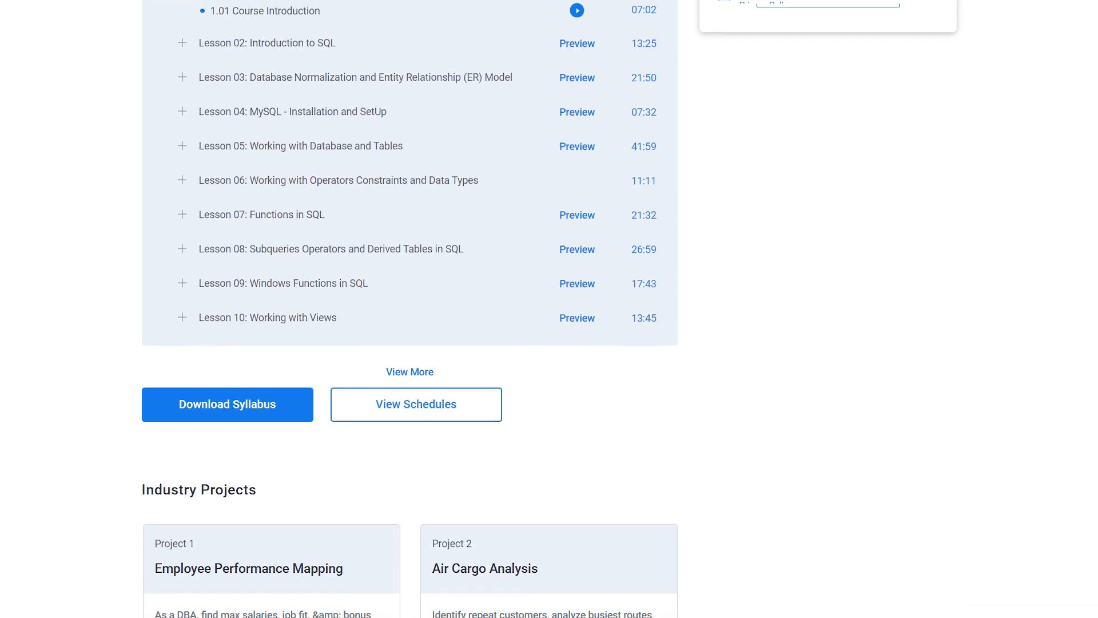
pyautogui.scroll(-3)
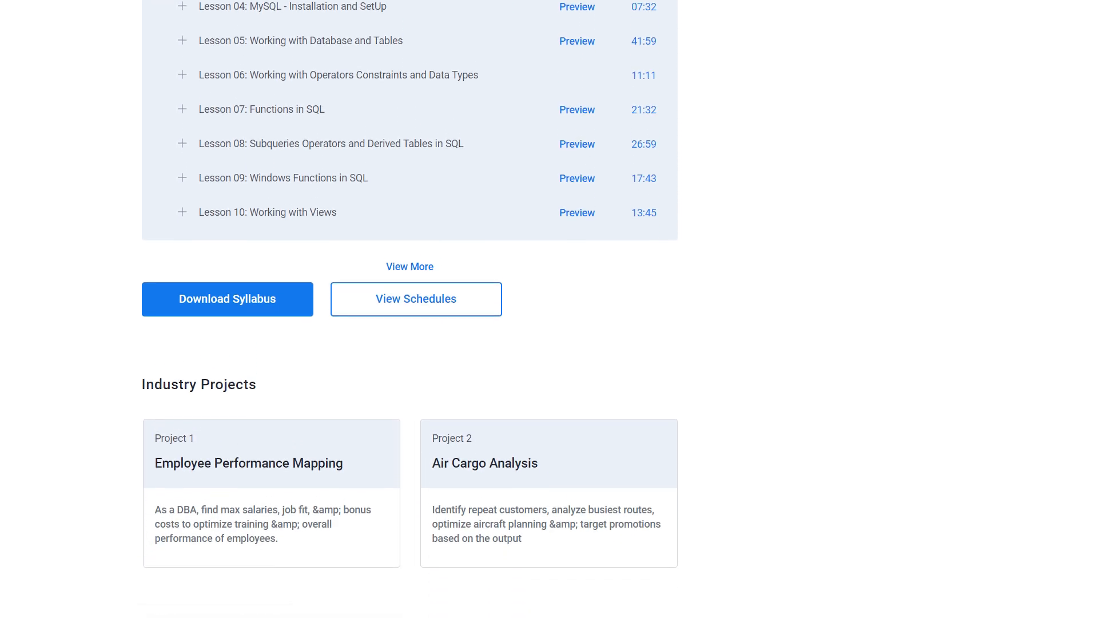
pyautogui.scroll(-3)
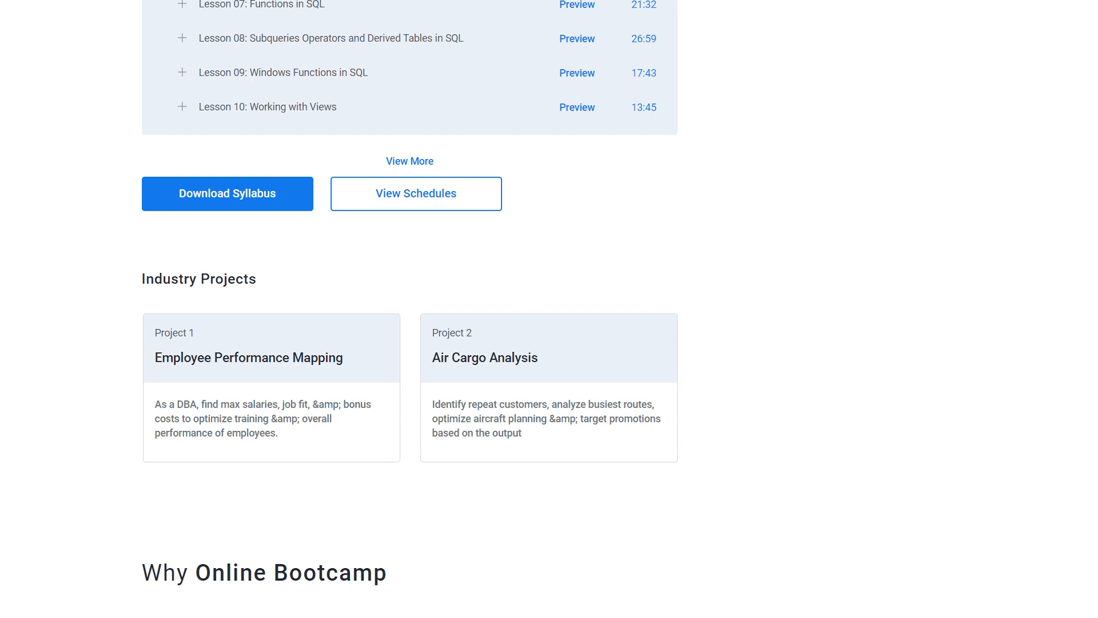
pyautogui.scroll(-3)
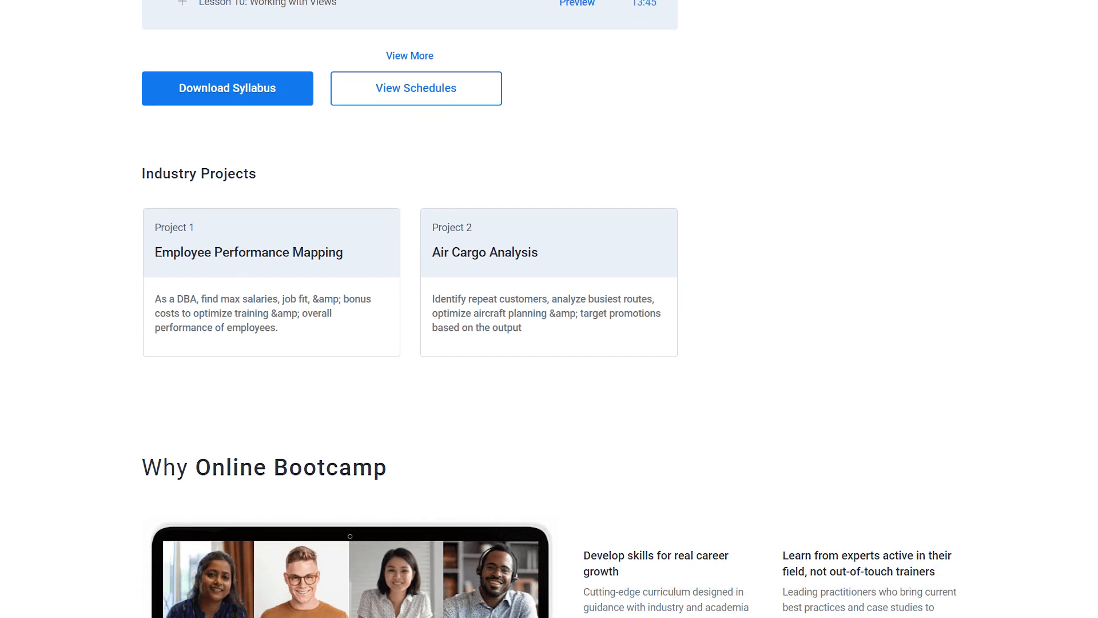
pyautogui.scroll(-3)
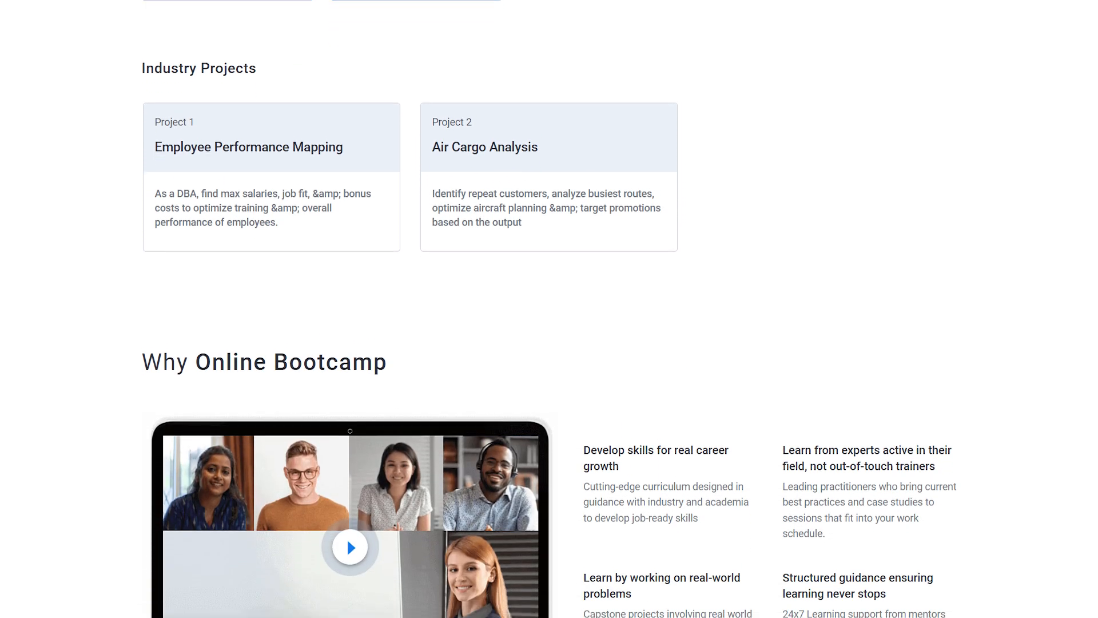
pyautogui.scroll(-3)
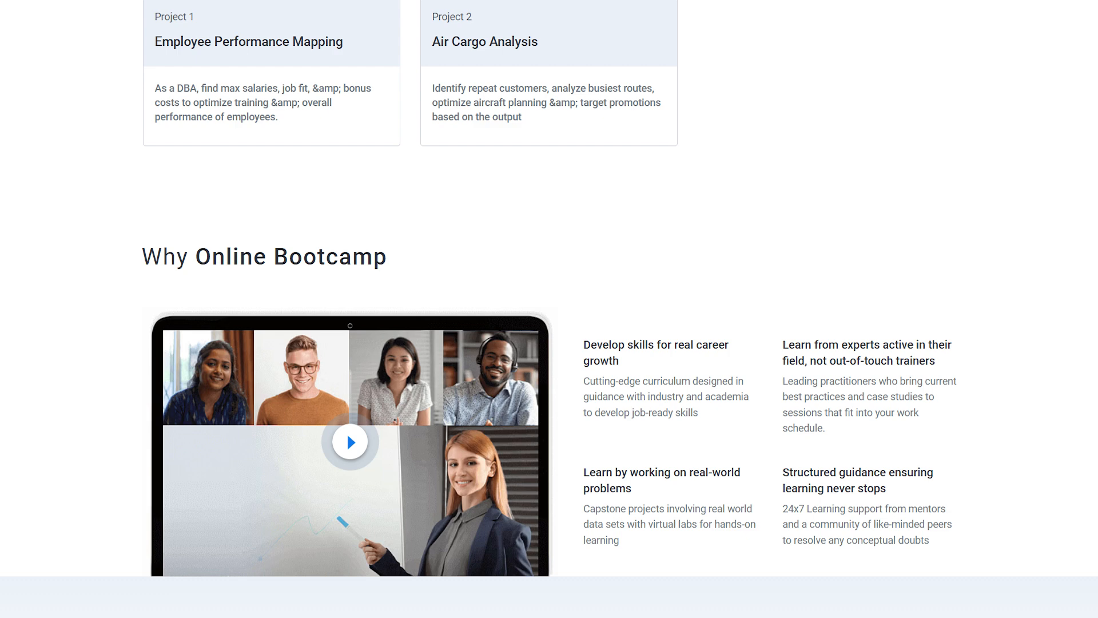
pyautogui.scroll(-3)
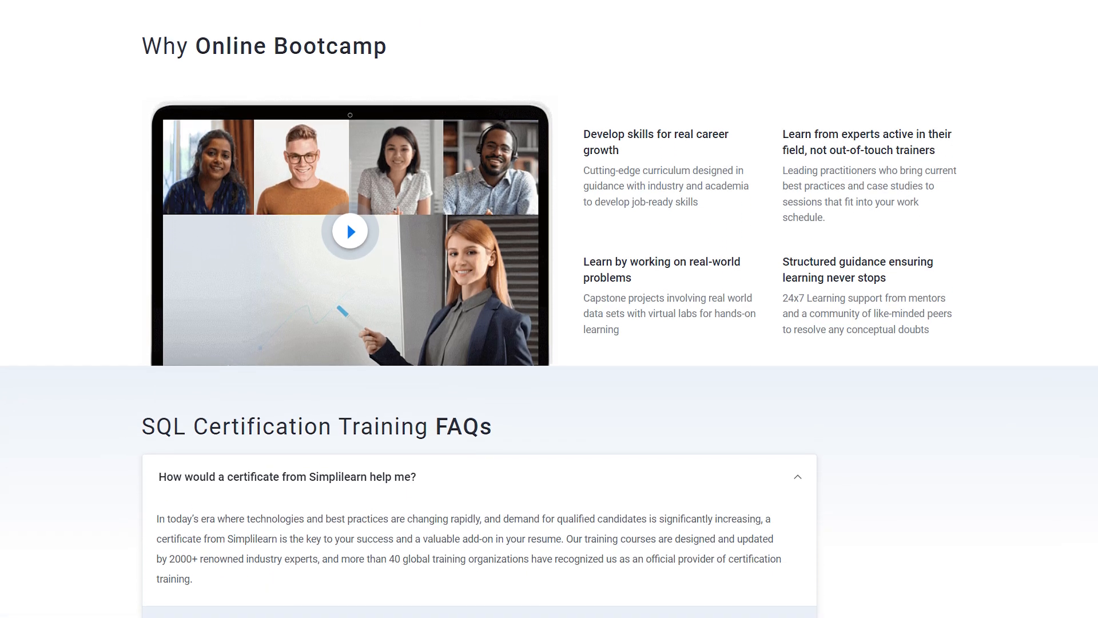
pyautogui.scroll(-3)
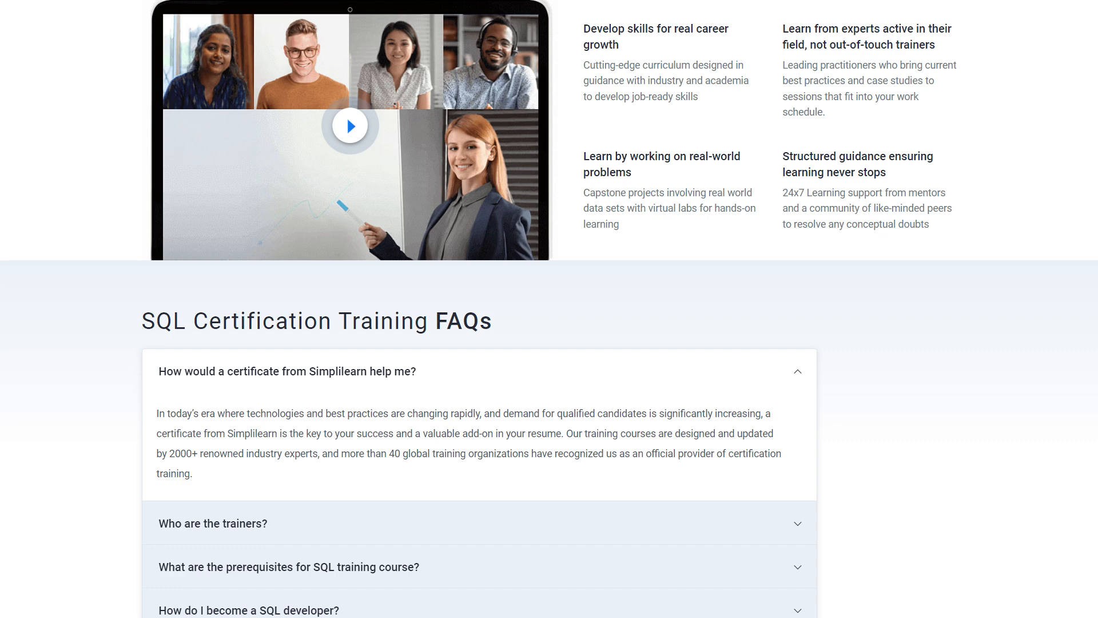
pyautogui.scroll(-3)
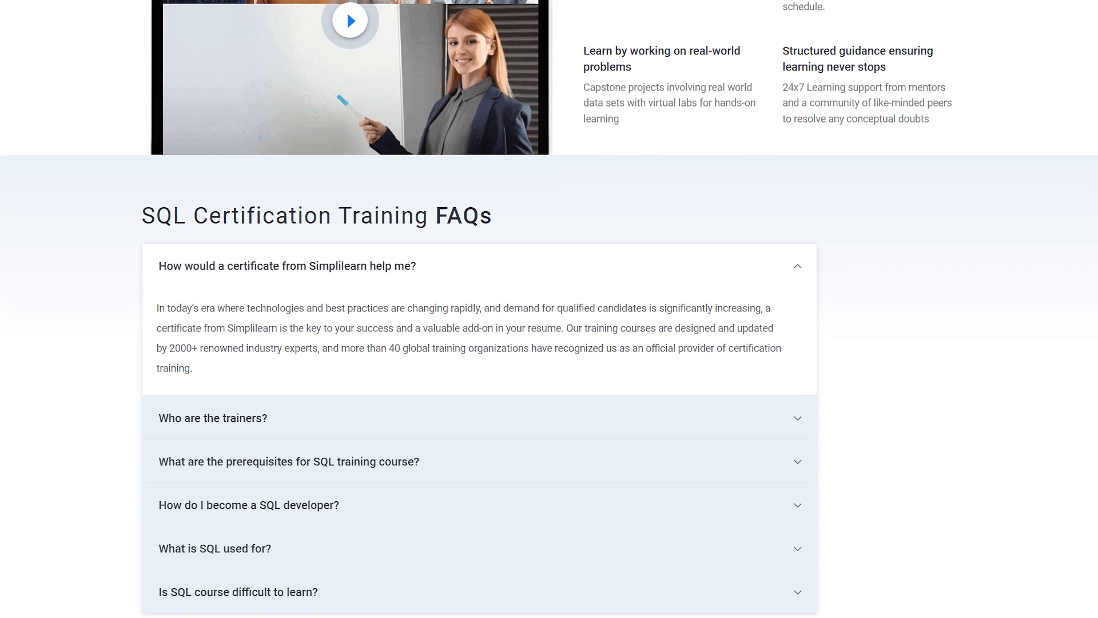
pyautogui.scroll(-3)
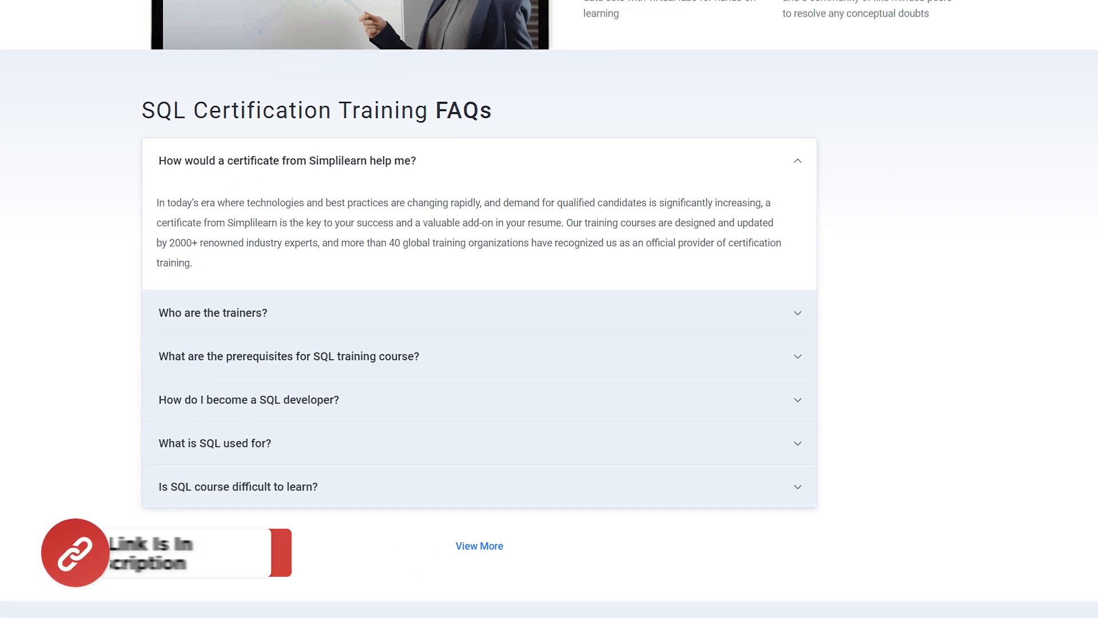
pyautogui.scroll(-3)
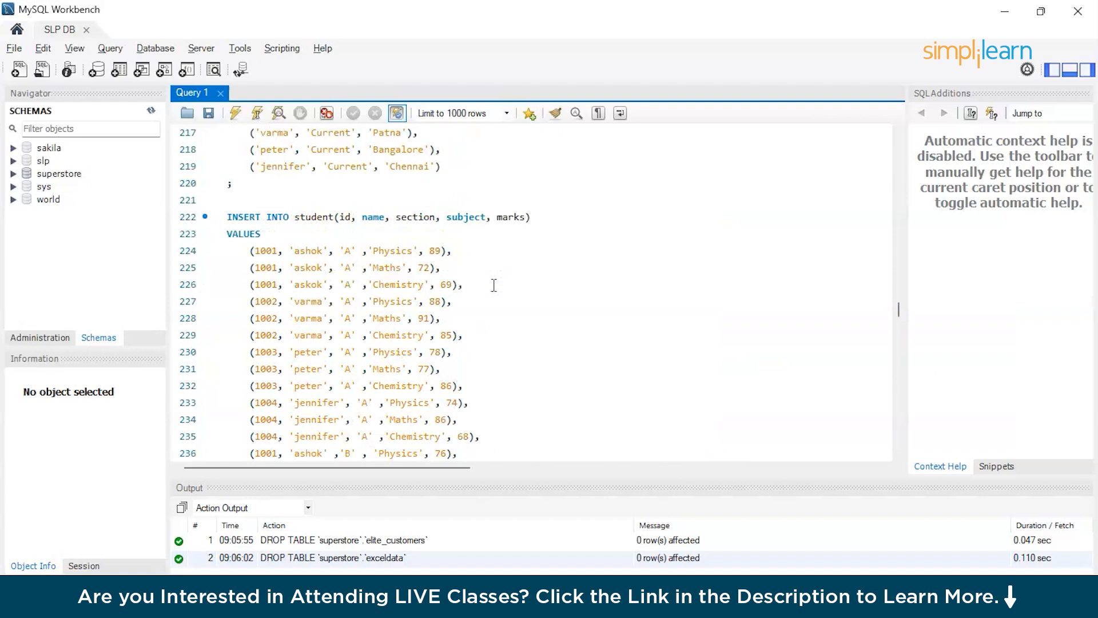
pyautogui.scroll(3)
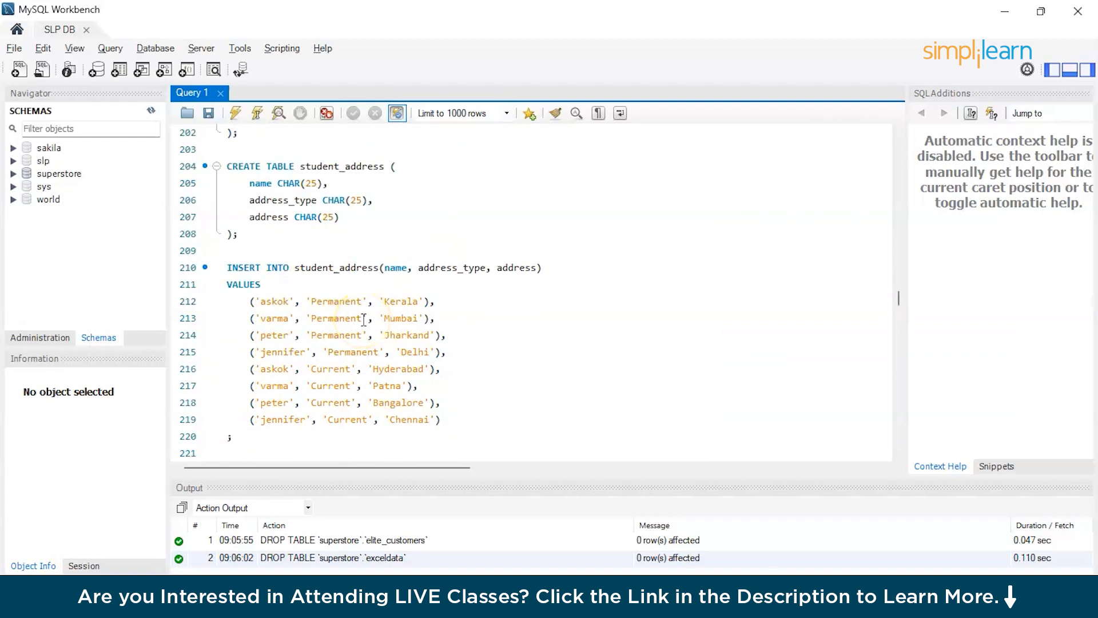
pyautogui.scroll(-3)
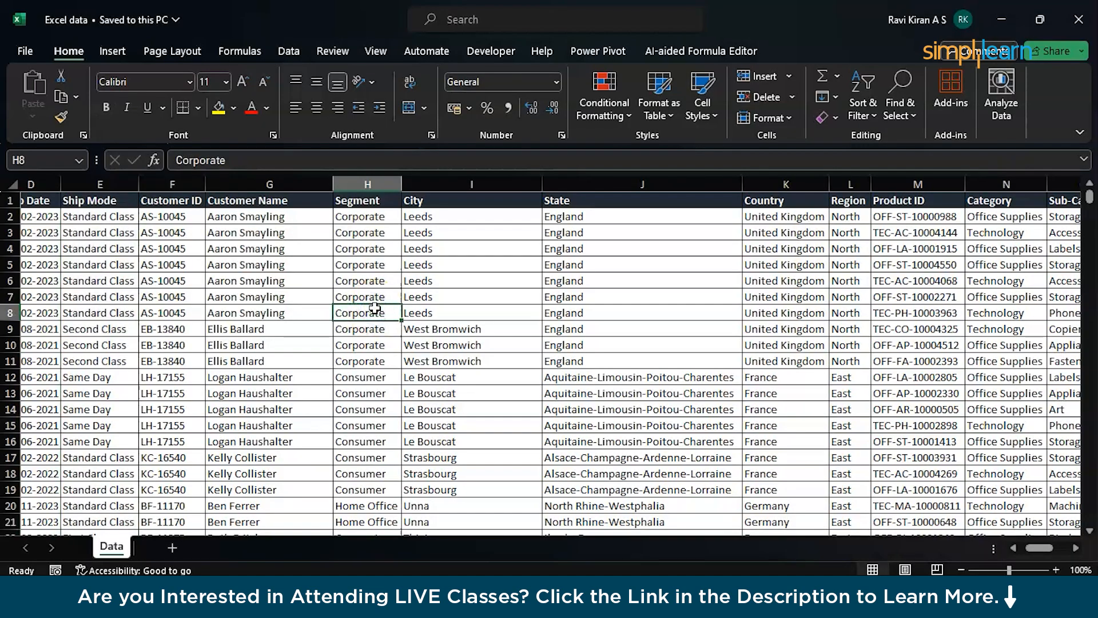
pyautogui.hscroll(-3)
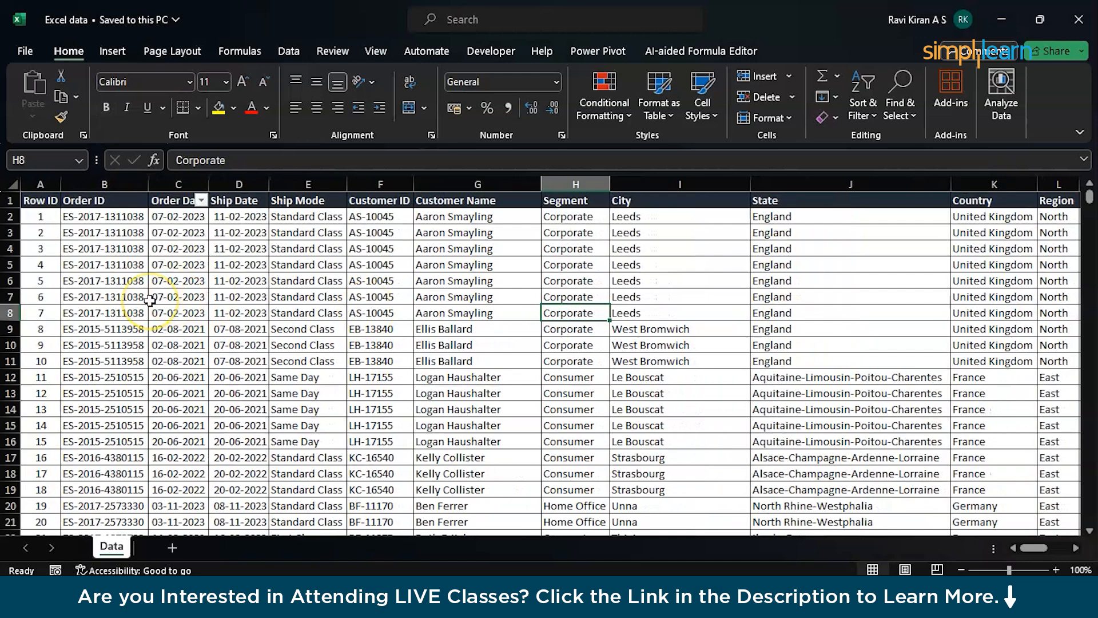
pyautogui.scroll(-3)
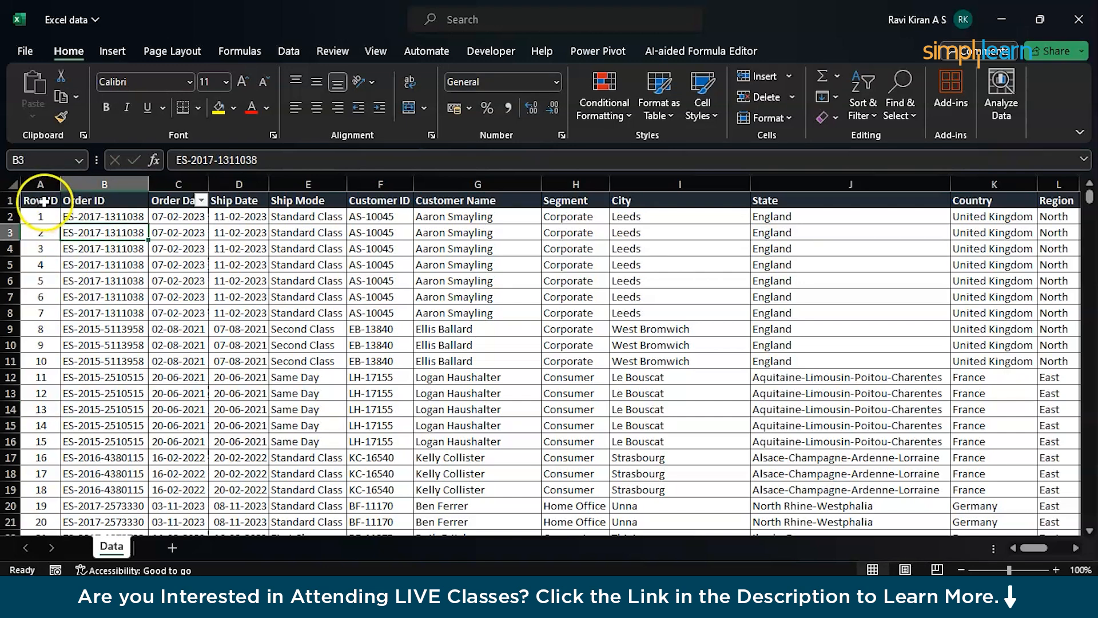
pyautogui.click(40, 200)
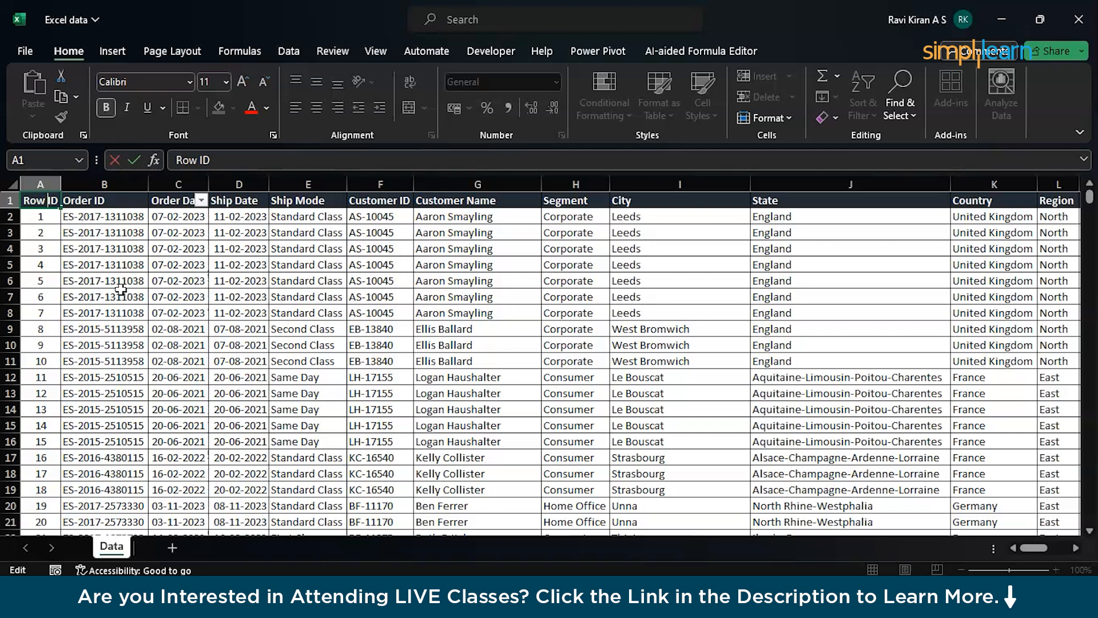
pyautogui.write('RowID')
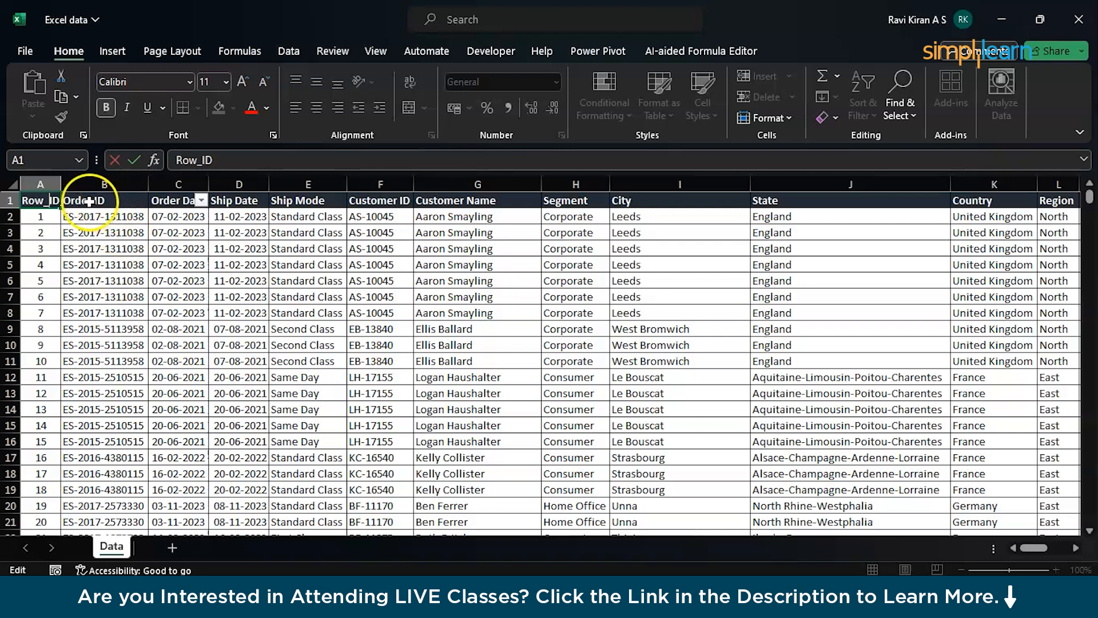
# - Edit the Order ID, Order Date, Ship Date and Ship Mode headers to use underscores
pyautogui.click(103, 200)
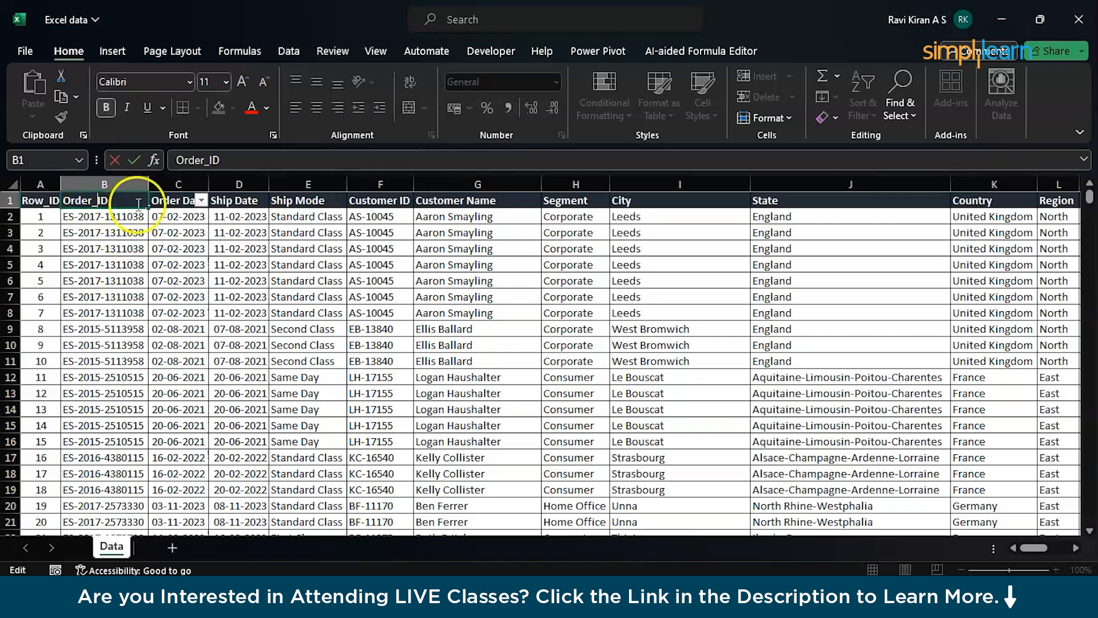
pyautogui.click(178, 200)
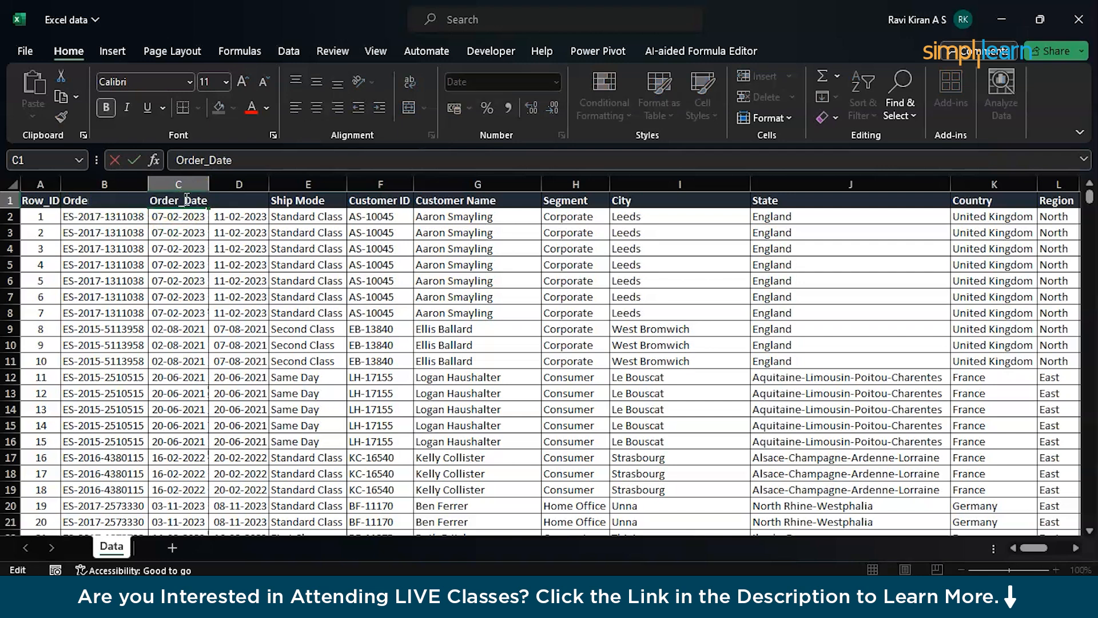
pyautogui.click(238, 201)
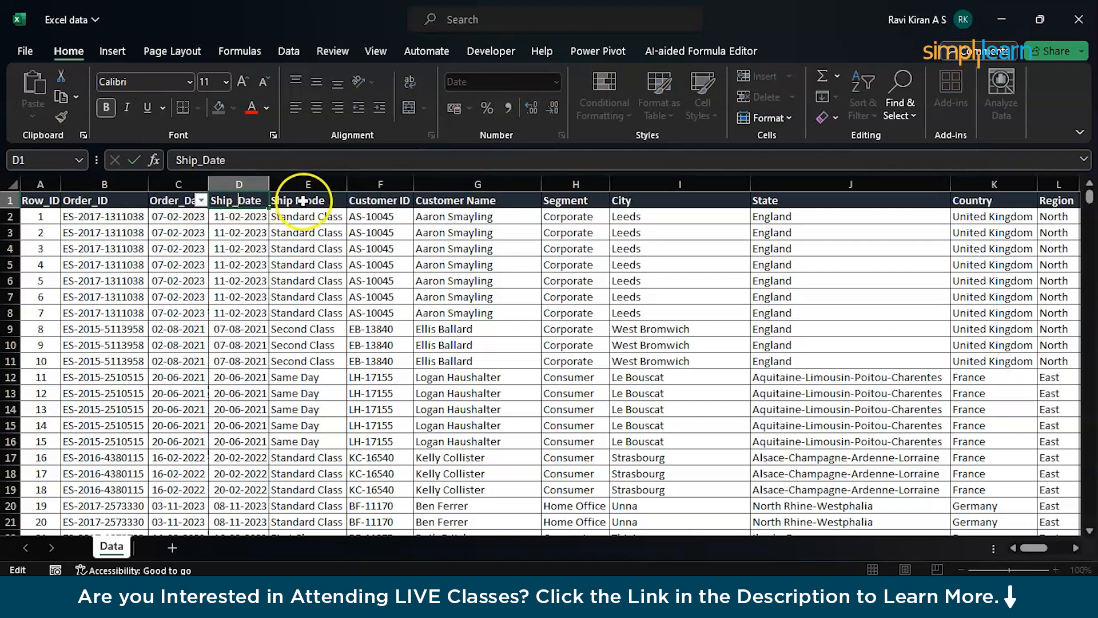
pyautogui.click(307, 200)
pyautogui.write('_')
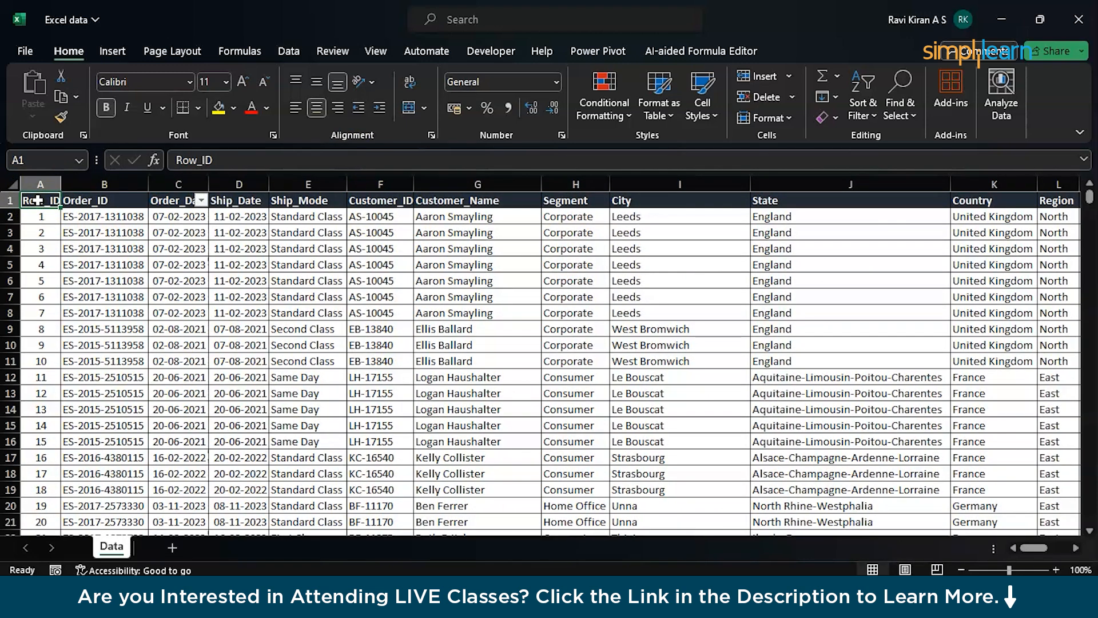
pyautogui.click(24, 50)
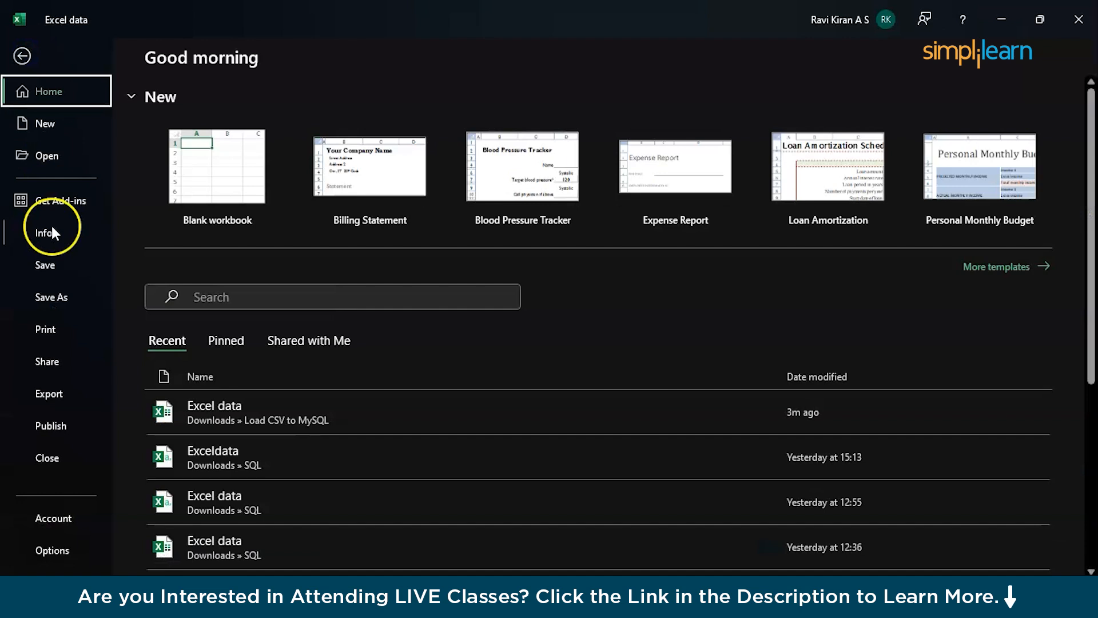
pyautogui.moveTo(46, 265)
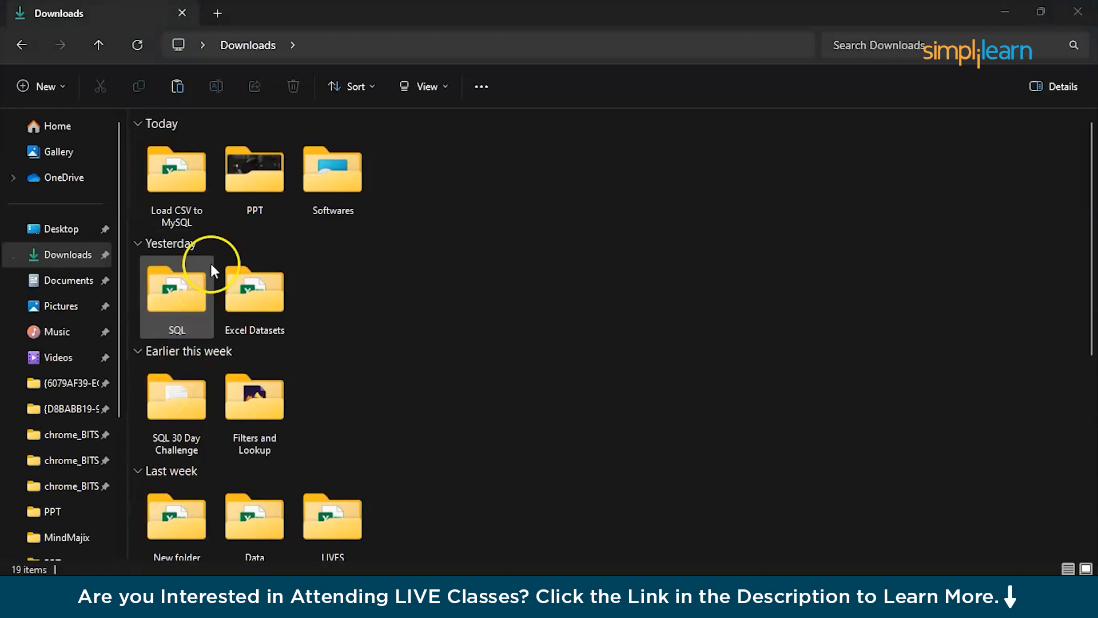
# - Open the Load CSV to MySQL folder and rename the Excel data workbook to exceldata
pyautogui.doubleClick(176, 168)
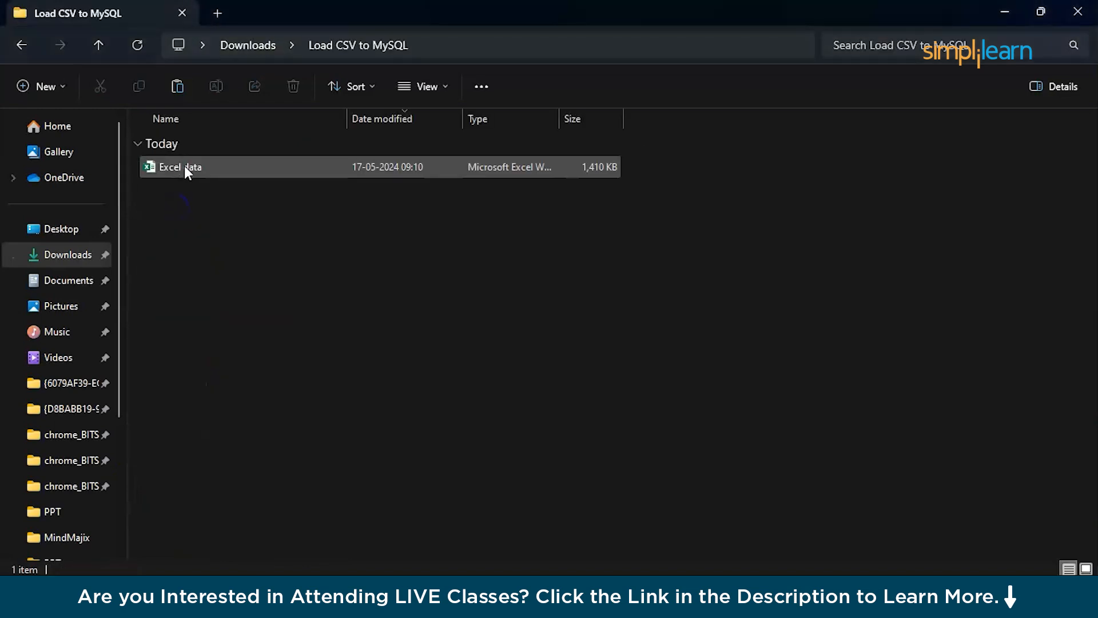
pyautogui.doubleClick(180, 167)
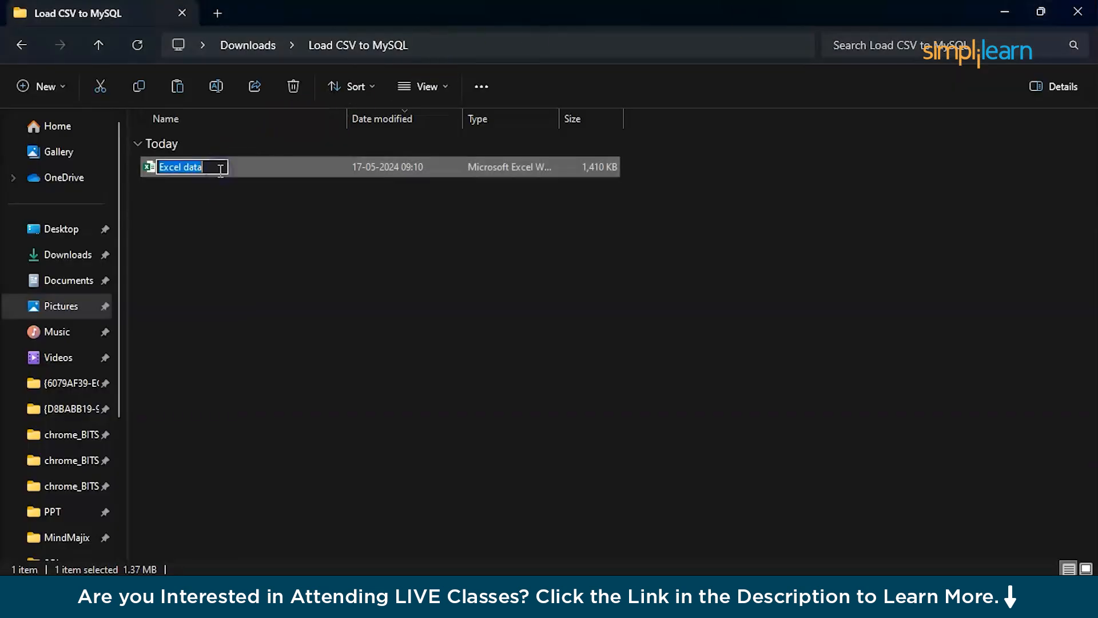
pyautogui.write('excel')
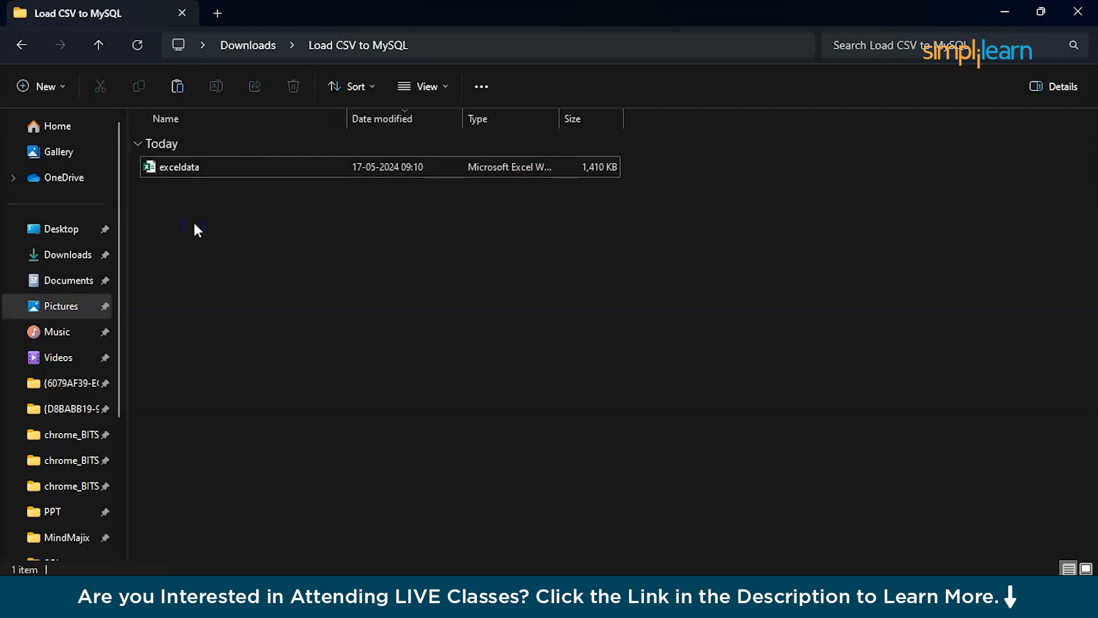
pyautogui.moveTo(487, 548)
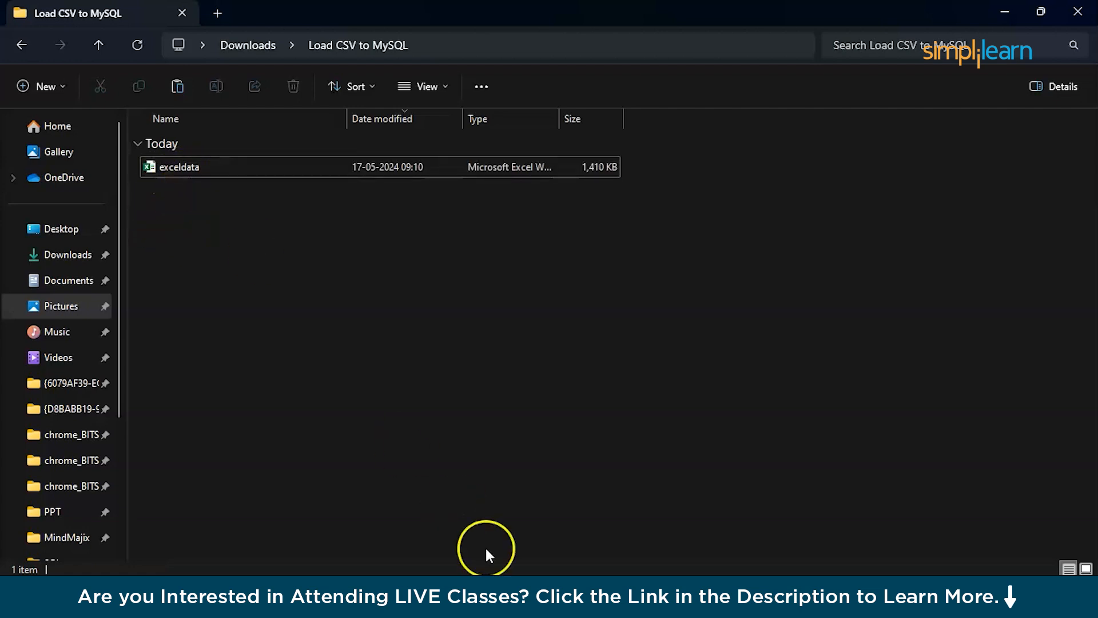
pyautogui.click(421, 315)
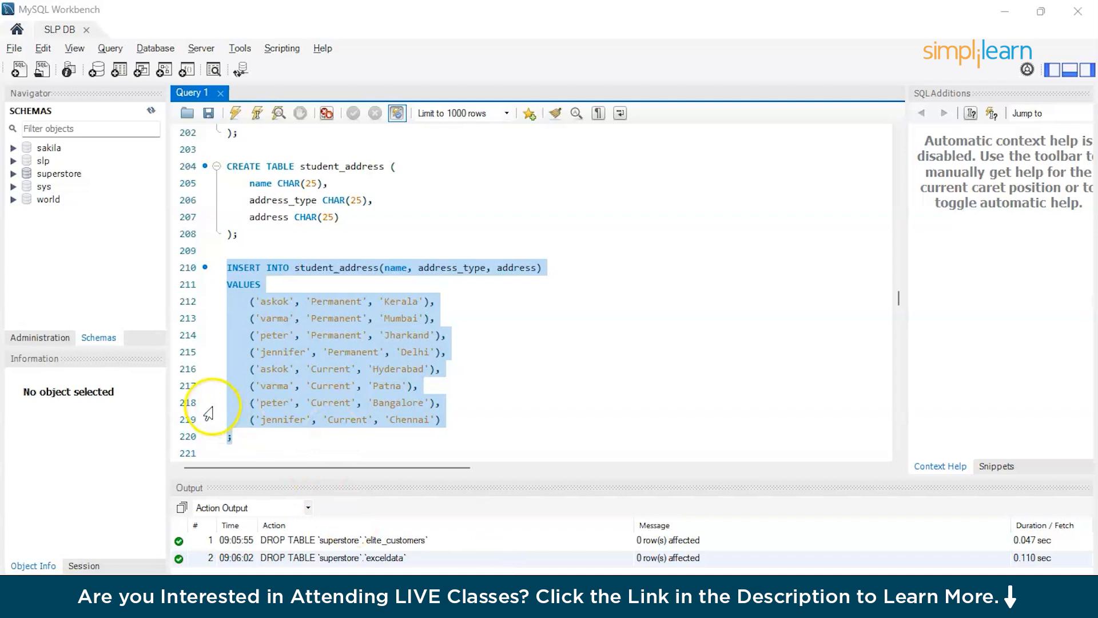
pyautogui.moveTo(80, 244)
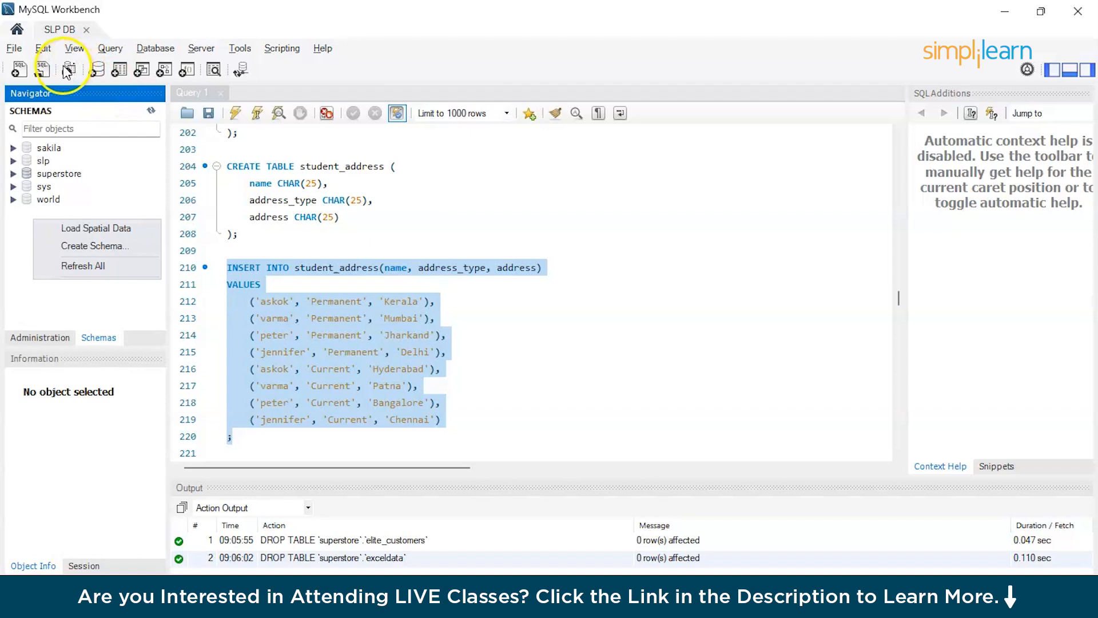
# - Create and apply a schema named excel, then expand it to show its Tables
pyautogui.click(96, 68)
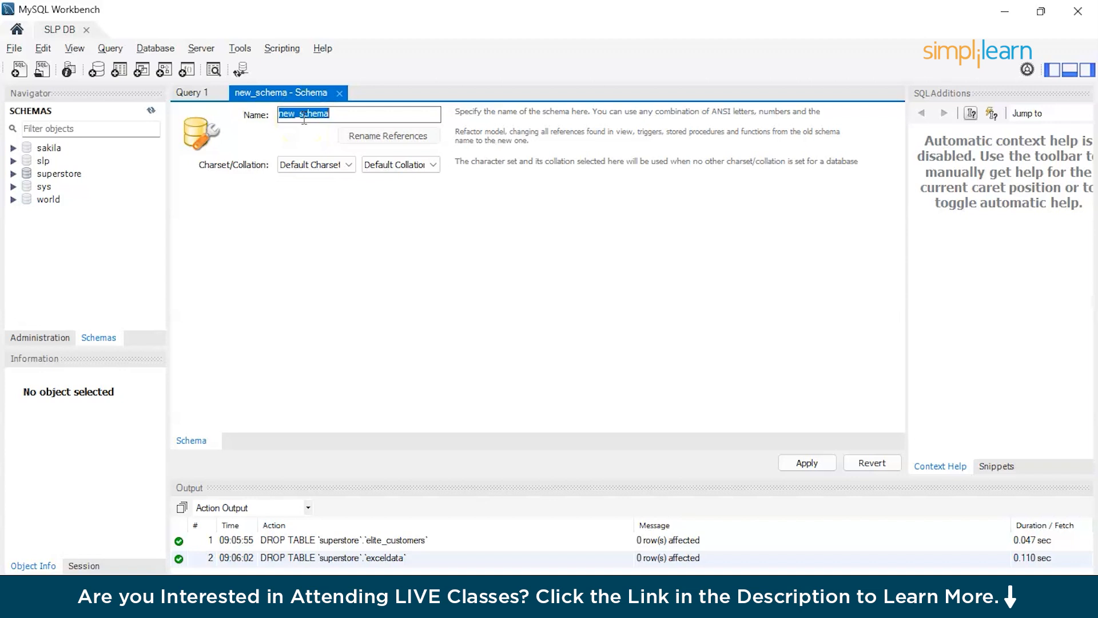
pyautogui.write('excelda')
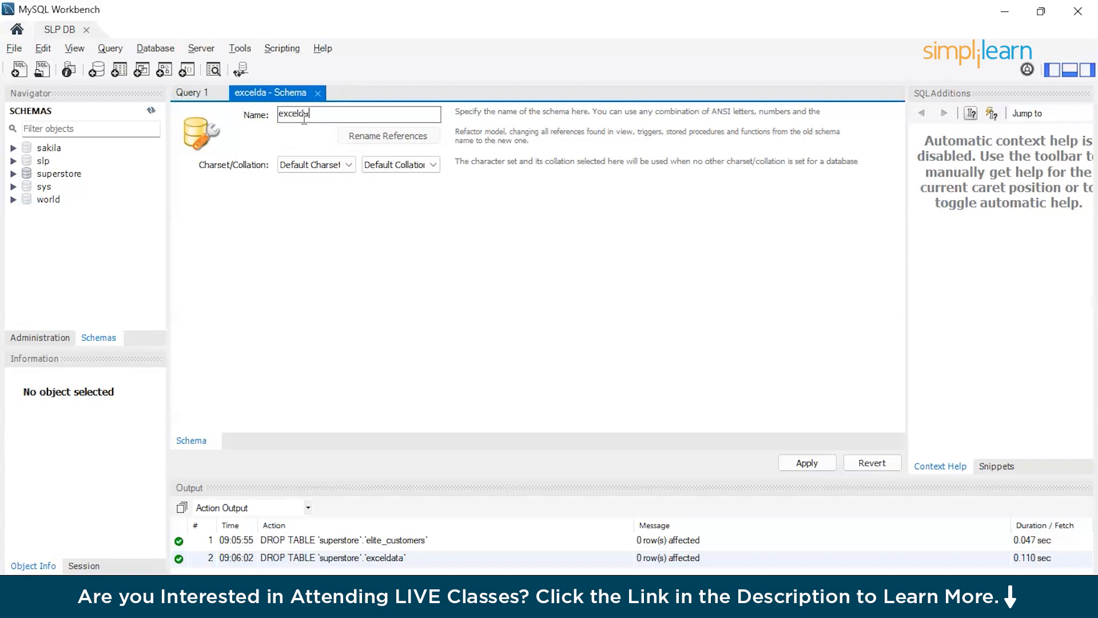
pyautogui.press('Backspace')
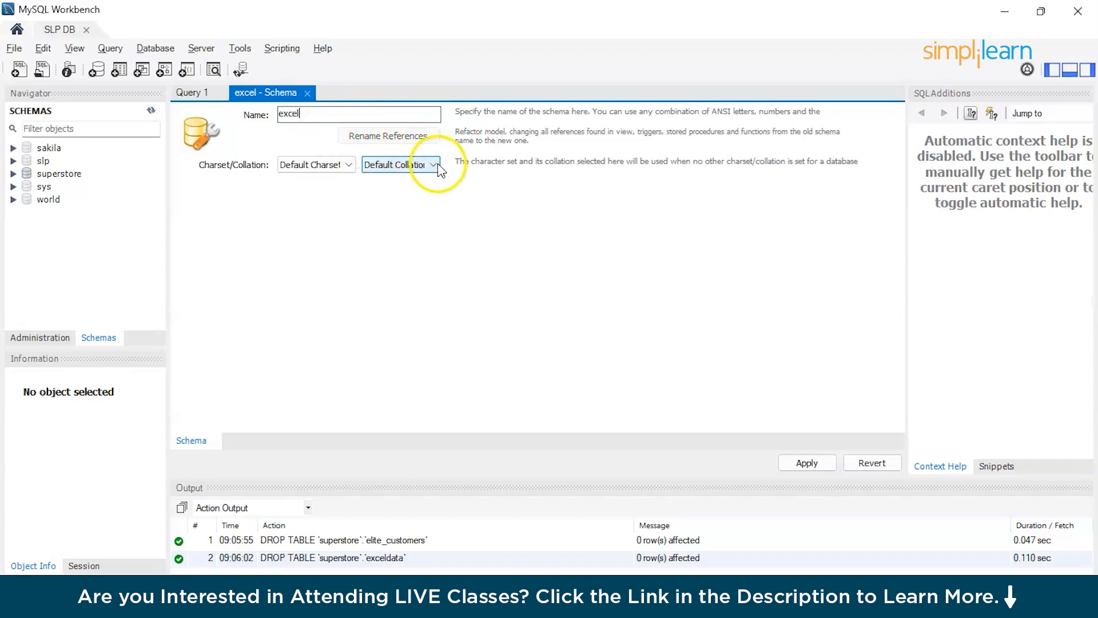
pyautogui.click(806, 462)
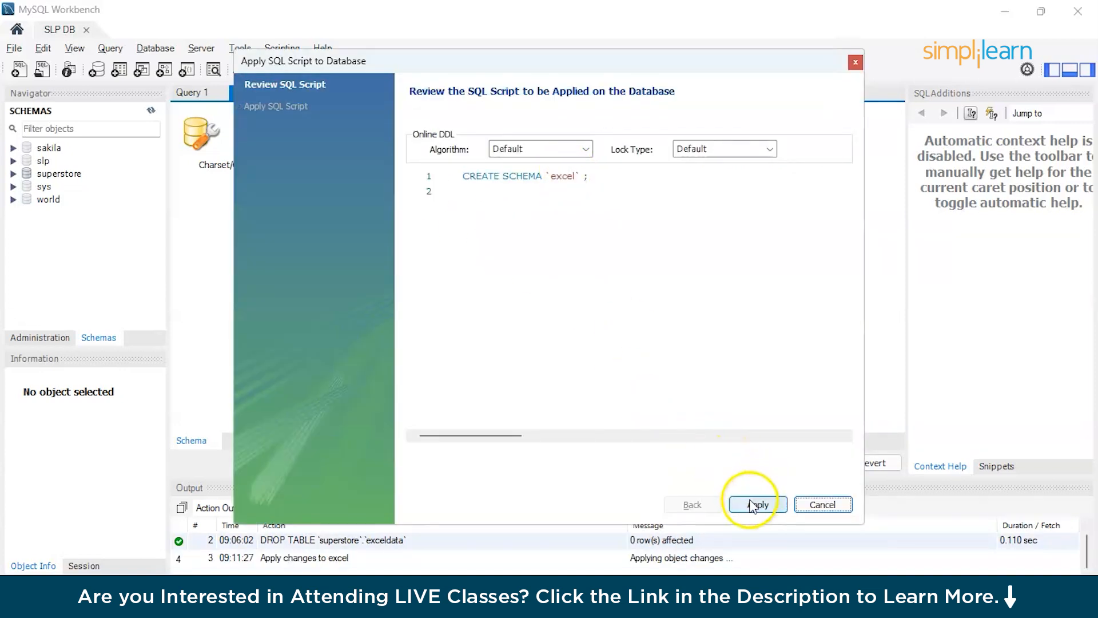
pyautogui.click(756, 504)
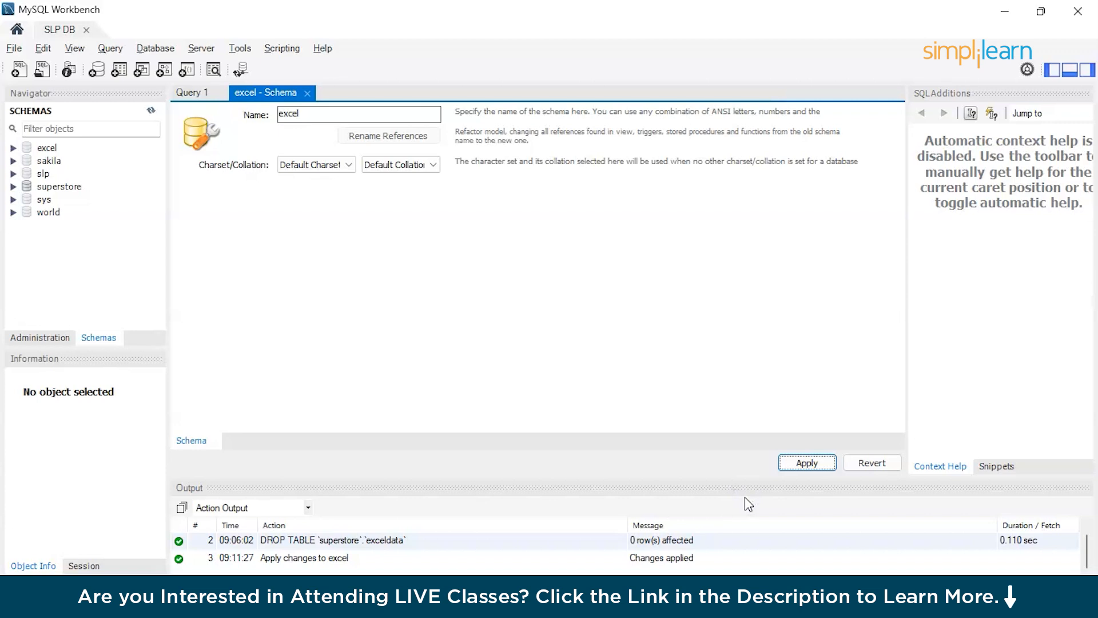
pyautogui.click(805, 463)
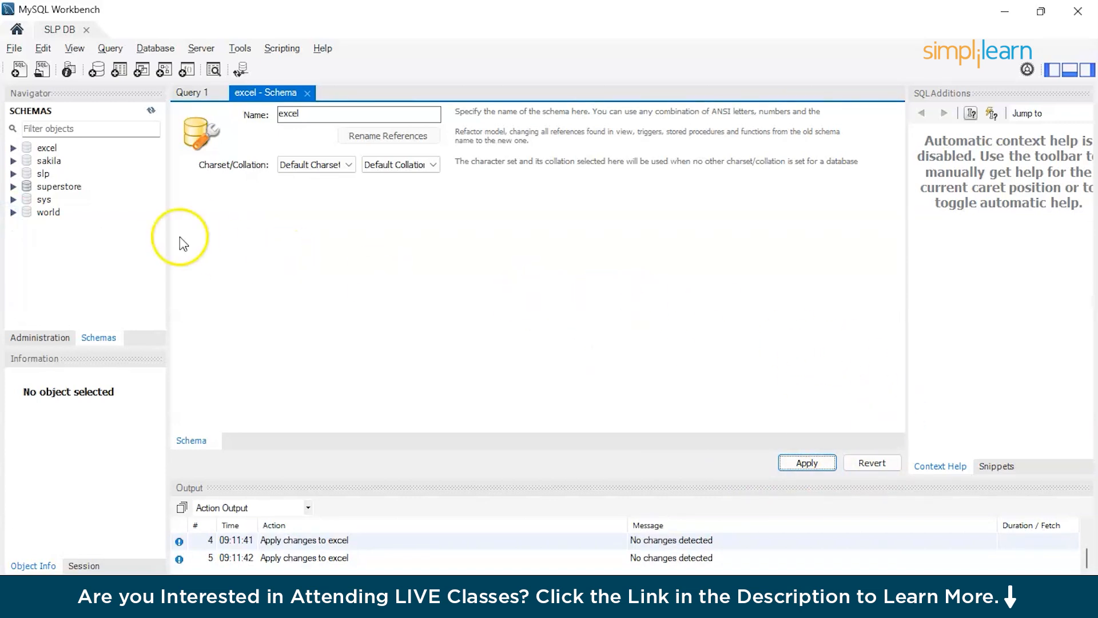
pyautogui.click(13, 147)
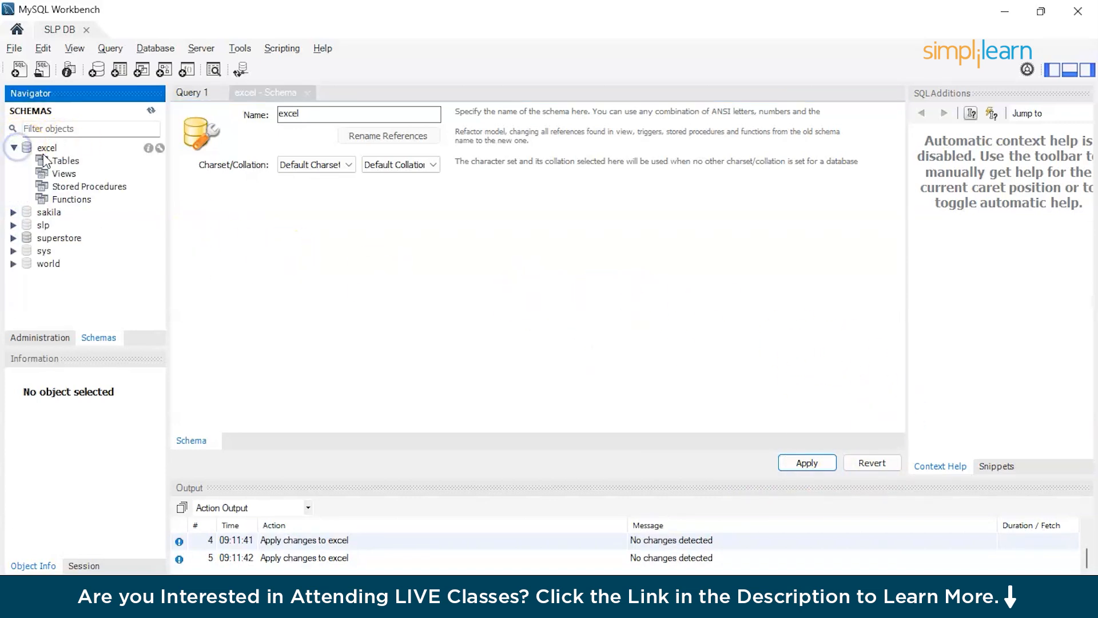
# - Launch the Table Data Import Wizard on excel's Tables, filter the file chooser to CSV, then cancel
pyautogui.rightClick(66, 160)
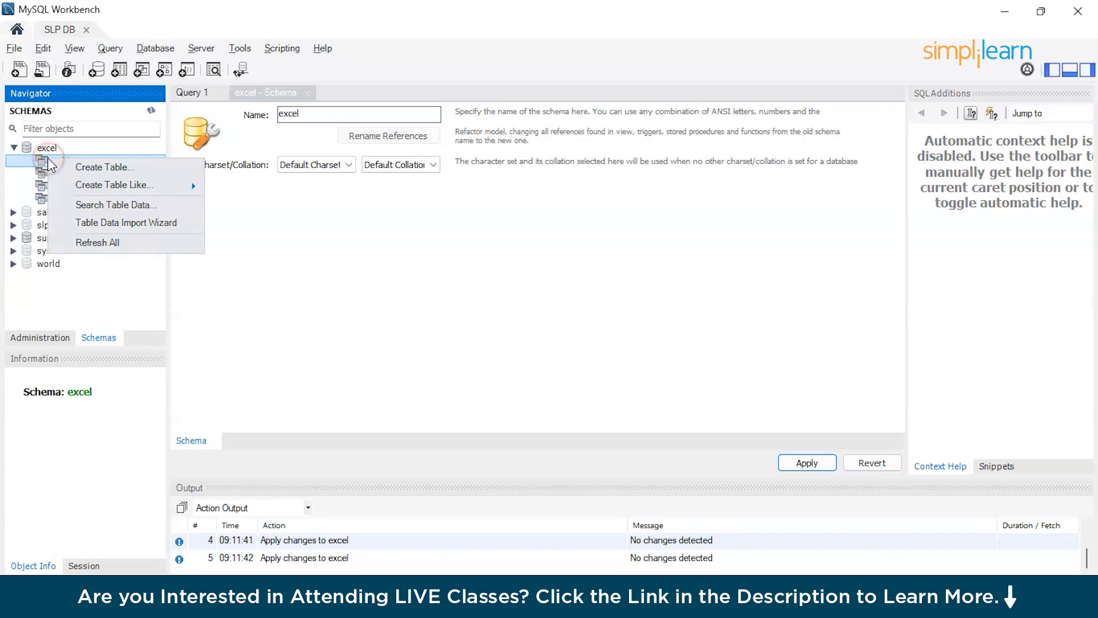
pyautogui.moveTo(105, 209)
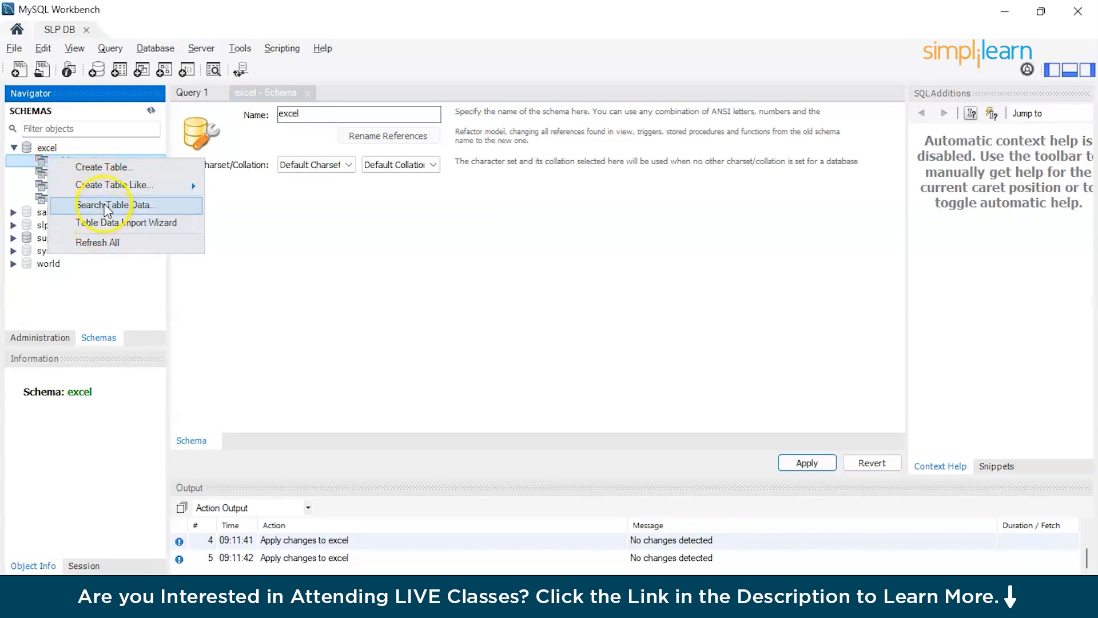
pyautogui.moveTo(107, 234)
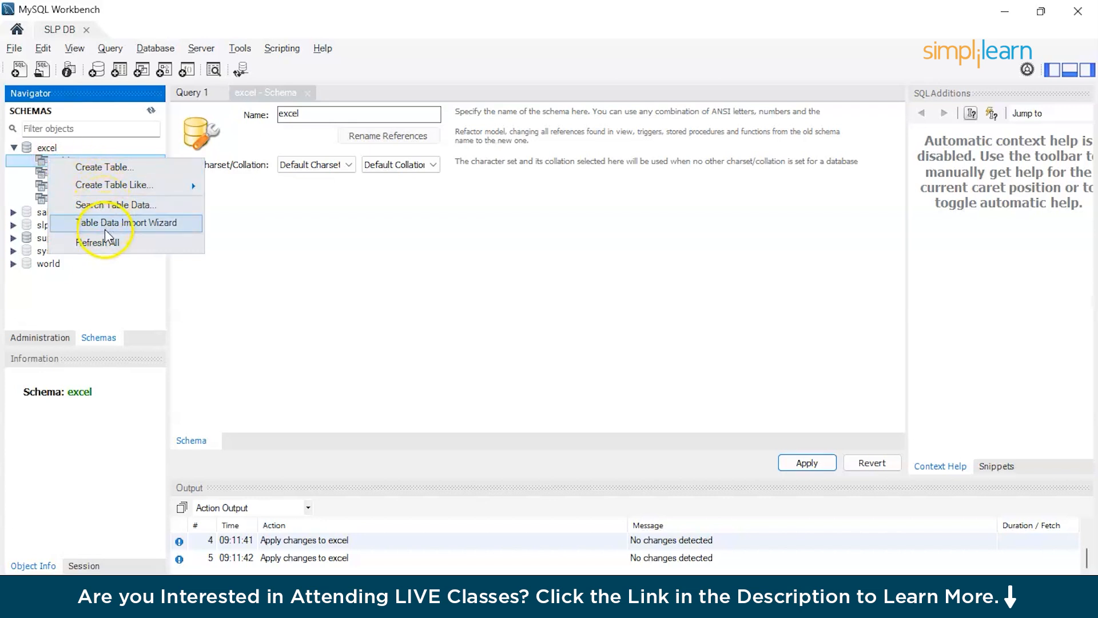
pyautogui.click(128, 223)
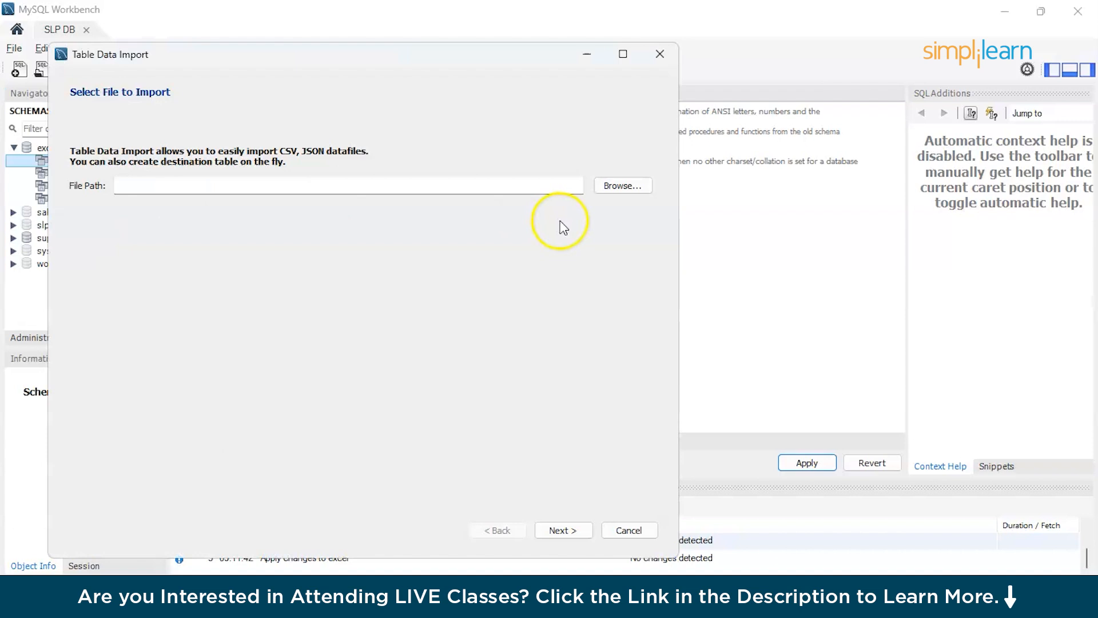
pyautogui.click(622, 185)
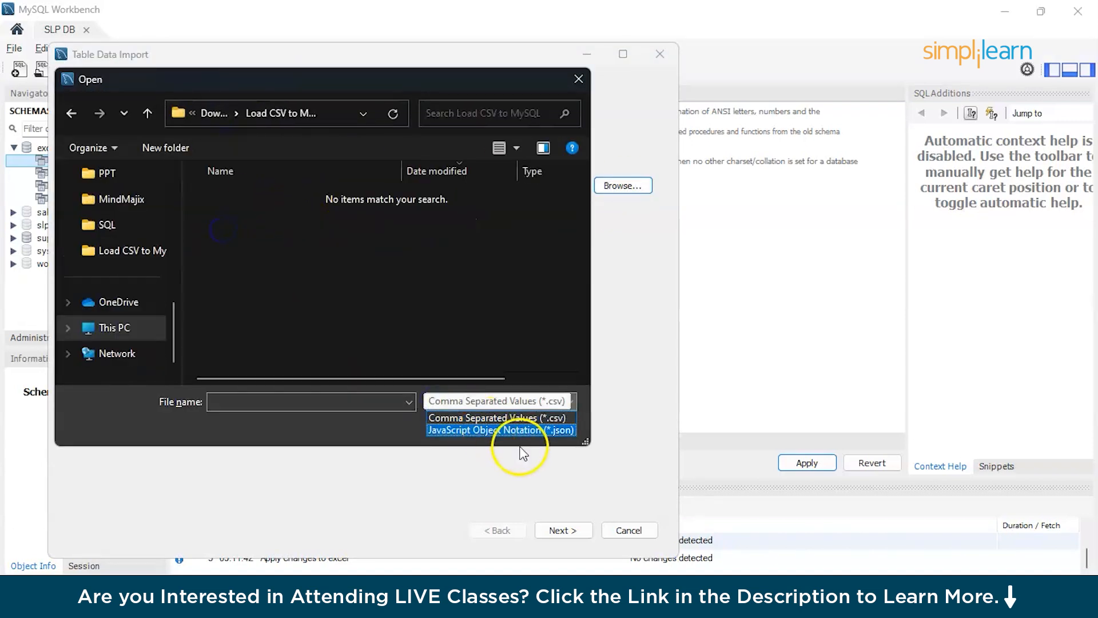
pyautogui.click(496, 417)
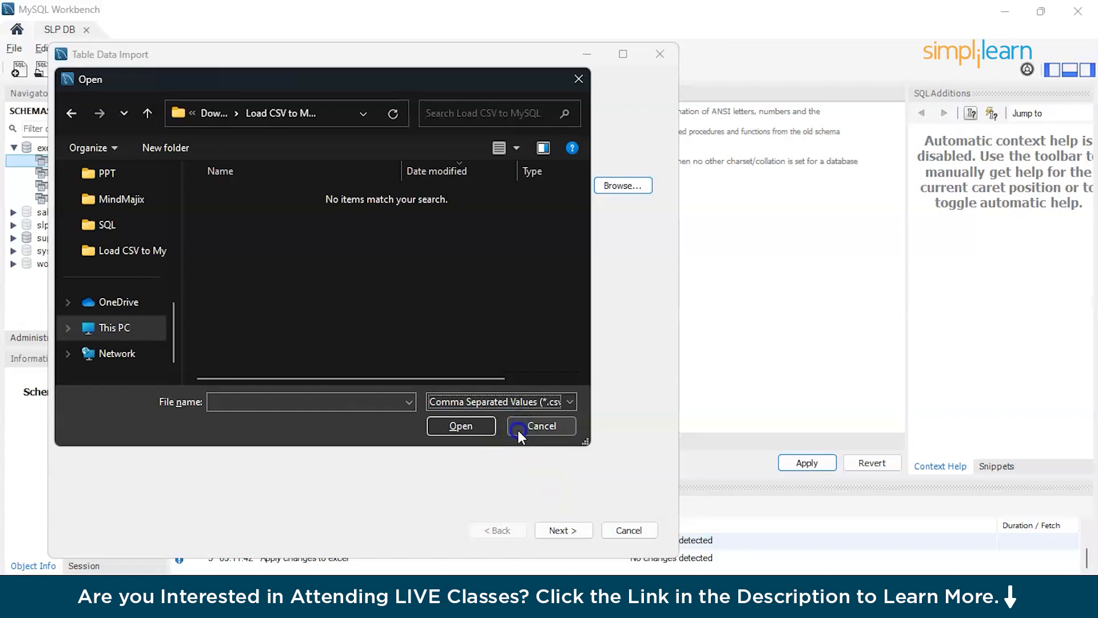
pyautogui.click(540, 425)
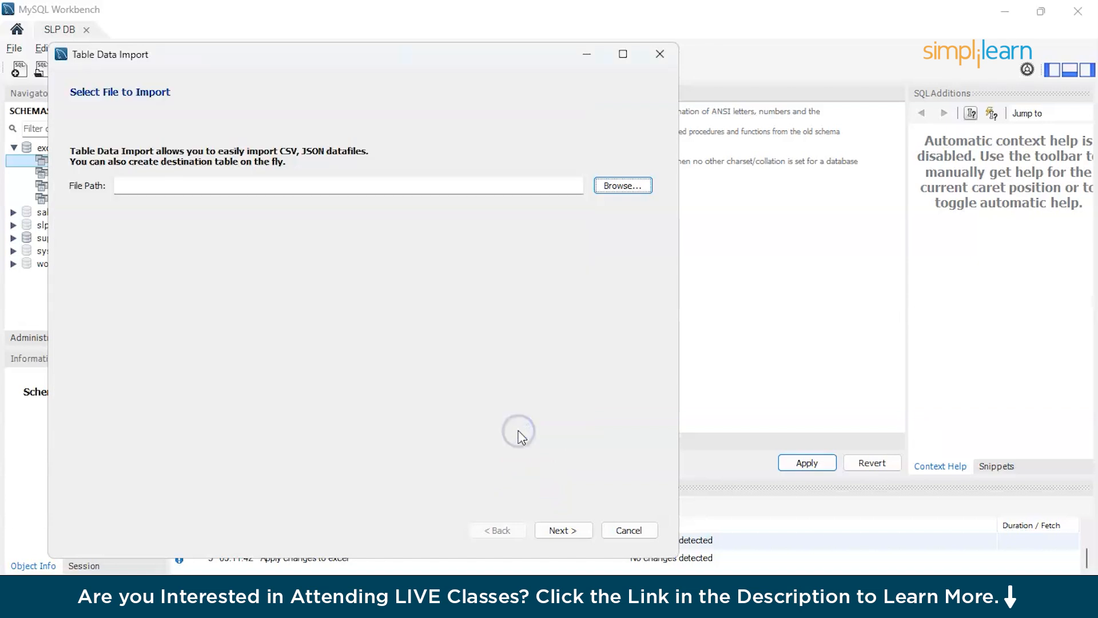
pyautogui.moveTo(611, 448)
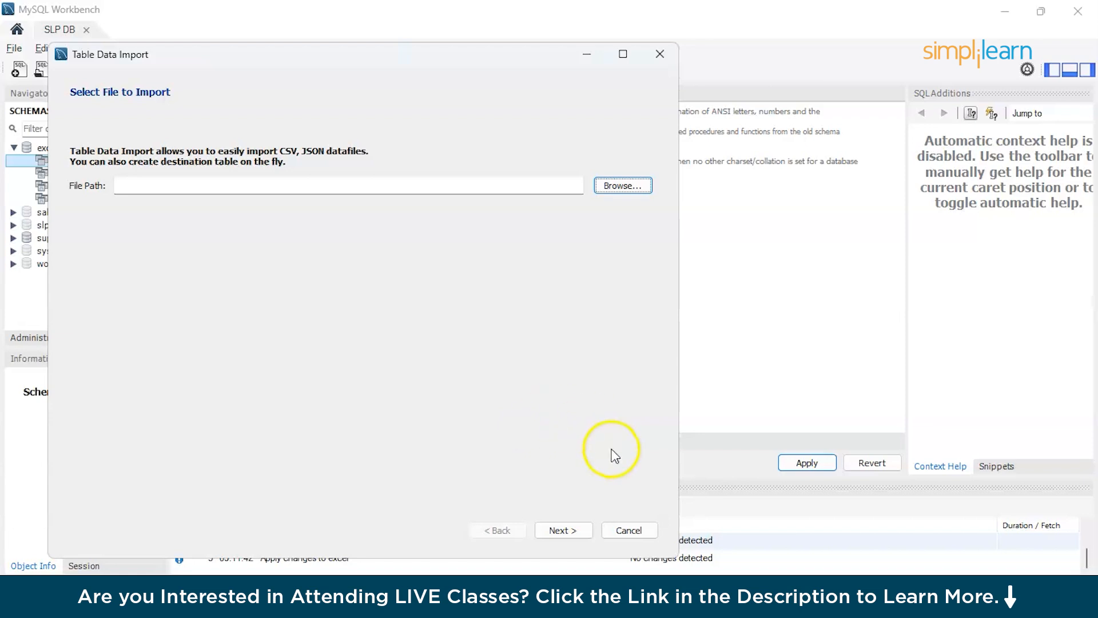
# - Choose the Exceldata CSV as import source, creating a new table with Drop table if exists
pyautogui.click(620, 185)
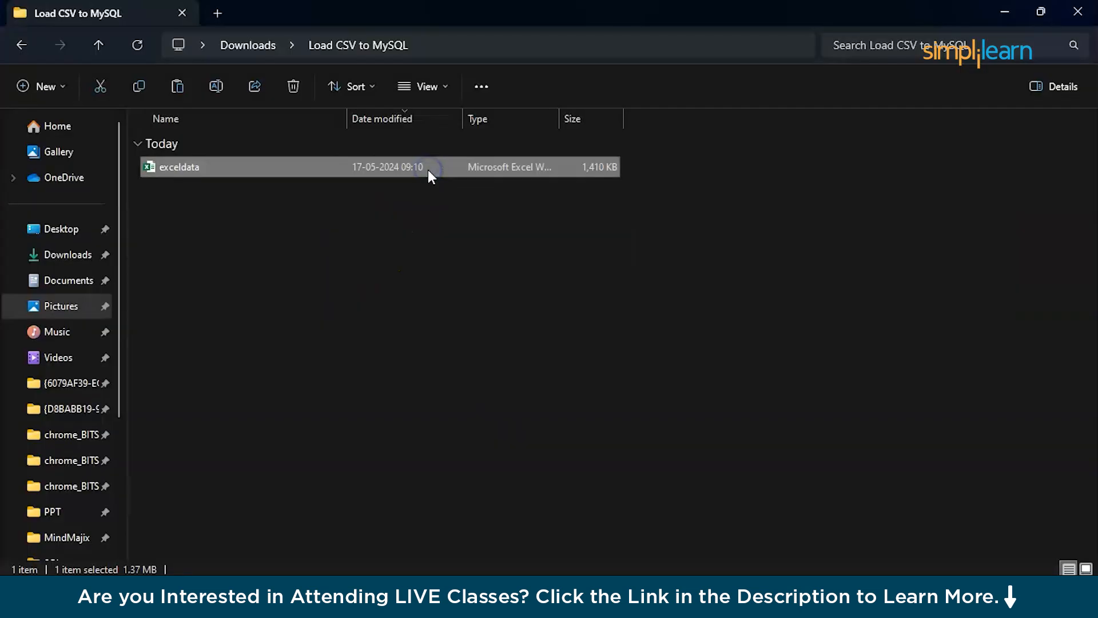
pyautogui.doubleClick(178, 166)
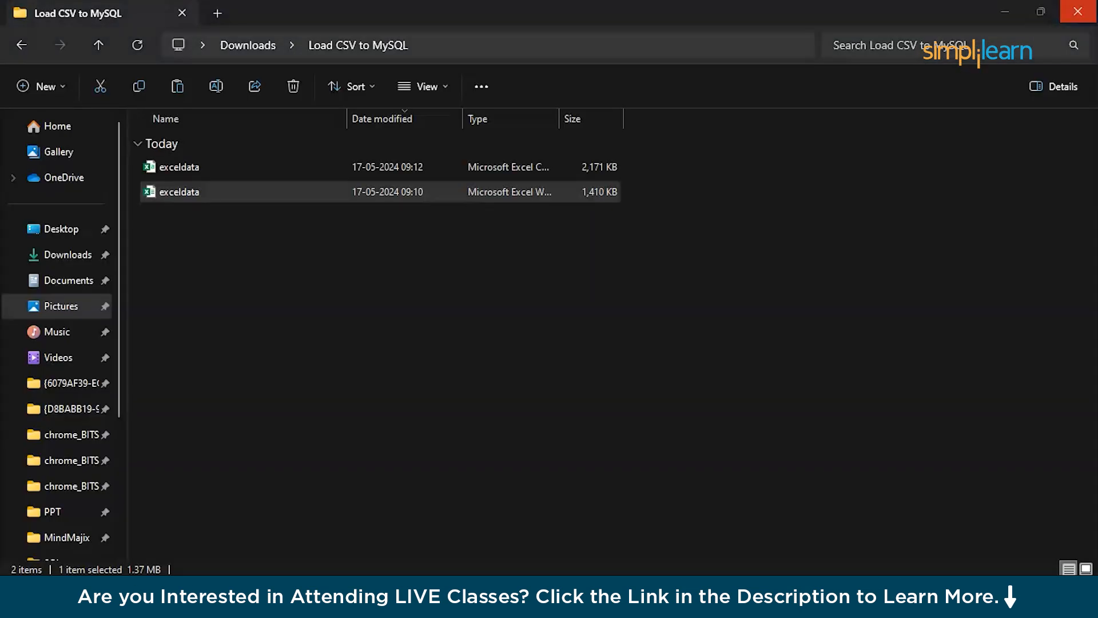
pyautogui.press('alt+tab')
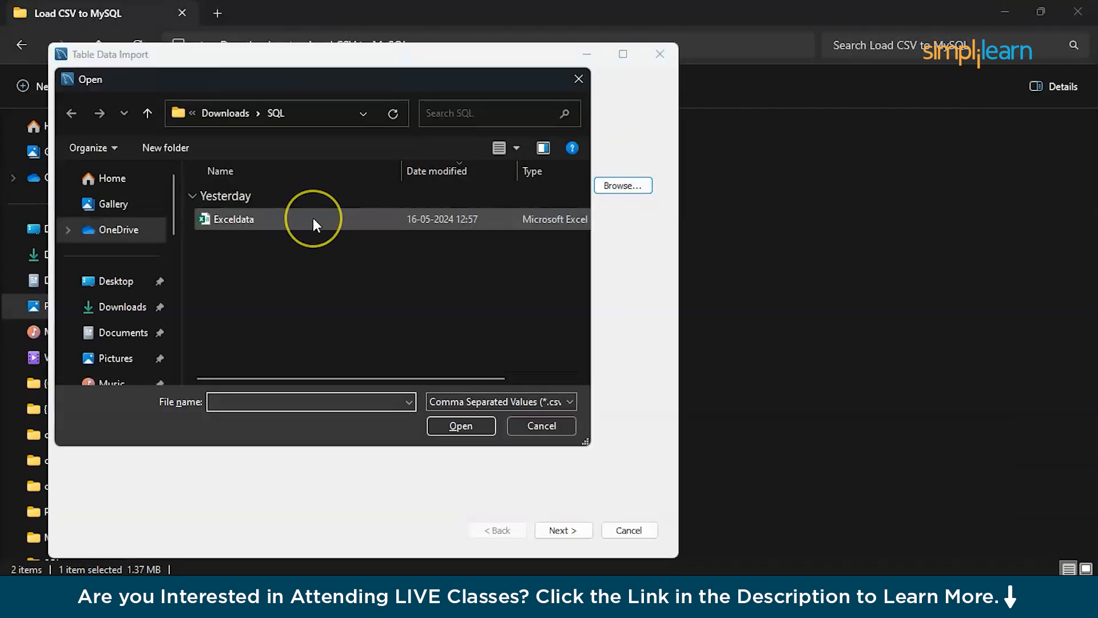
pyautogui.click(232, 220)
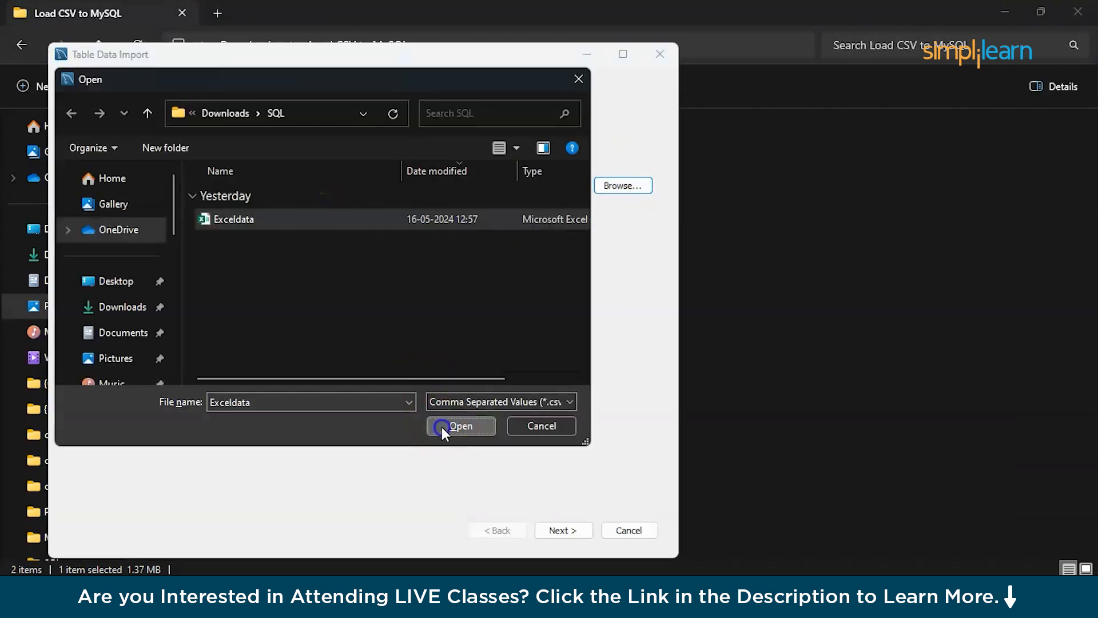
pyautogui.click(459, 425)
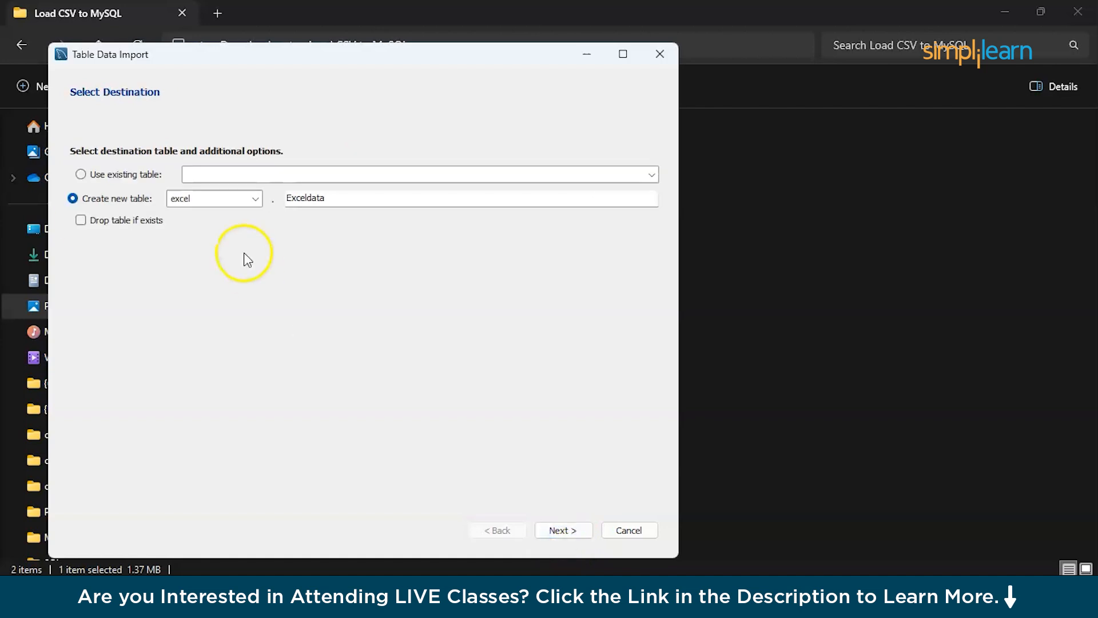
pyautogui.click(80, 220)
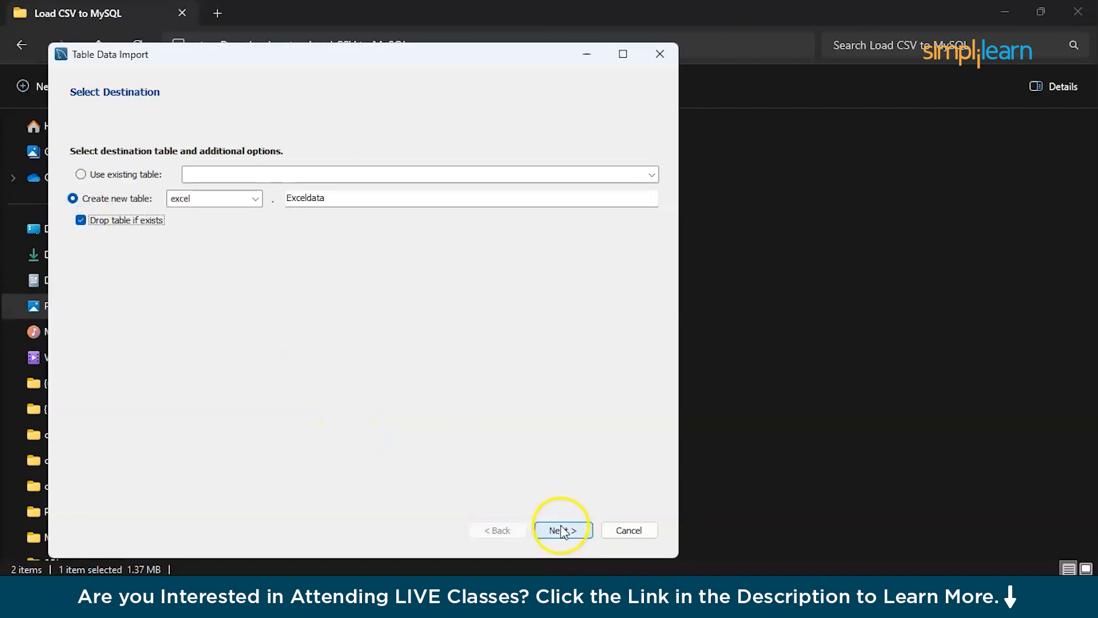
# - Accept the detected column field types and run the Prepare Import and Import data file tasks
pyautogui.click(564, 530)
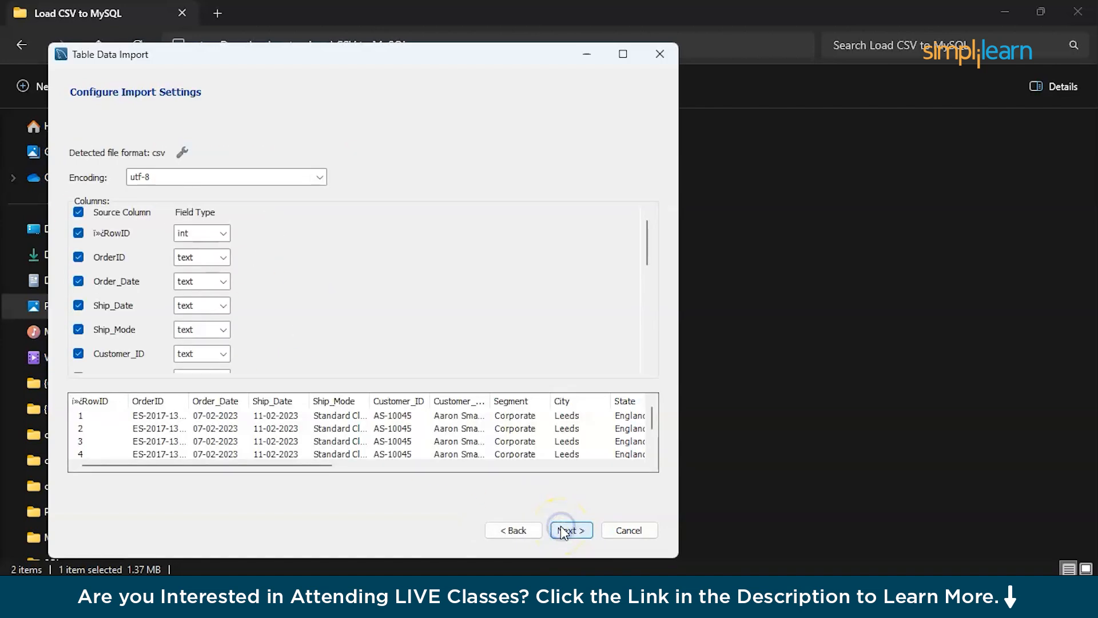
pyautogui.moveTo(107, 241)
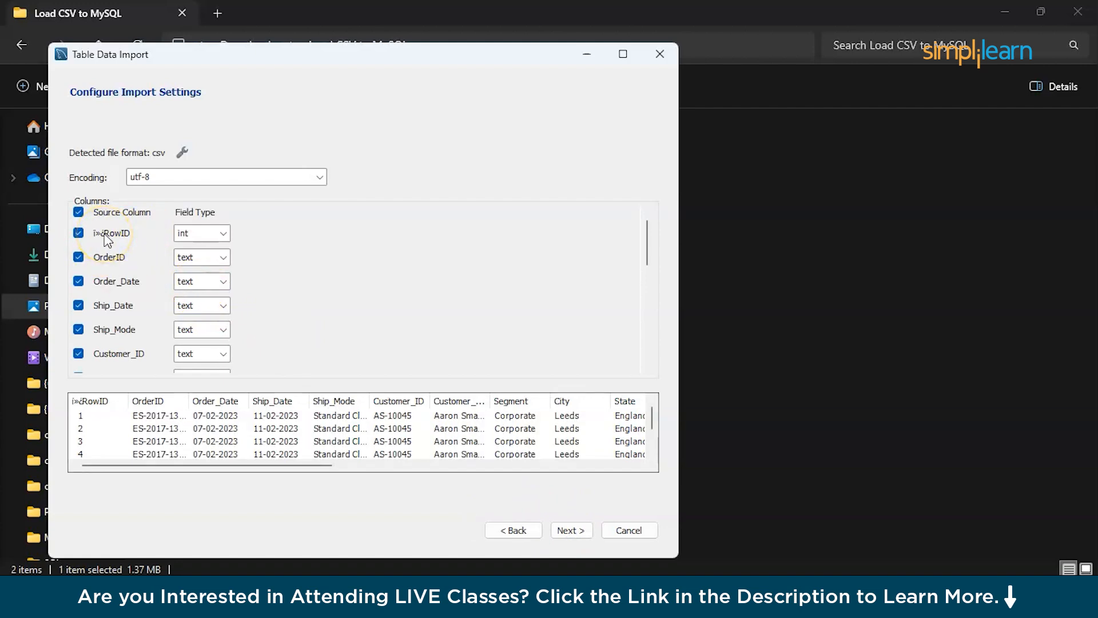
pyautogui.moveTo(114, 305)
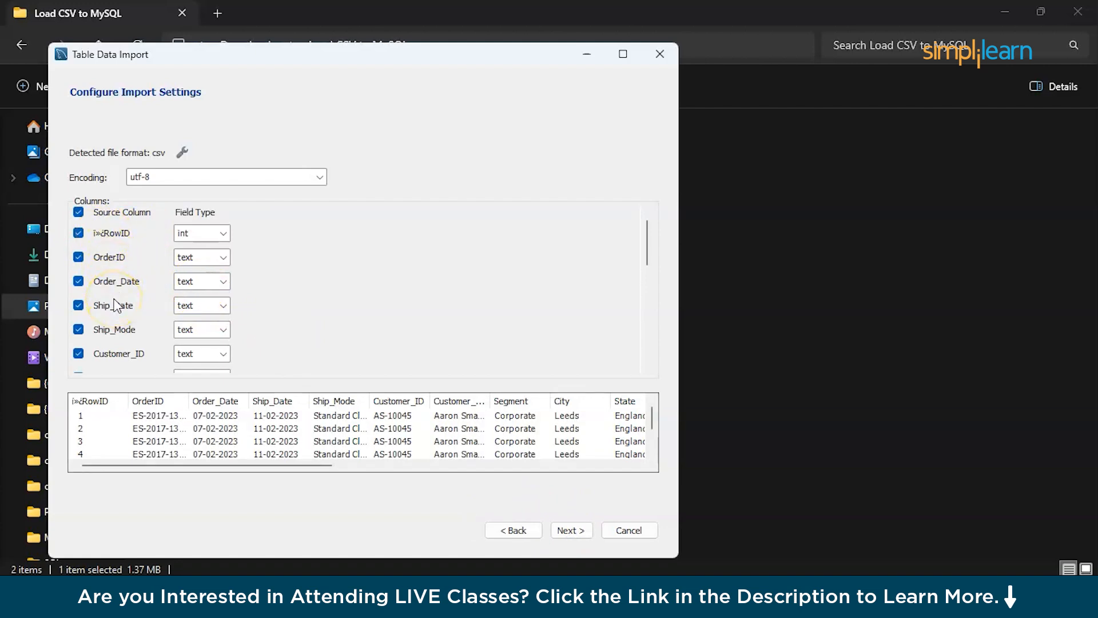
pyautogui.scroll(-3)
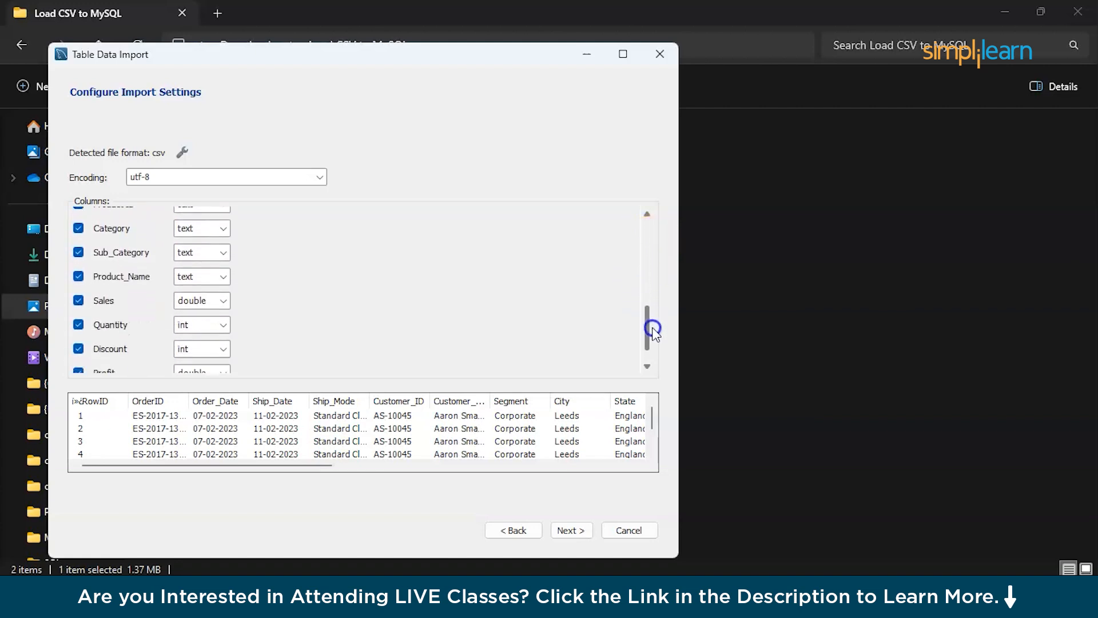
pyautogui.scroll(3)
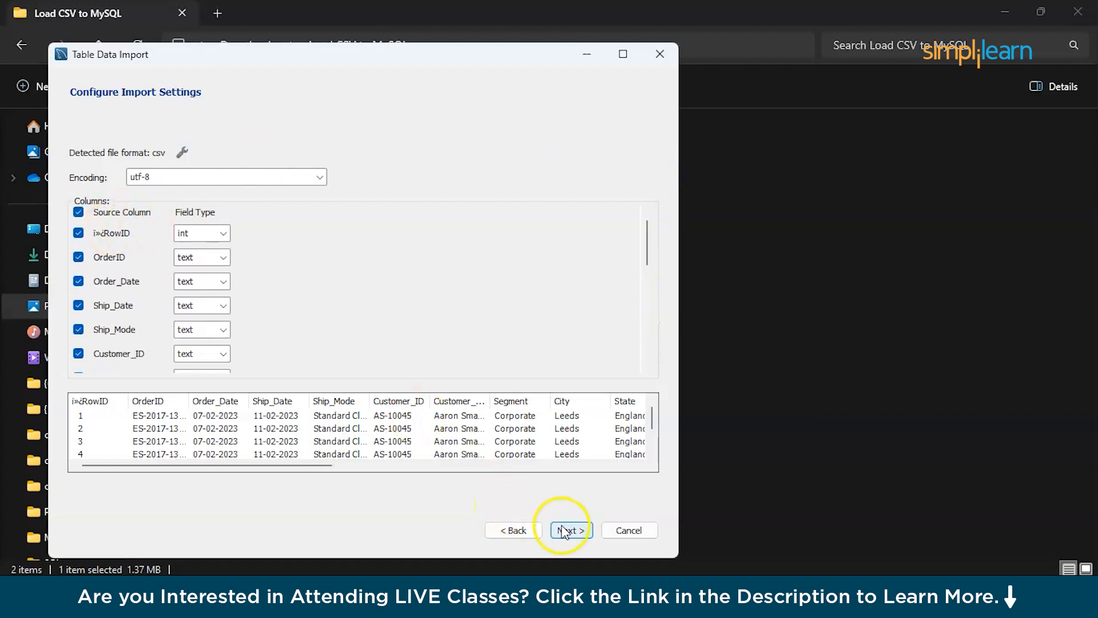
pyautogui.click(569, 529)
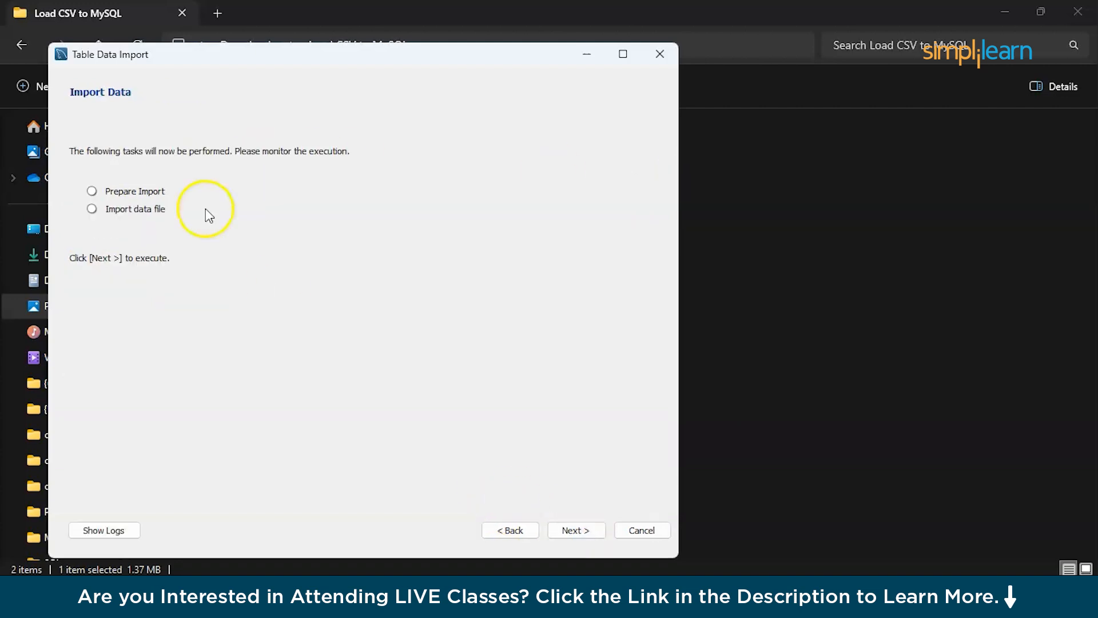
pyautogui.click(576, 529)
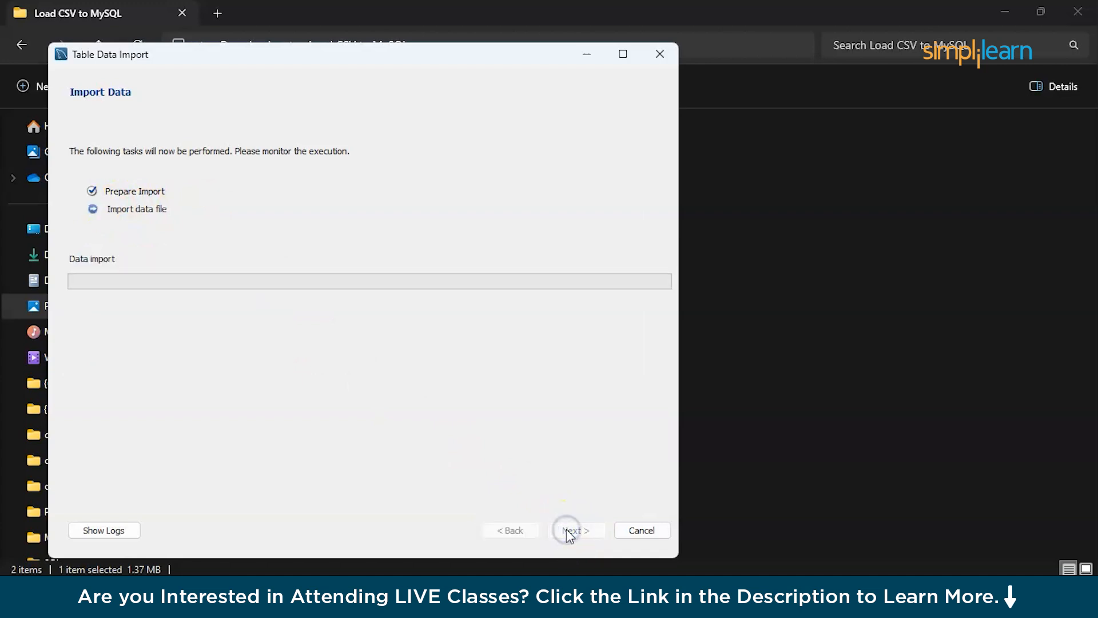
pyautogui.moveTo(294, 443)
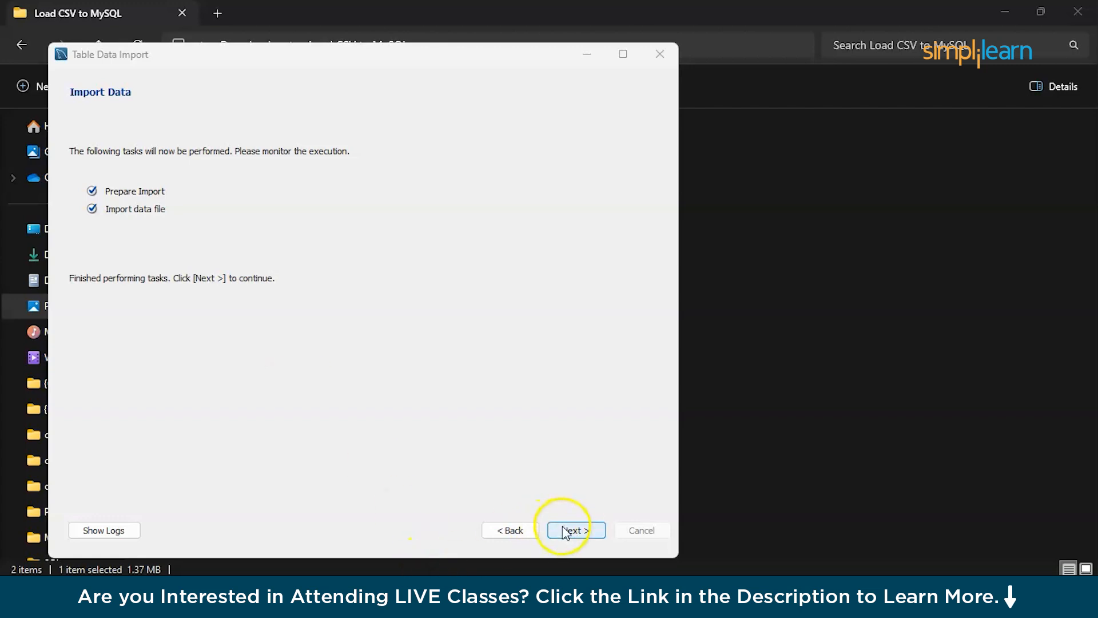
# - Review the results showing excel.exceldata with 9987 records, then finish the import wizard
pyautogui.click(573, 530)
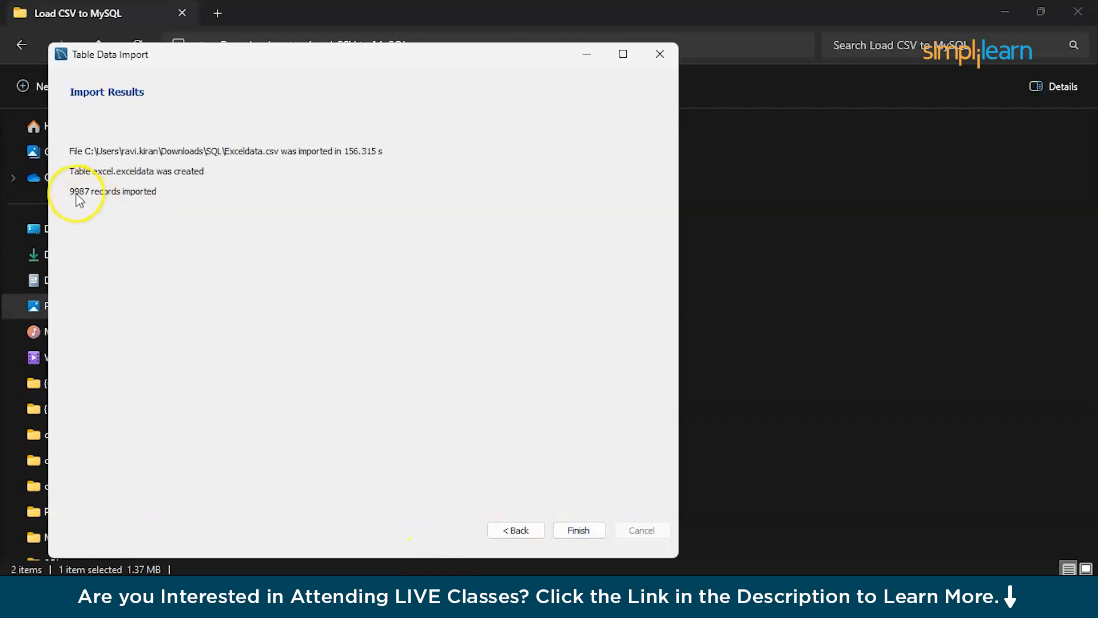
pyautogui.moveTo(227, 282)
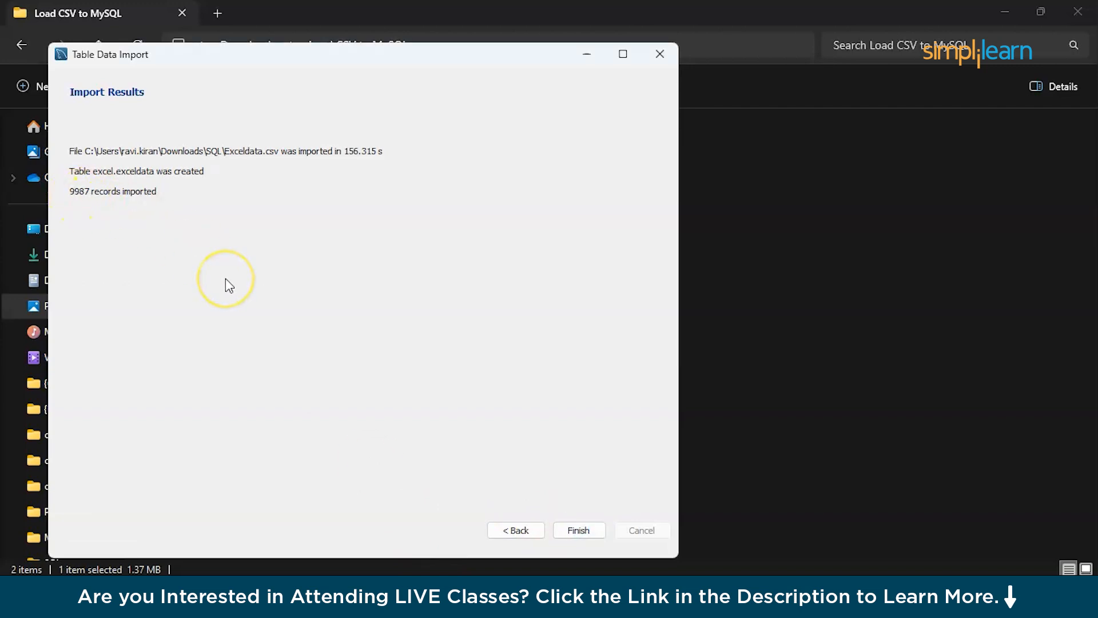
pyautogui.moveTo(398, 436)
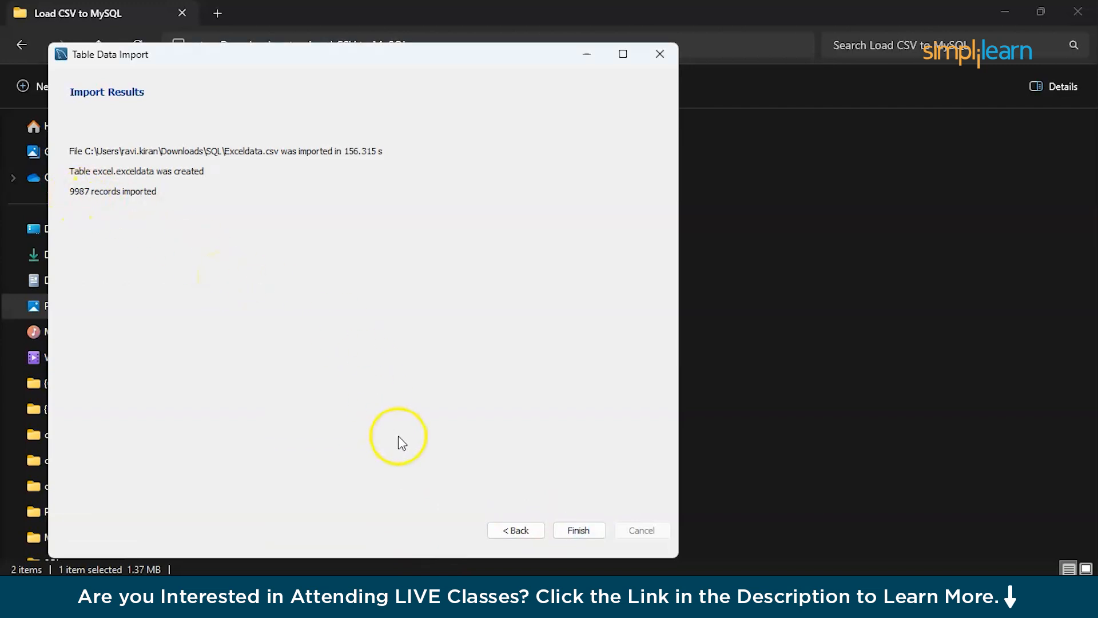
pyautogui.click(578, 530)
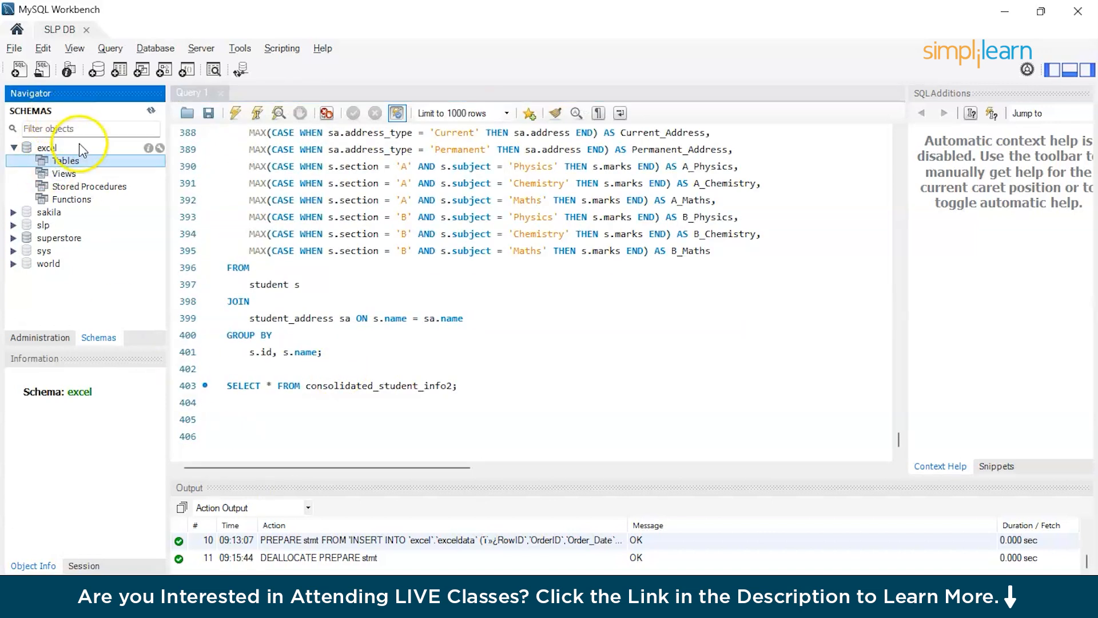
# - Run USE excel; on a new line of the query script
pyautogui.click(42, 160)
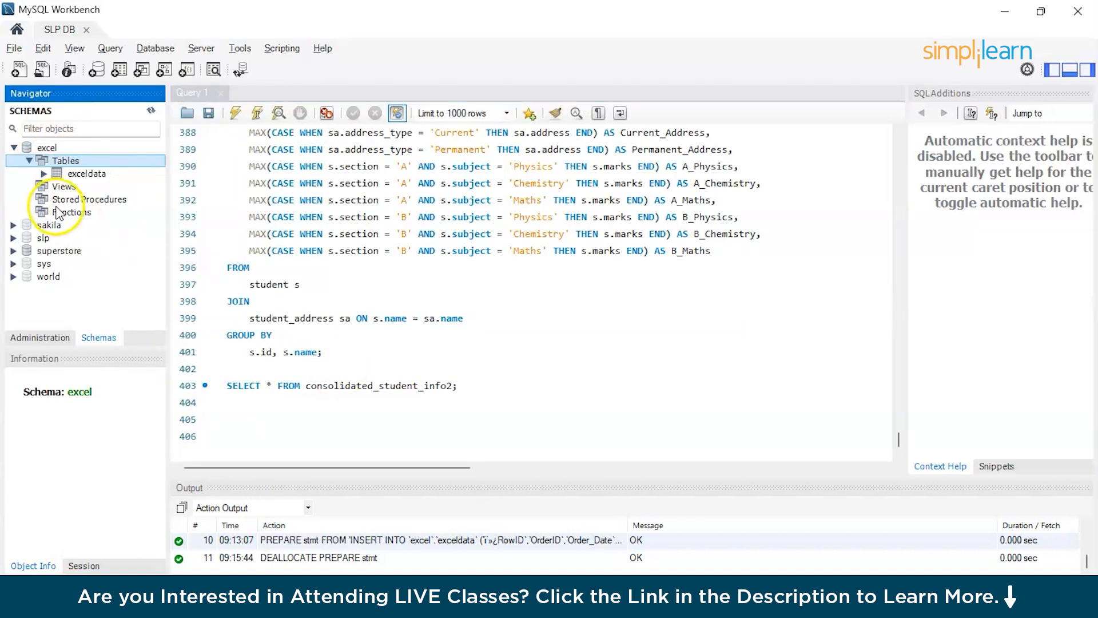
pyautogui.click(43, 173)
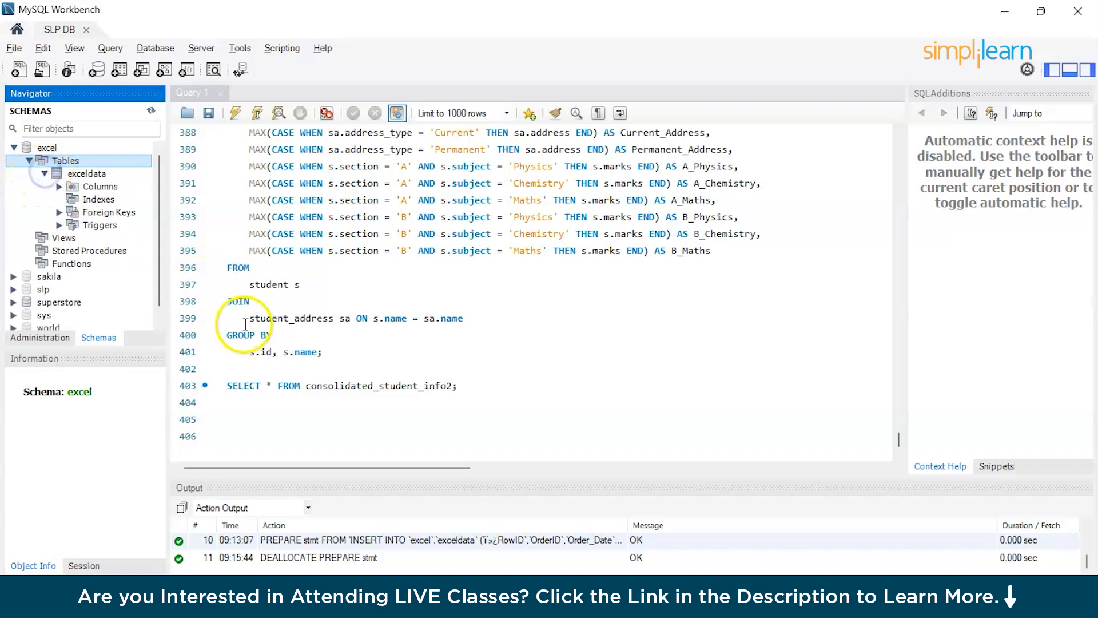
pyautogui.click(319, 419)
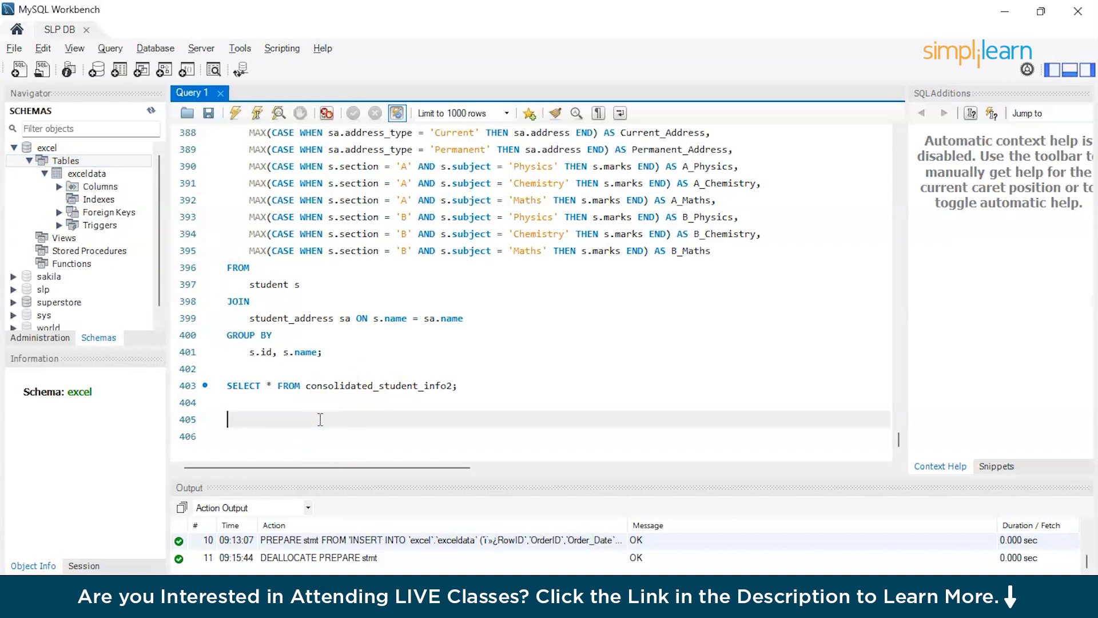
pyautogui.scroll(3)
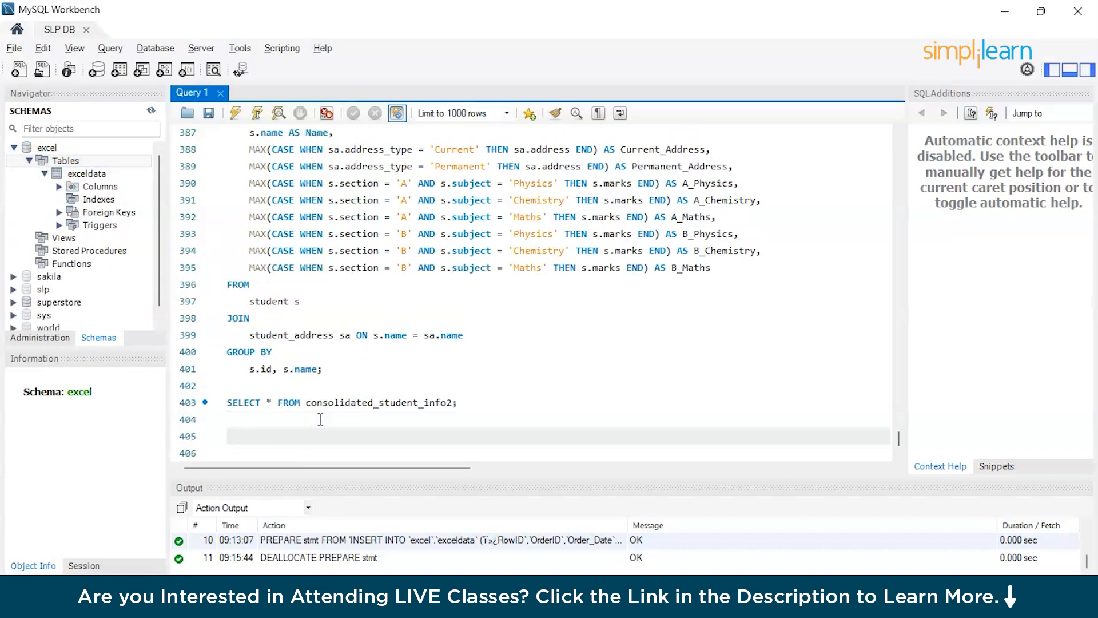
pyautogui.write('USE excel;')
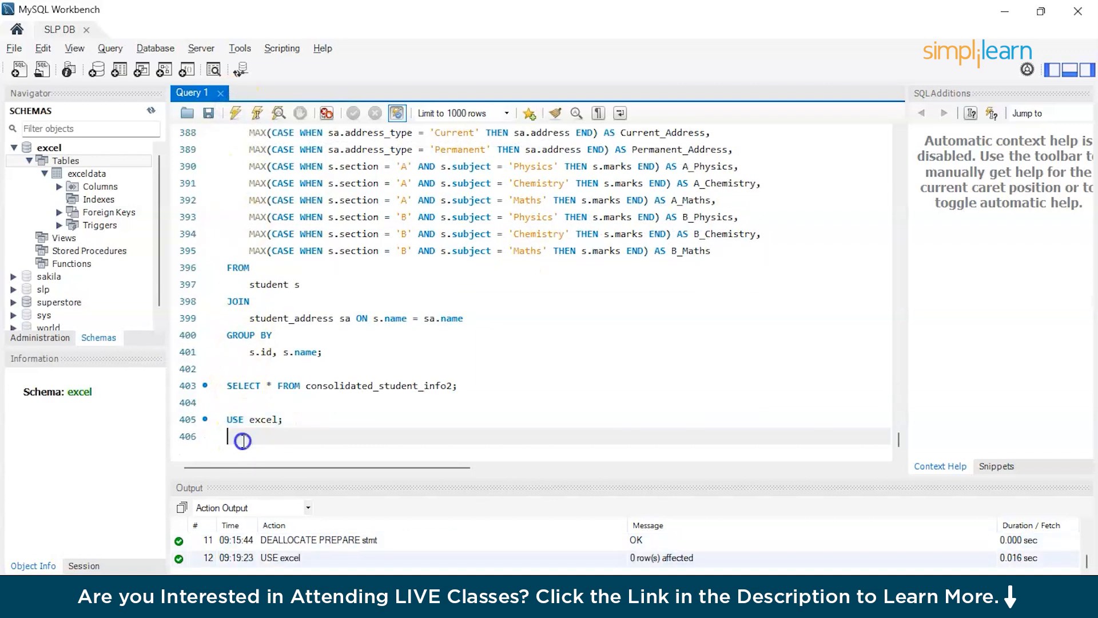
pyautogui.press('Return')
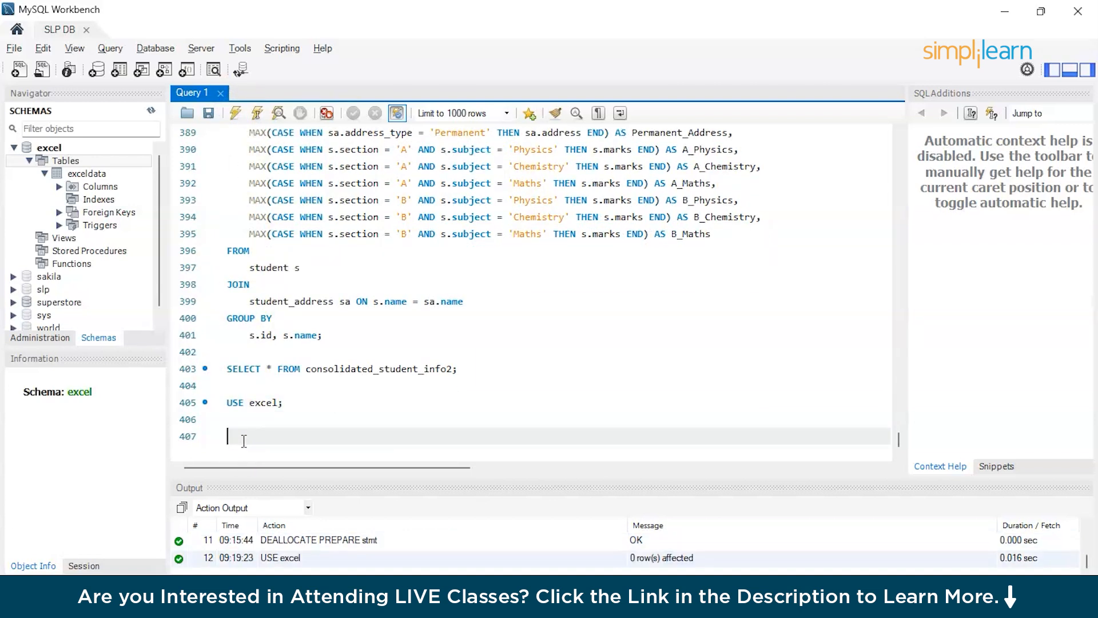
# - Write the query SELECT * FROM exceldata; in the editor
pyautogui.write('SELE')
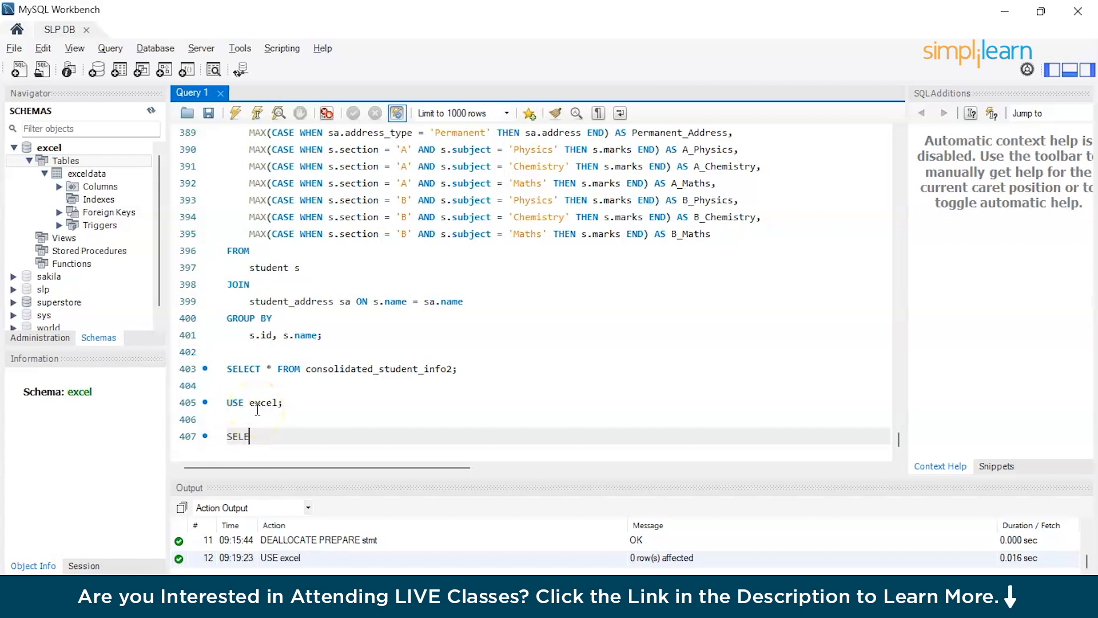
pyautogui.write('CT')
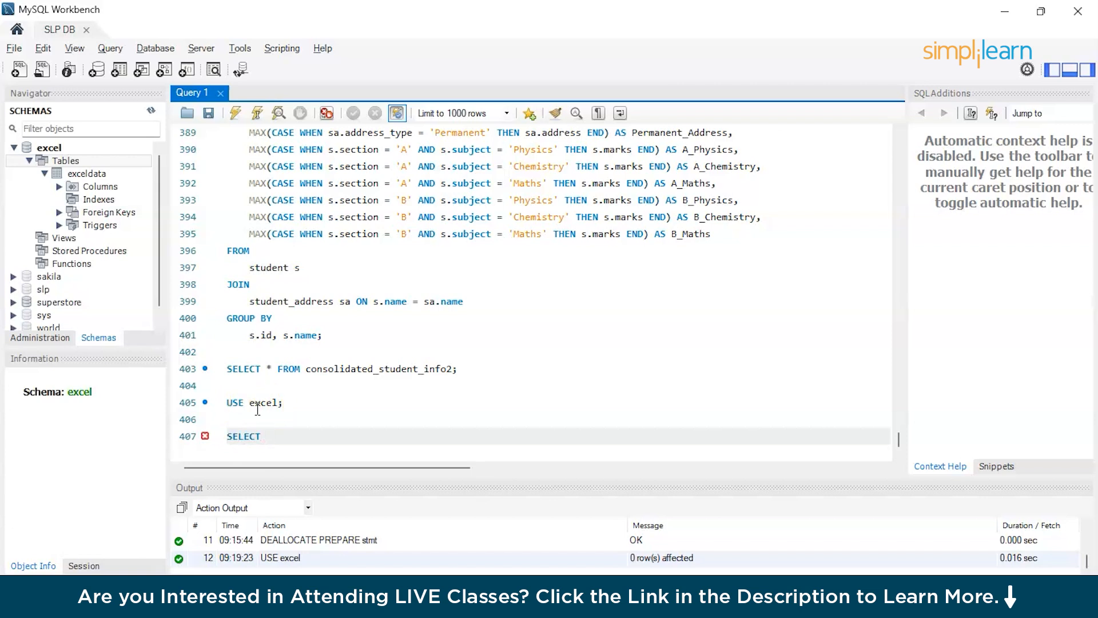
pyautogui.write('* FROM')
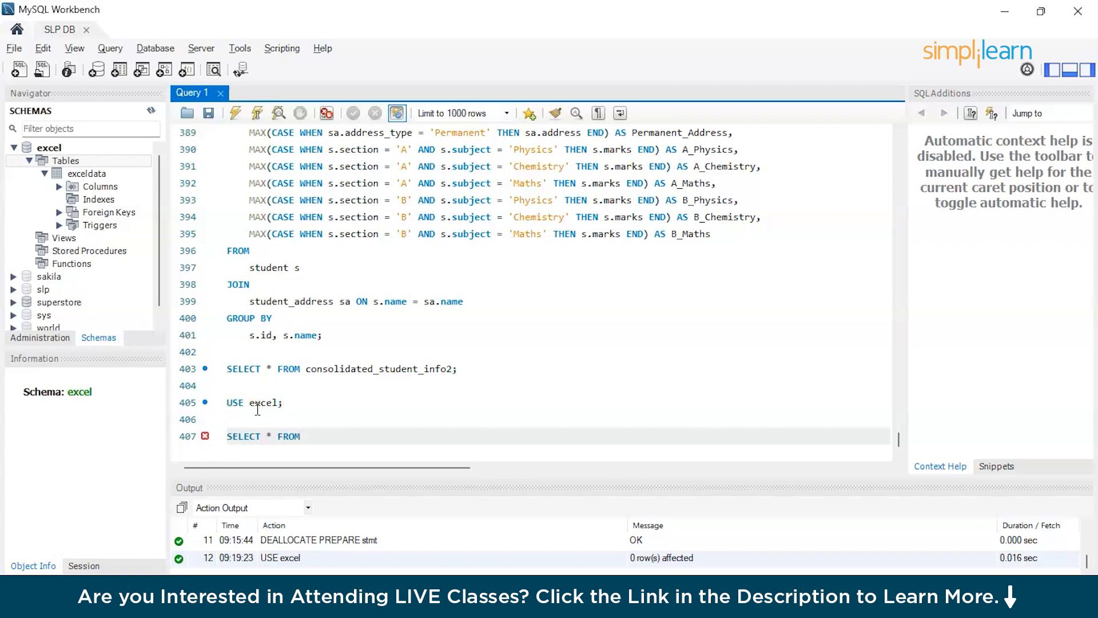
pyautogui.write('e')
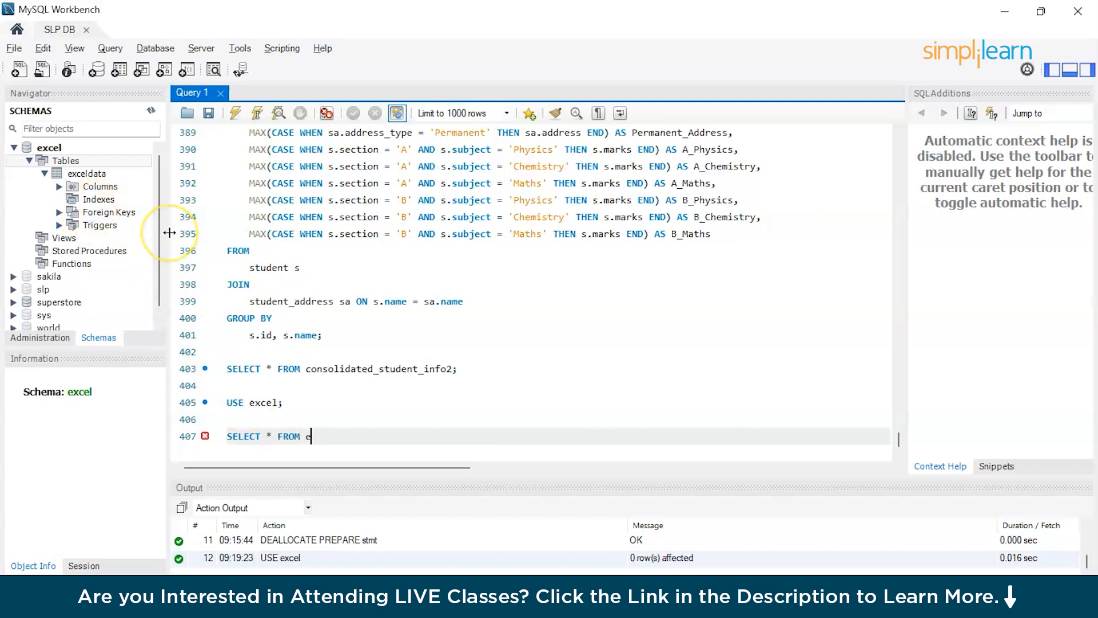
pyautogui.write('xceldata;')
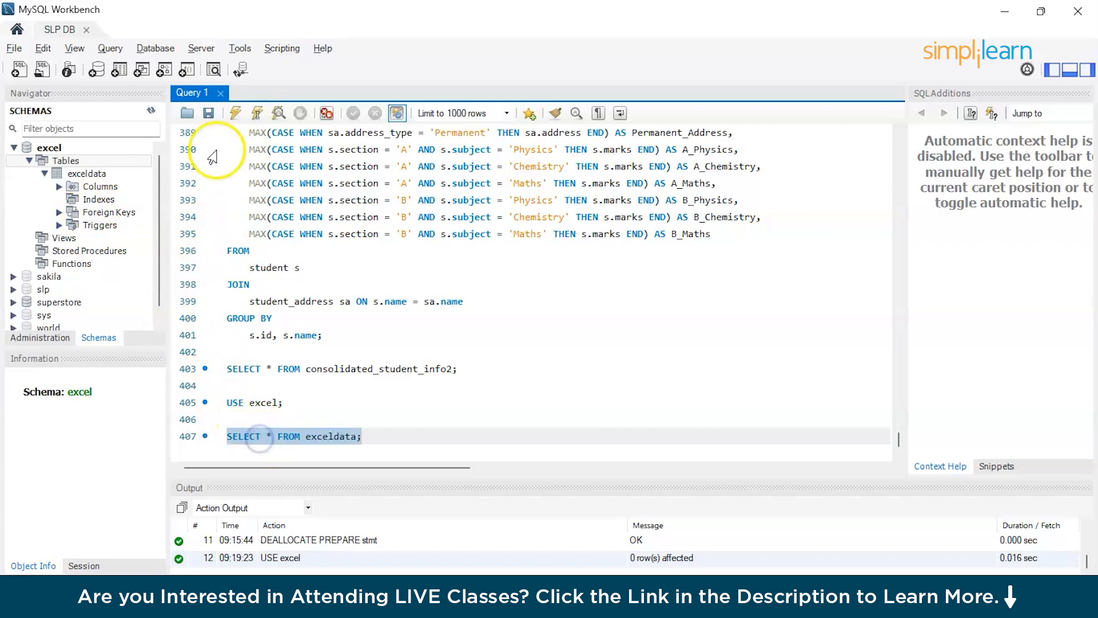
# - Execute SELECT * FROM exceldata to list 1000 order rows in the result grid
pyautogui.click(236, 113)
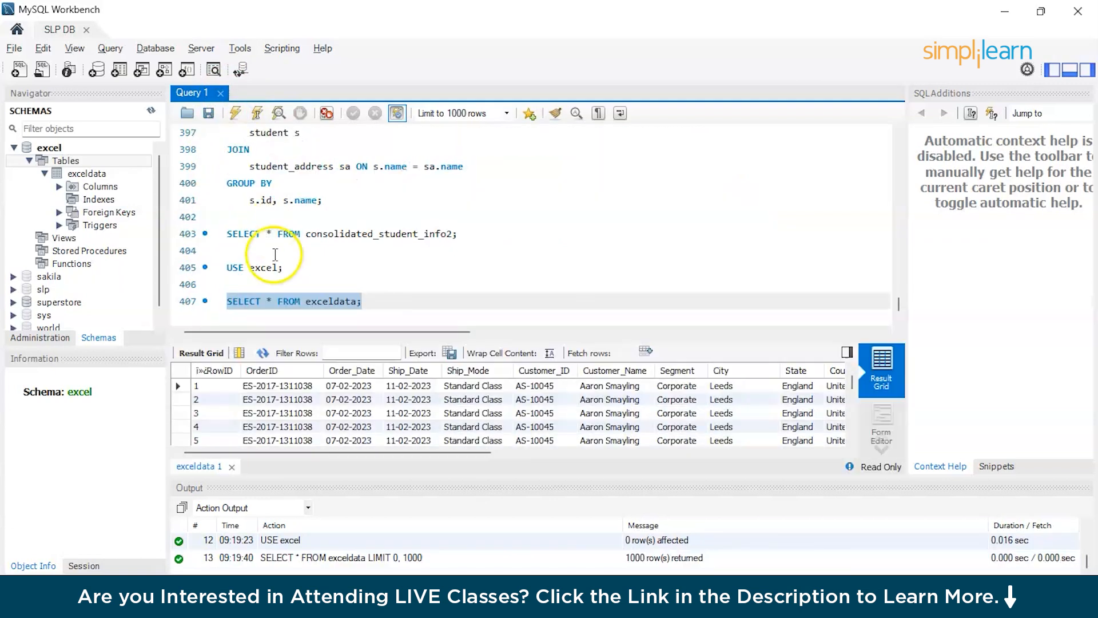
pyautogui.moveTo(282, 353)
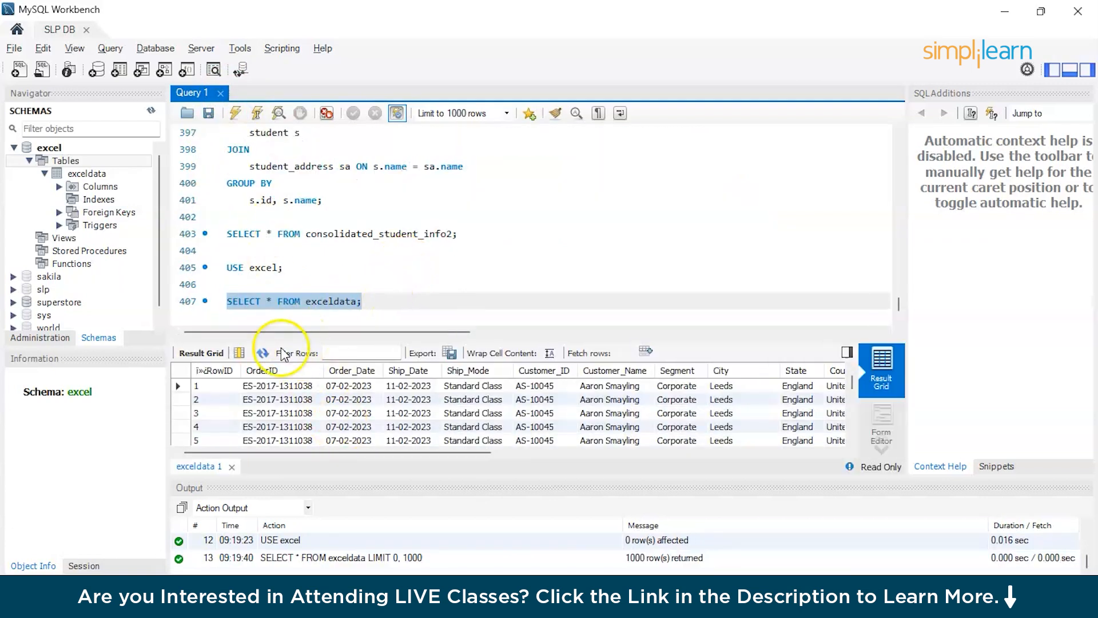
pyautogui.moveTo(210, 378)
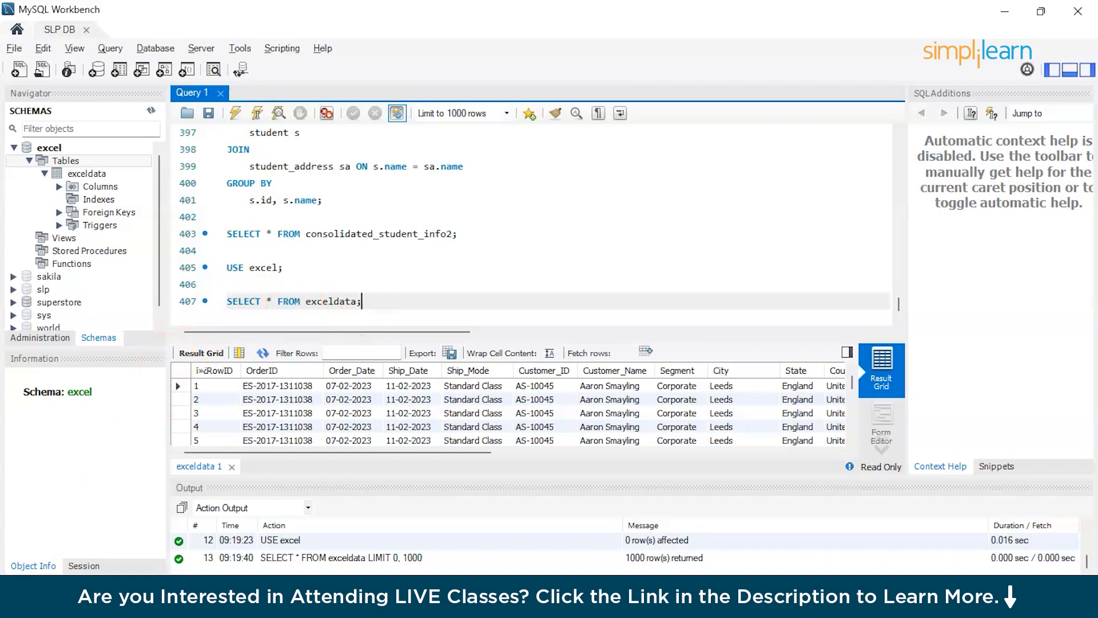
# - Type ALTER TABLE exceldata RENAME COLUMN with the copied field name i»¿RowID TO RowID;
pyautogui.write('A')
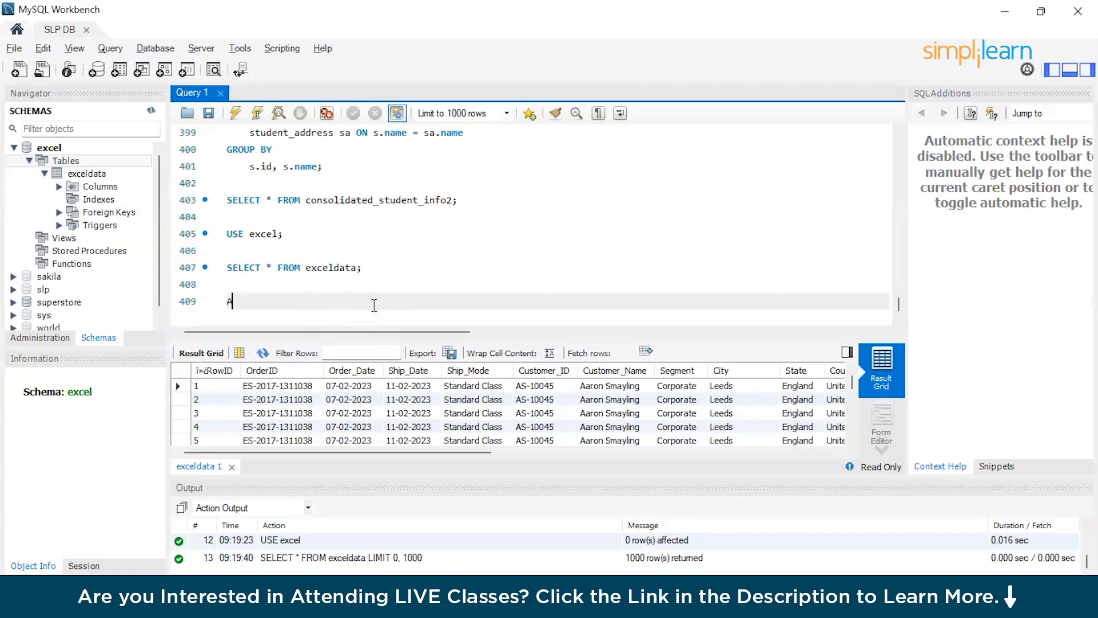
pyautogui.write('LTER TABLE exceldata')
pyautogui.write('RENAME')
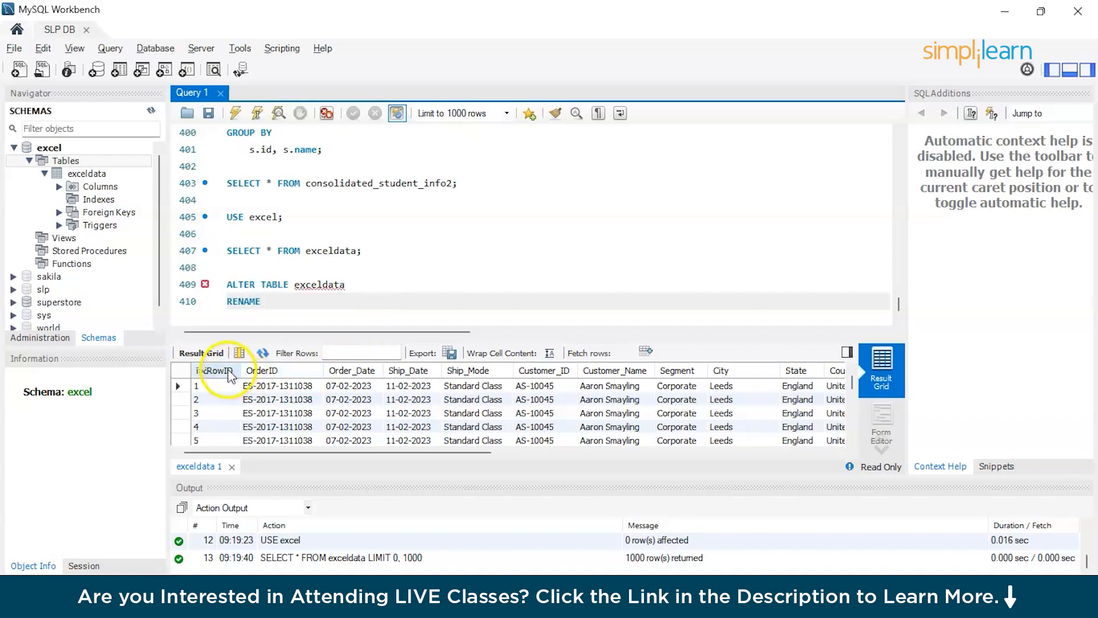
pyautogui.rightClick(218, 370)
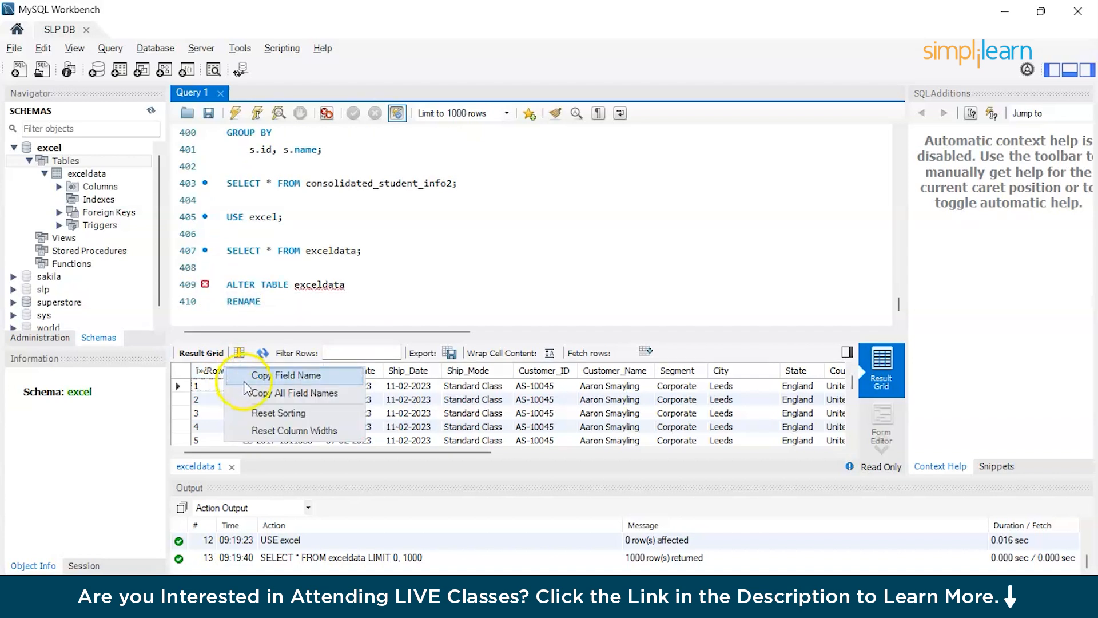
pyautogui.click(287, 297)
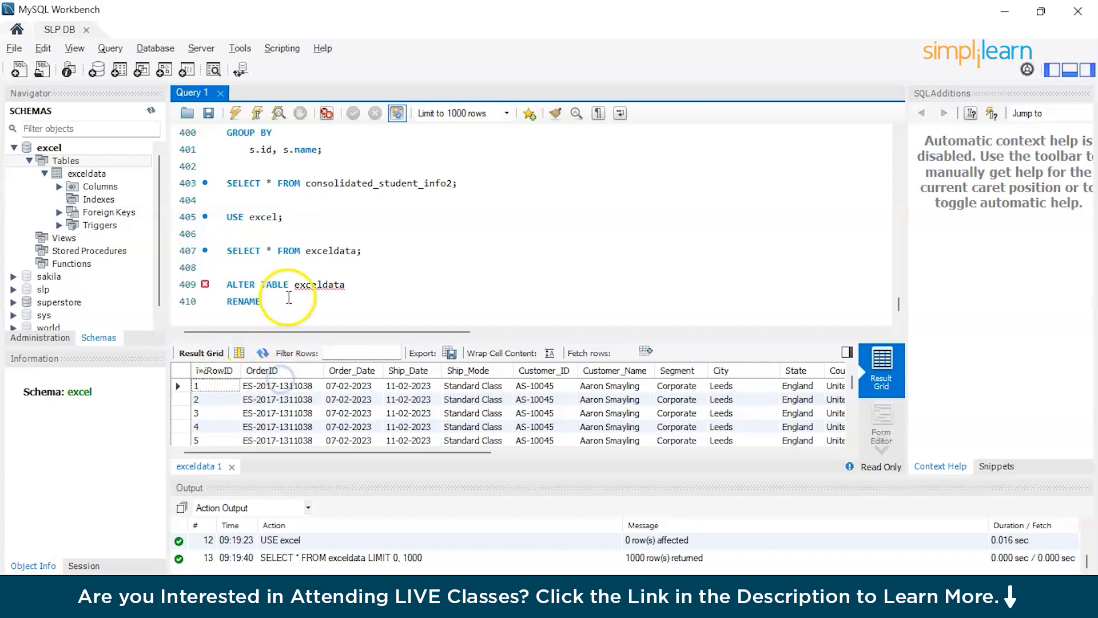
pyautogui.write('i»¿RowID')
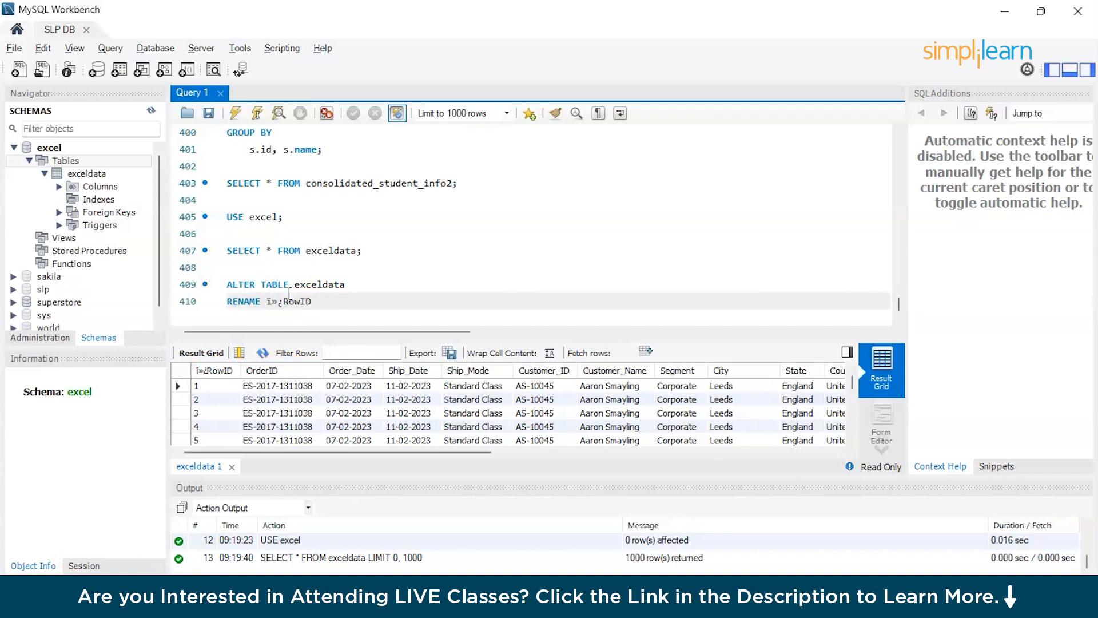
pyautogui.write('TO Ro')
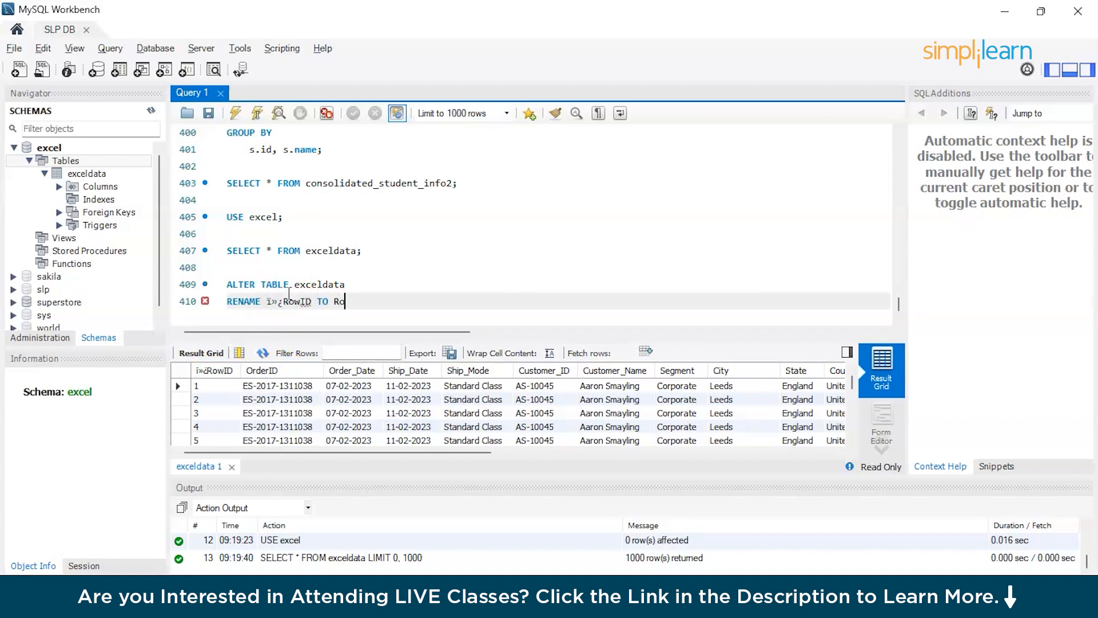
pyautogui.write('wID;')
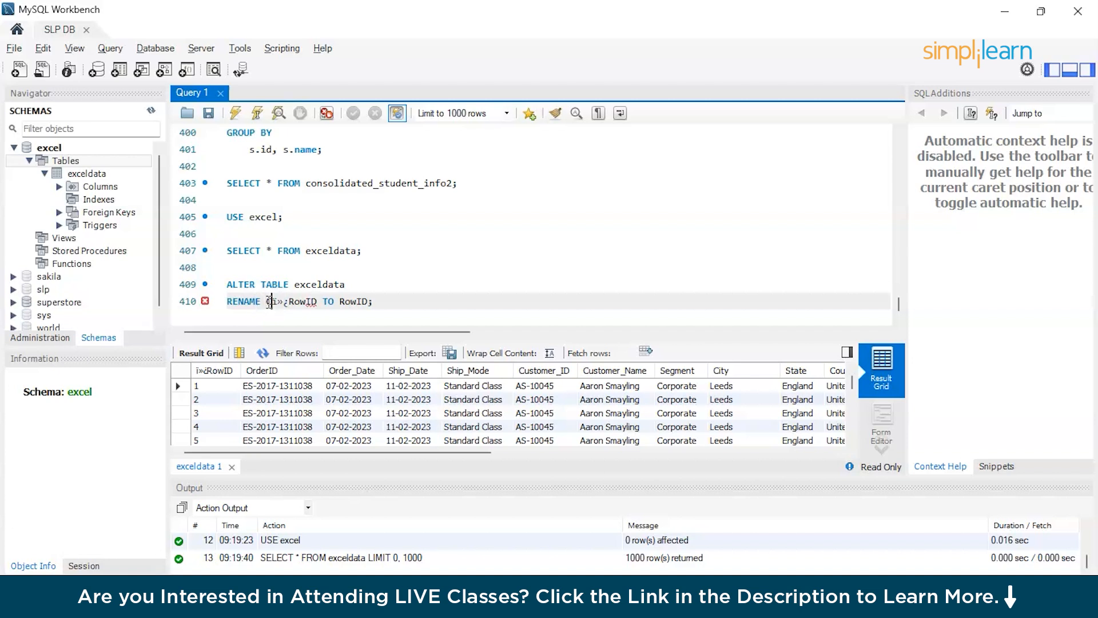
pyautogui.write('COLUMN')
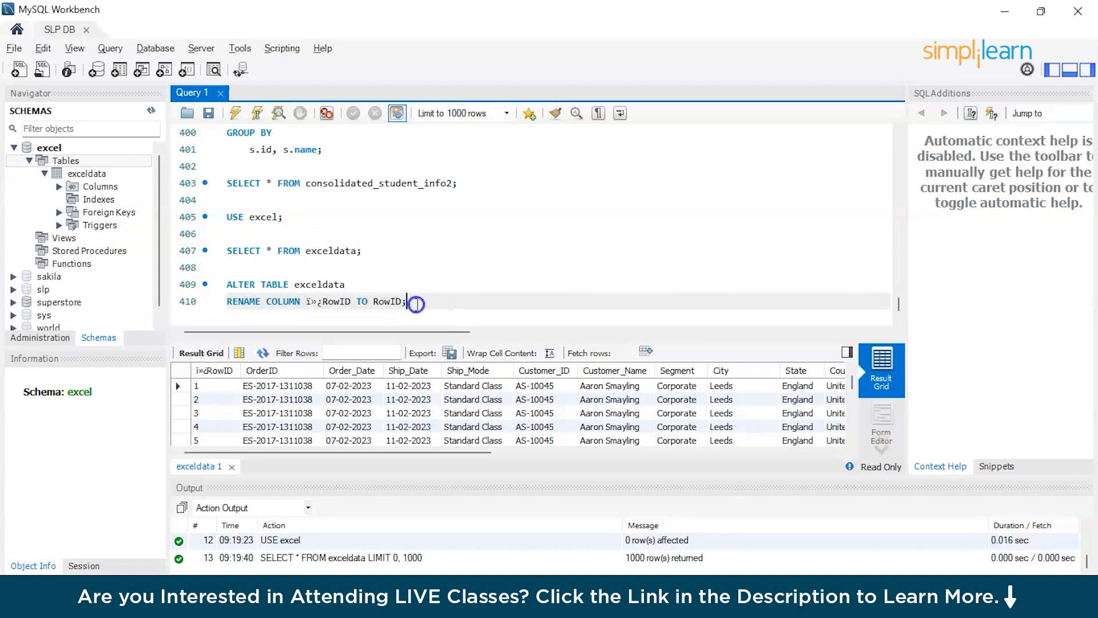
# - Run the ALTER TABLE renaming exceldata's first column to RowID, then rerun SELECT * FROM exceldata
pyautogui.click(236, 113)
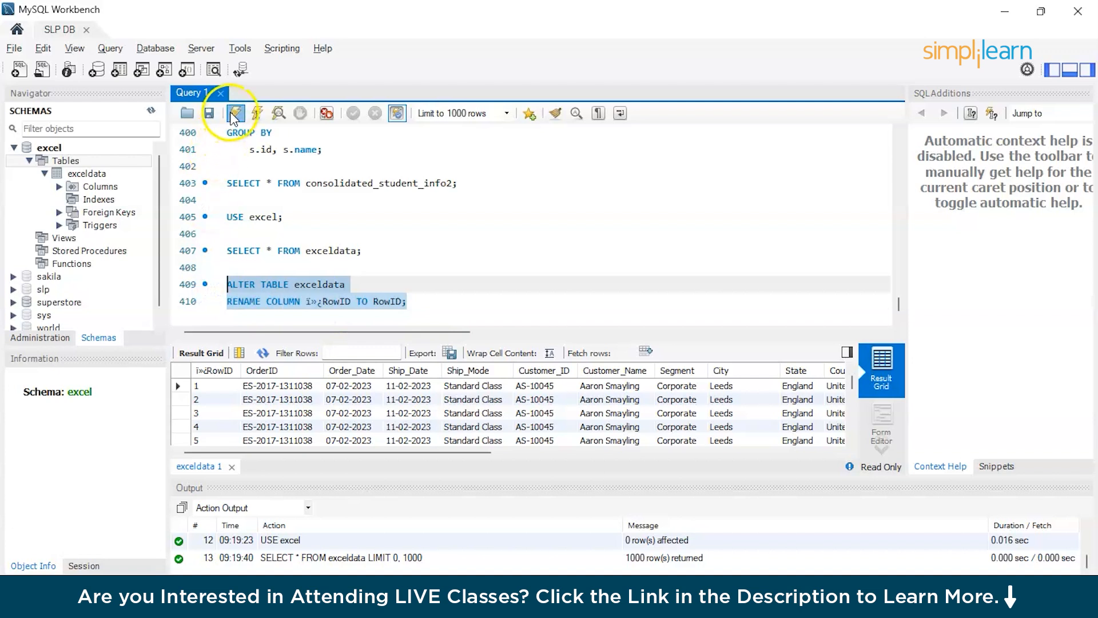
pyautogui.click(235, 113)
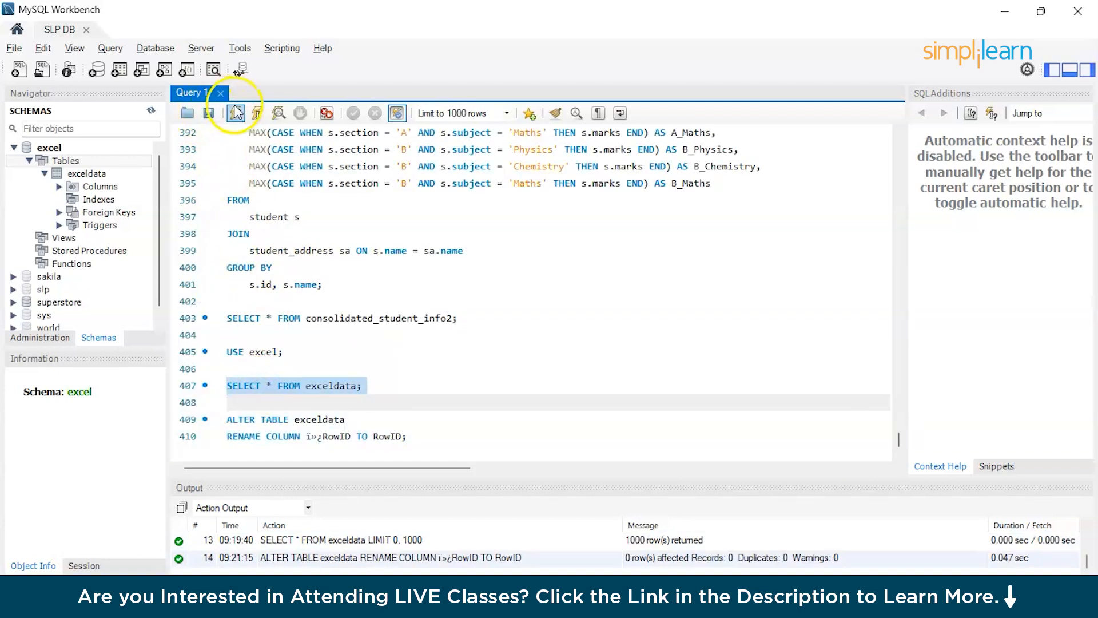
pyautogui.click(236, 112)
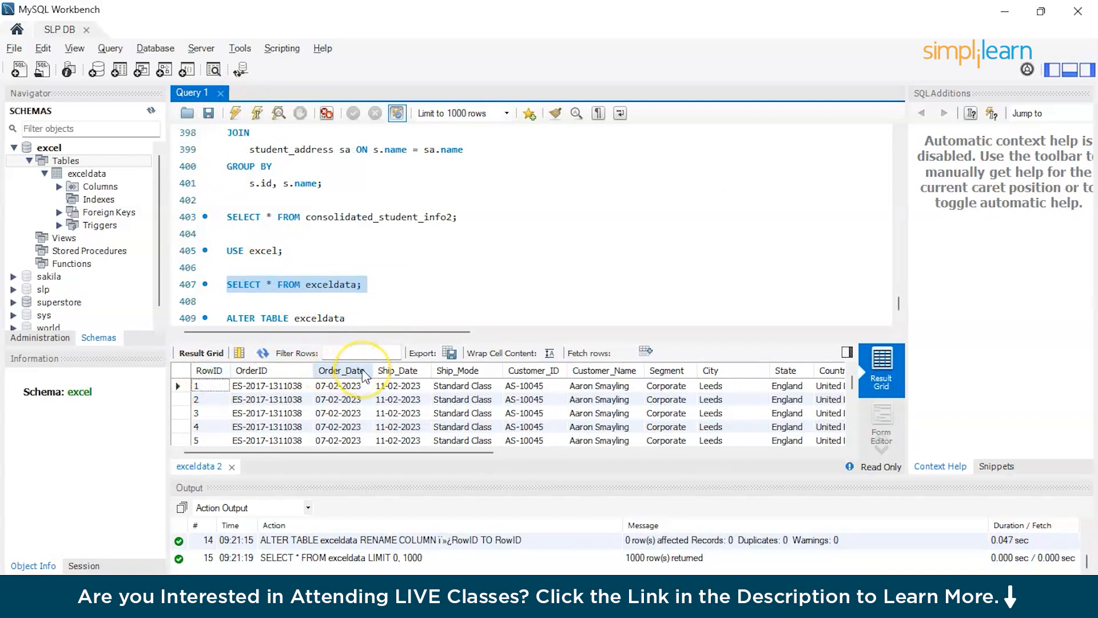
pyautogui.moveTo(534, 385)
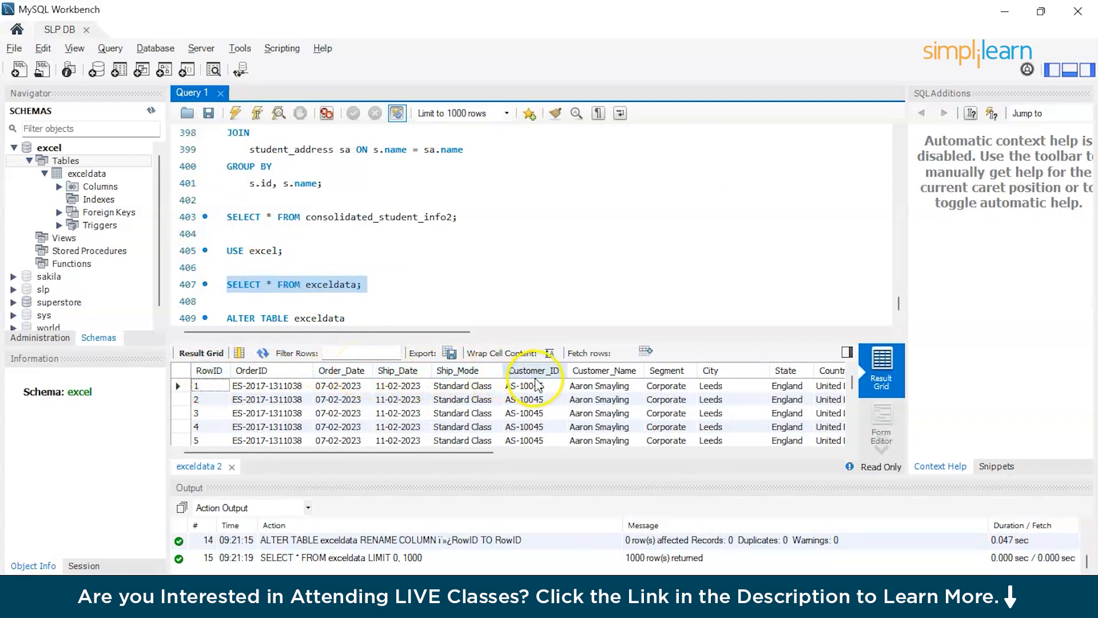
pyautogui.moveTo(651, 385)
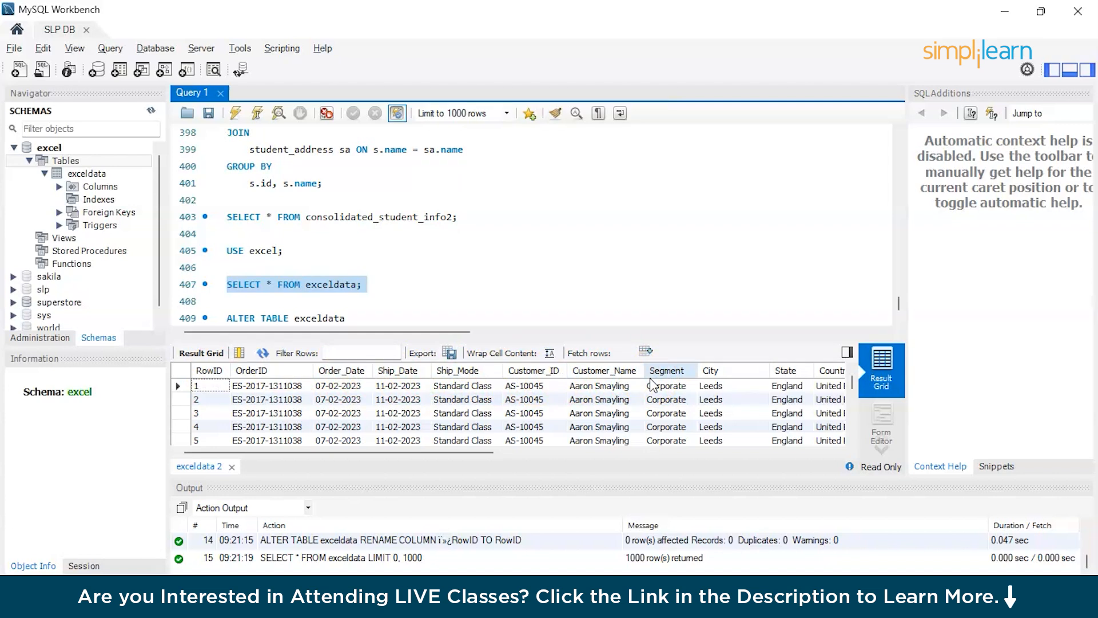
pyautogui.hscroll(3)
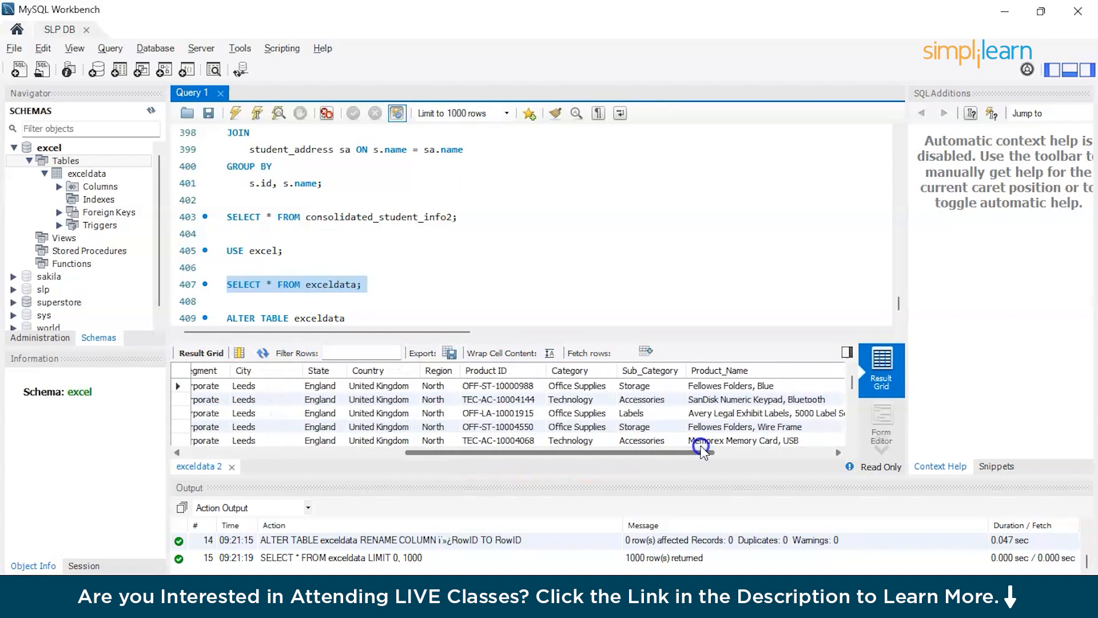